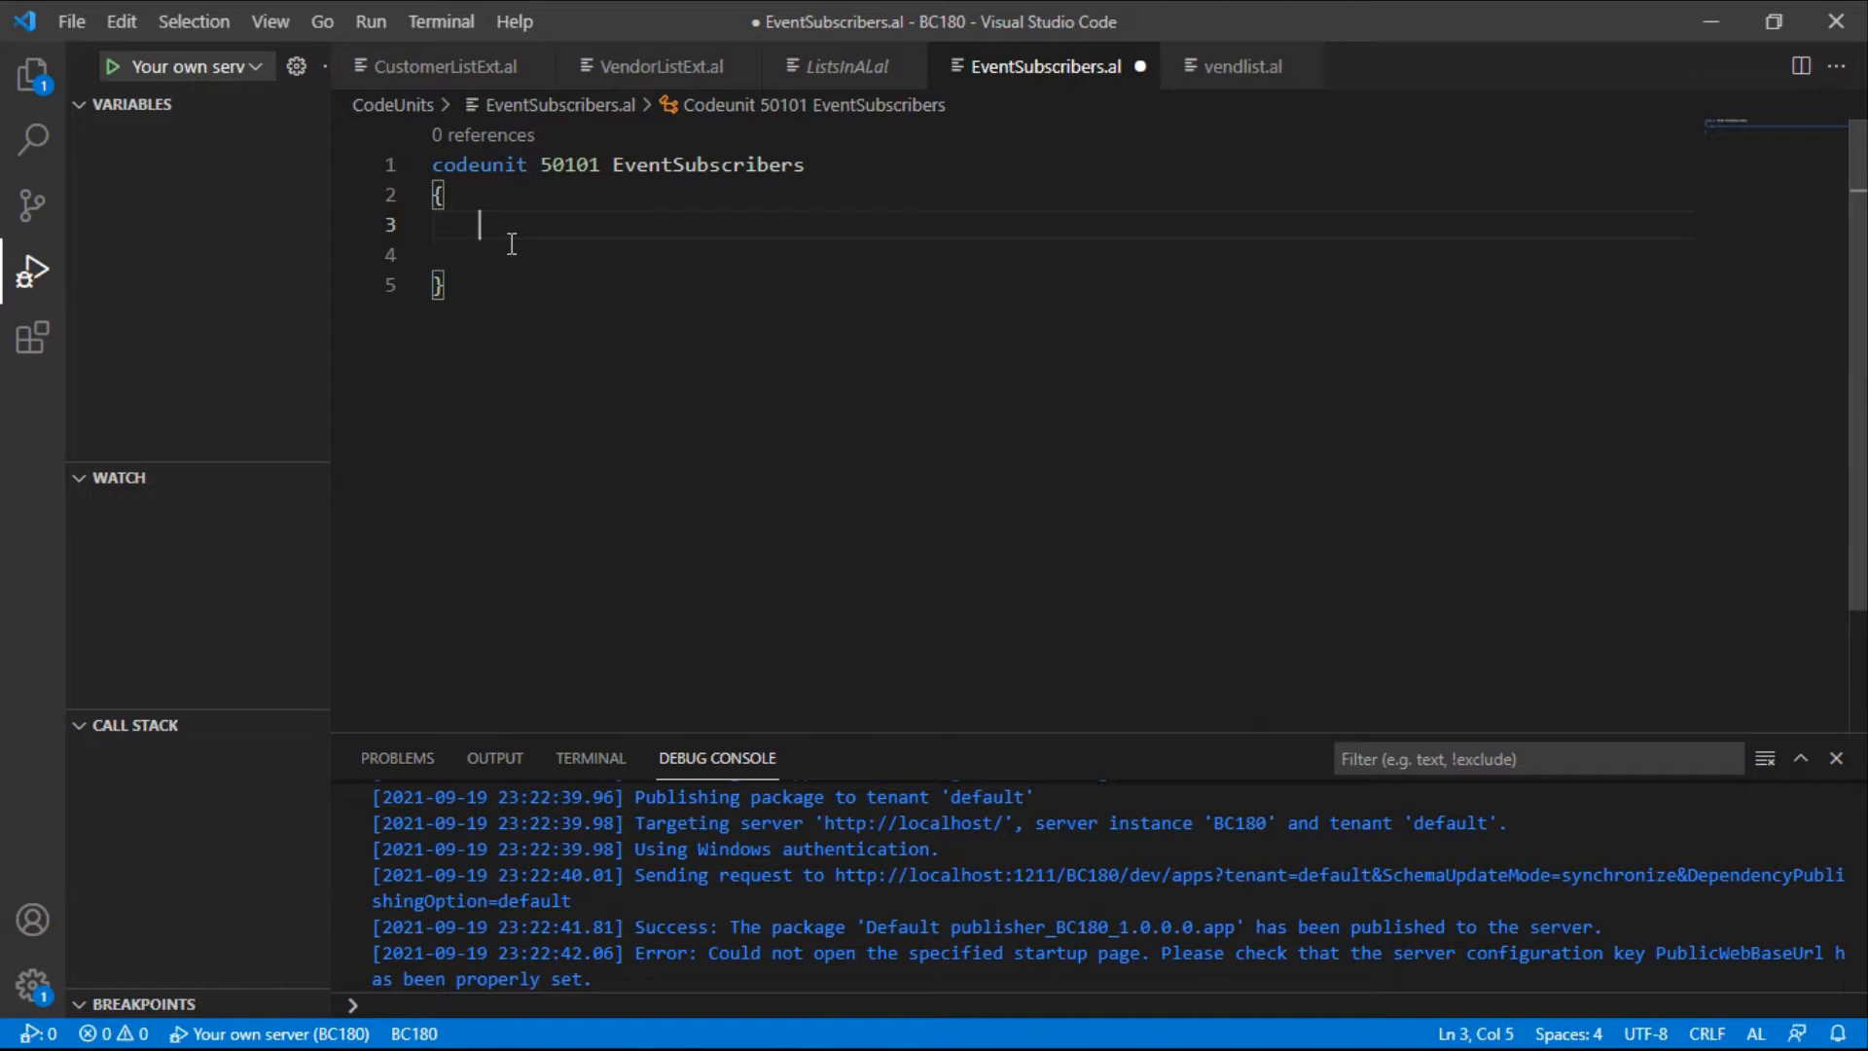
Insert the Event Subscriber snippet into the EventSubscribers codeunit with 'teventsub'
{"action": "type", "text": "teve"}
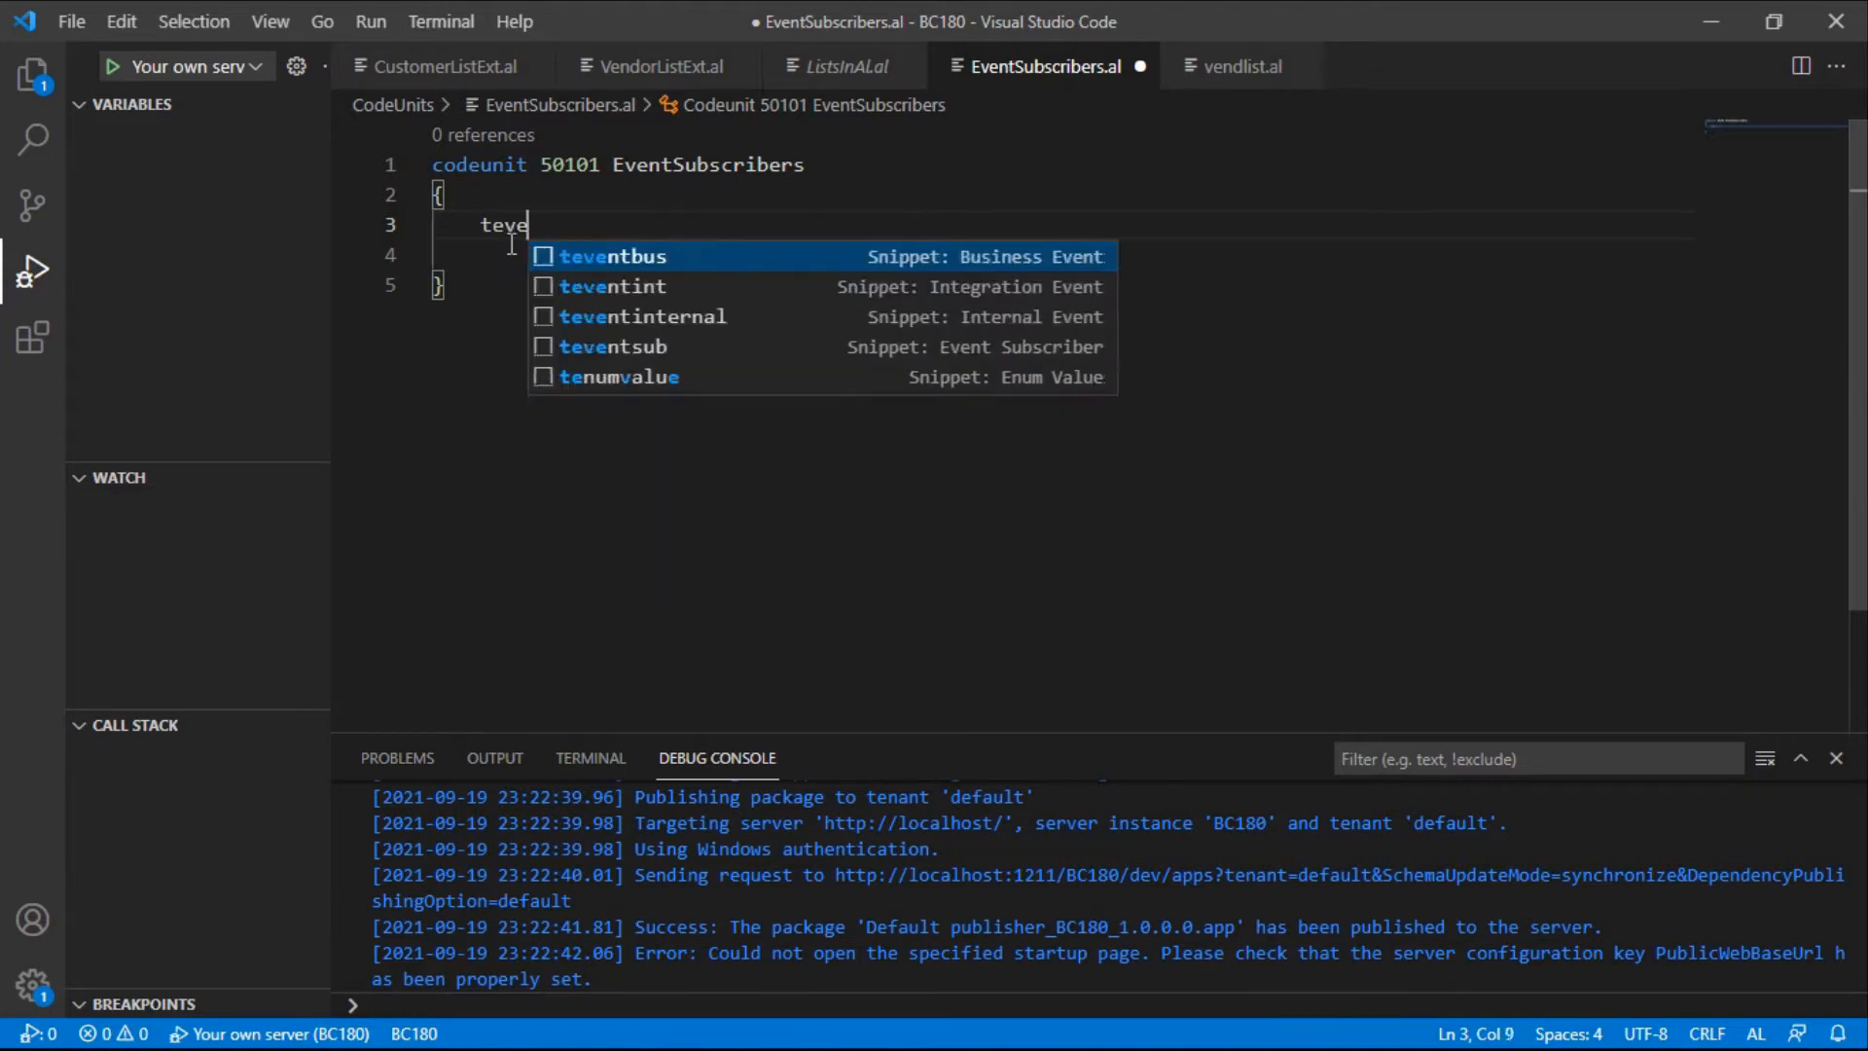
{"action": "type", "text": "n"}
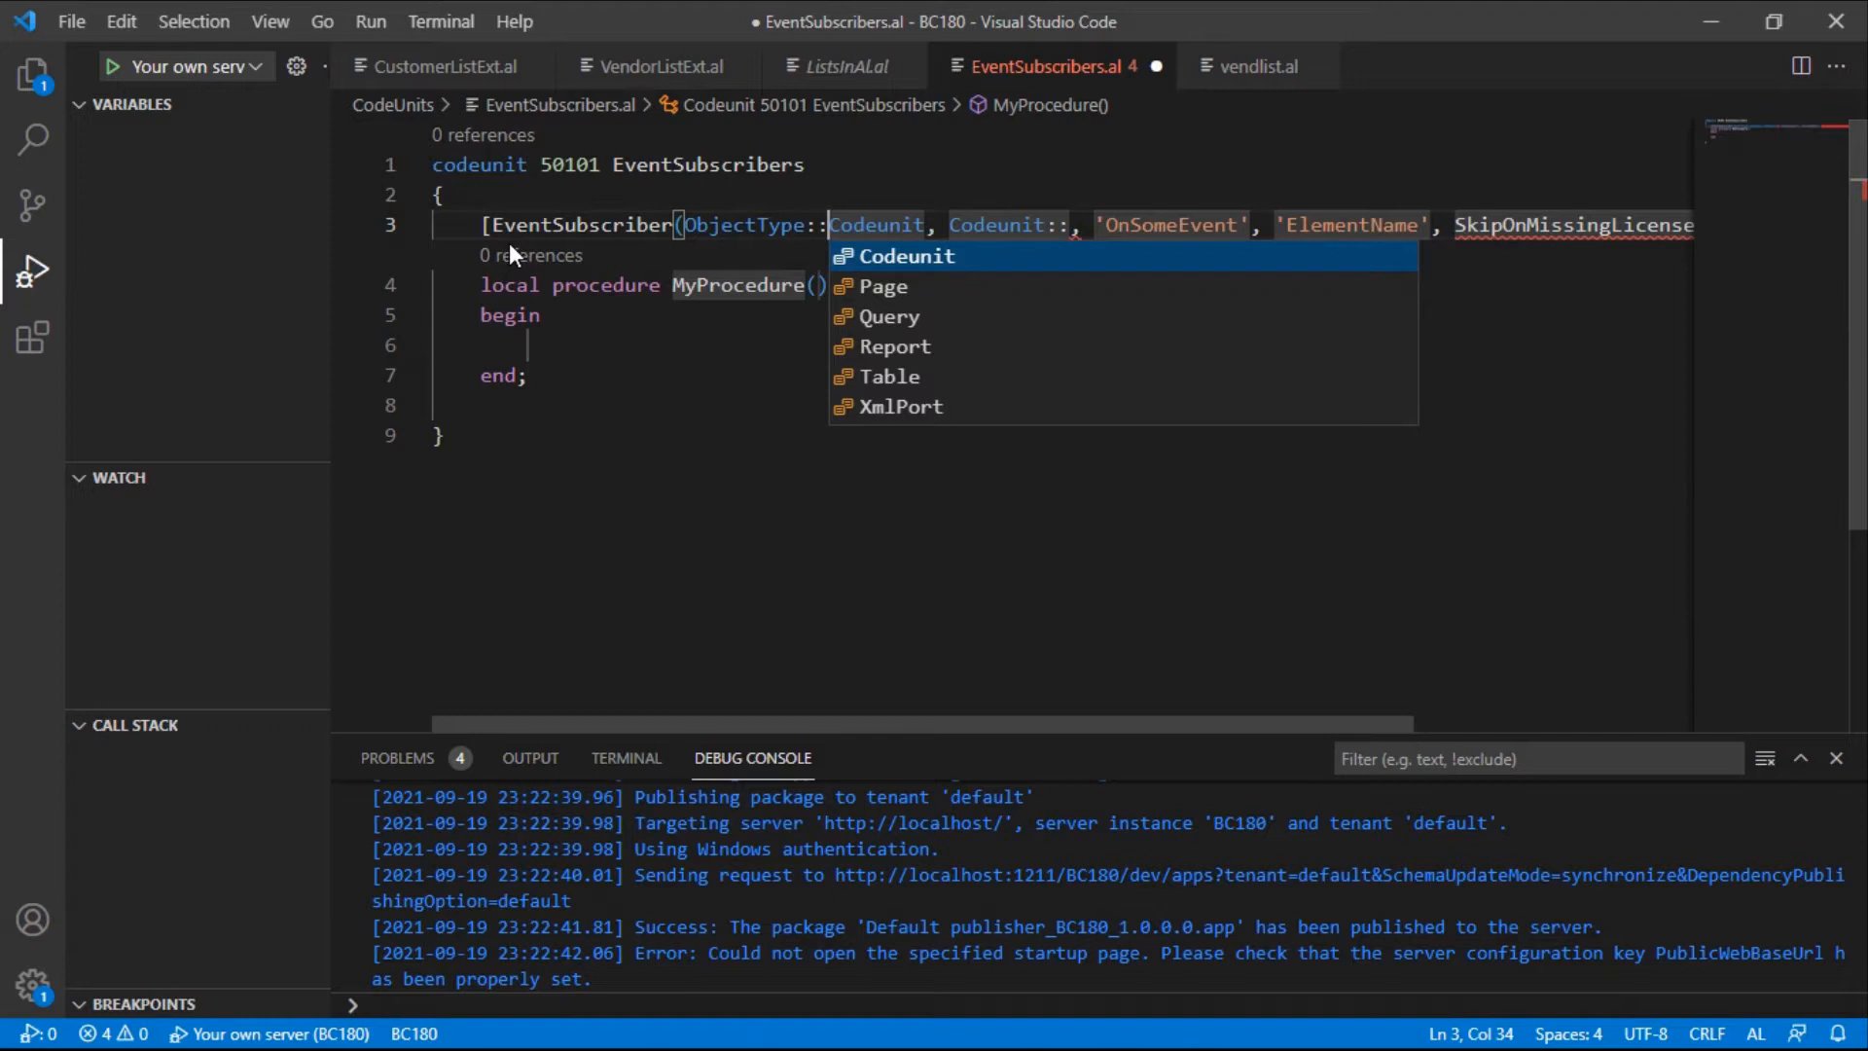
Point the subscriber at ObjectType::Table, Database::Vendor and OnAfterValidateEvent
{"action": "type", "text": "t"}
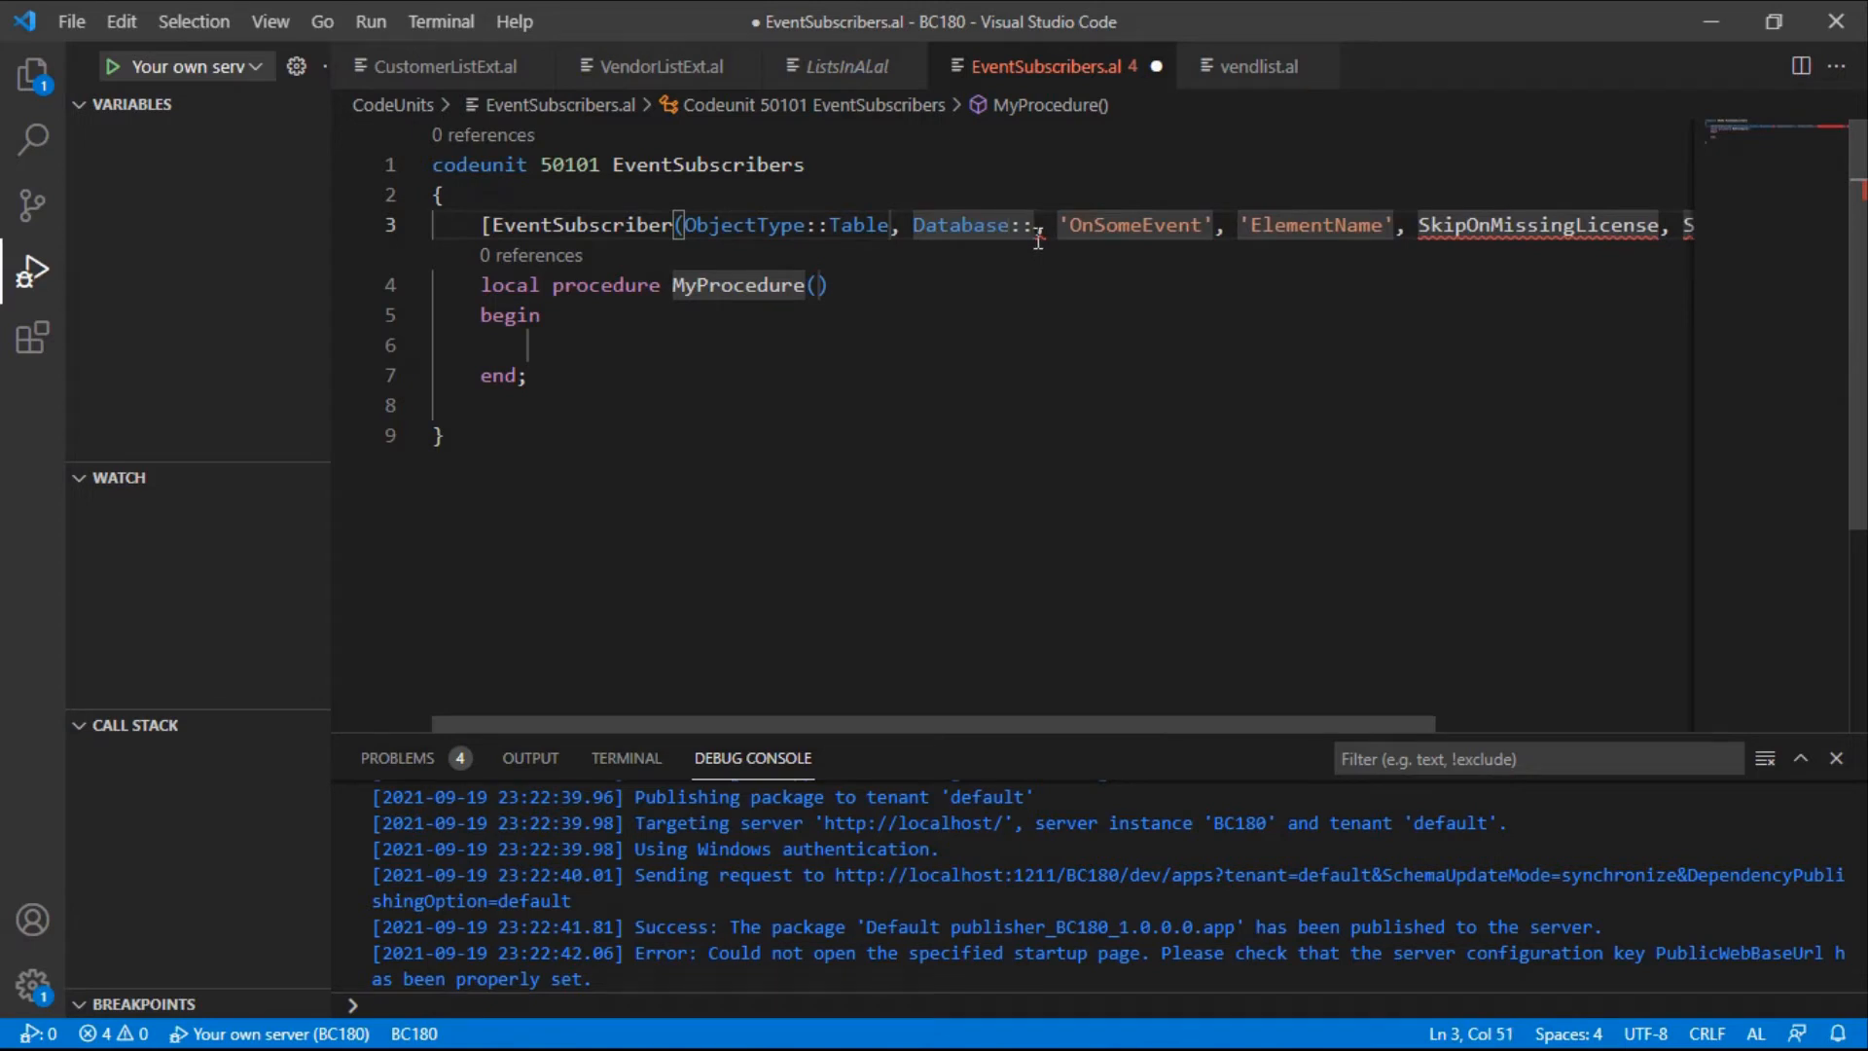
{"action": "type", "text": "Vendor"}
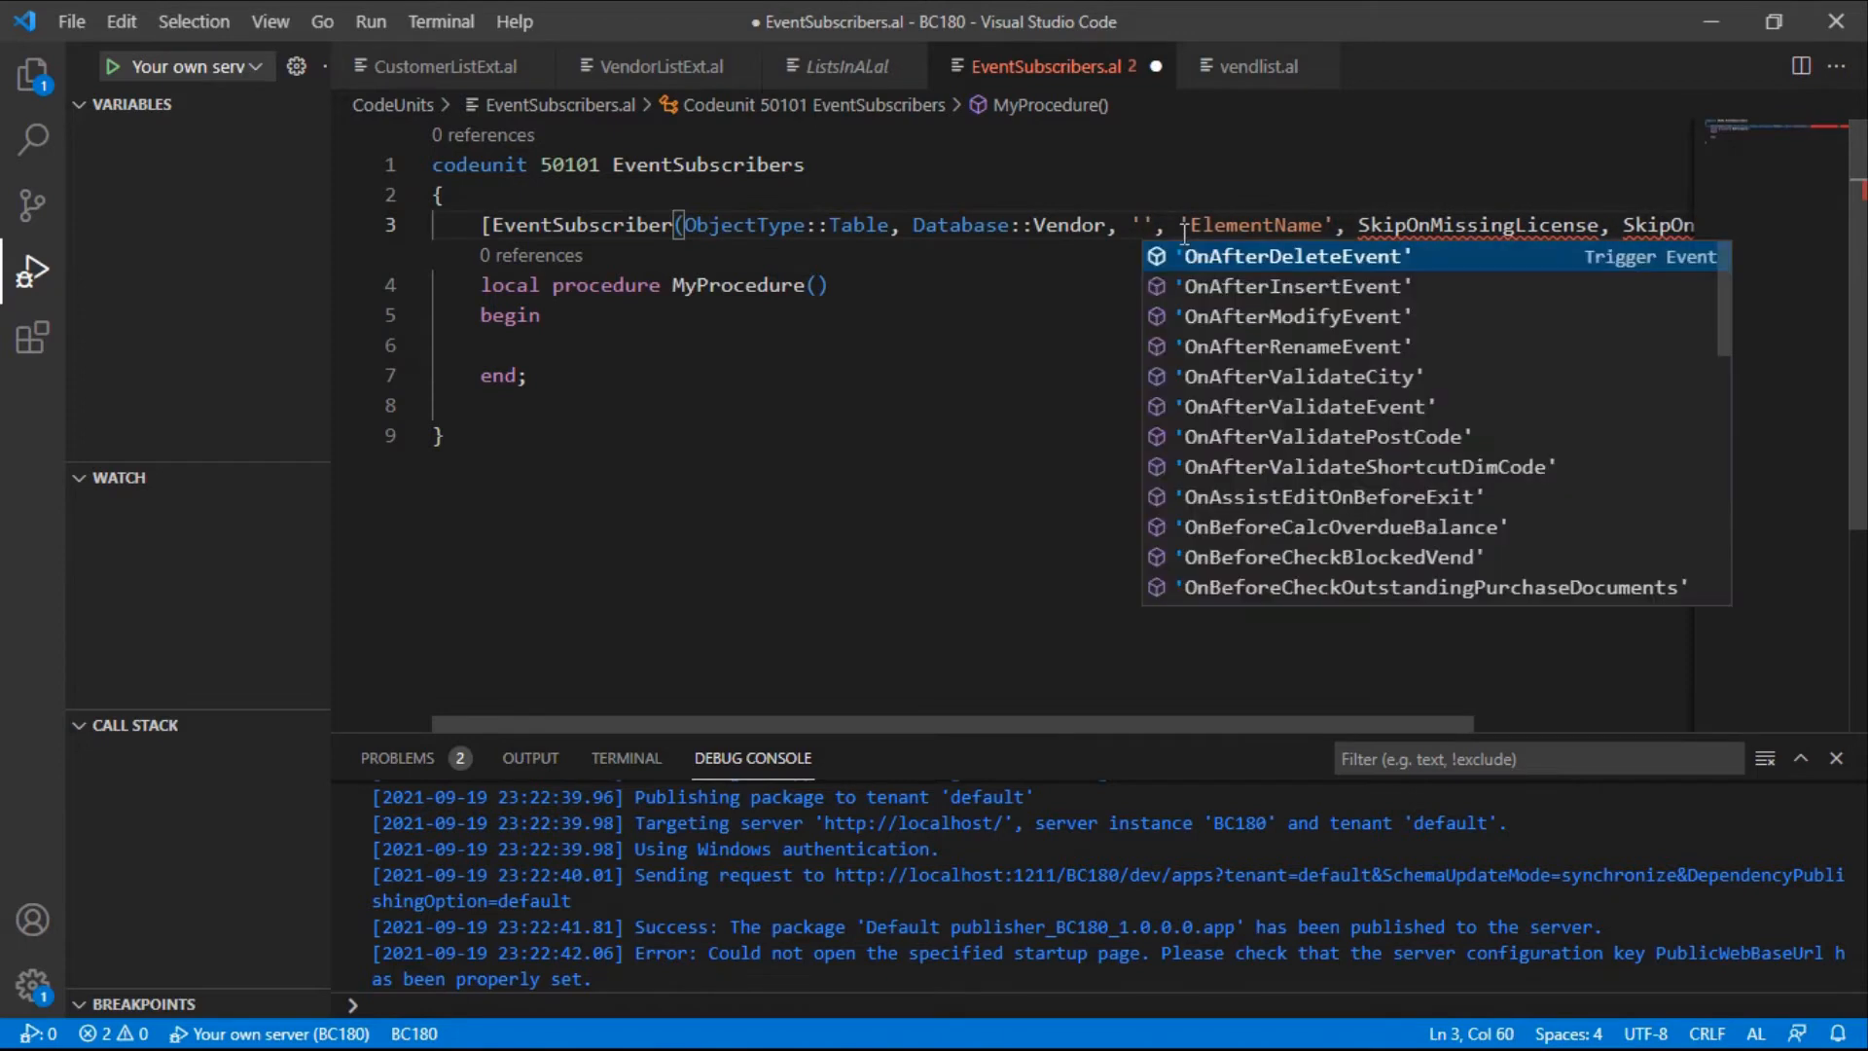
{"action": "type", "text": "ona"}
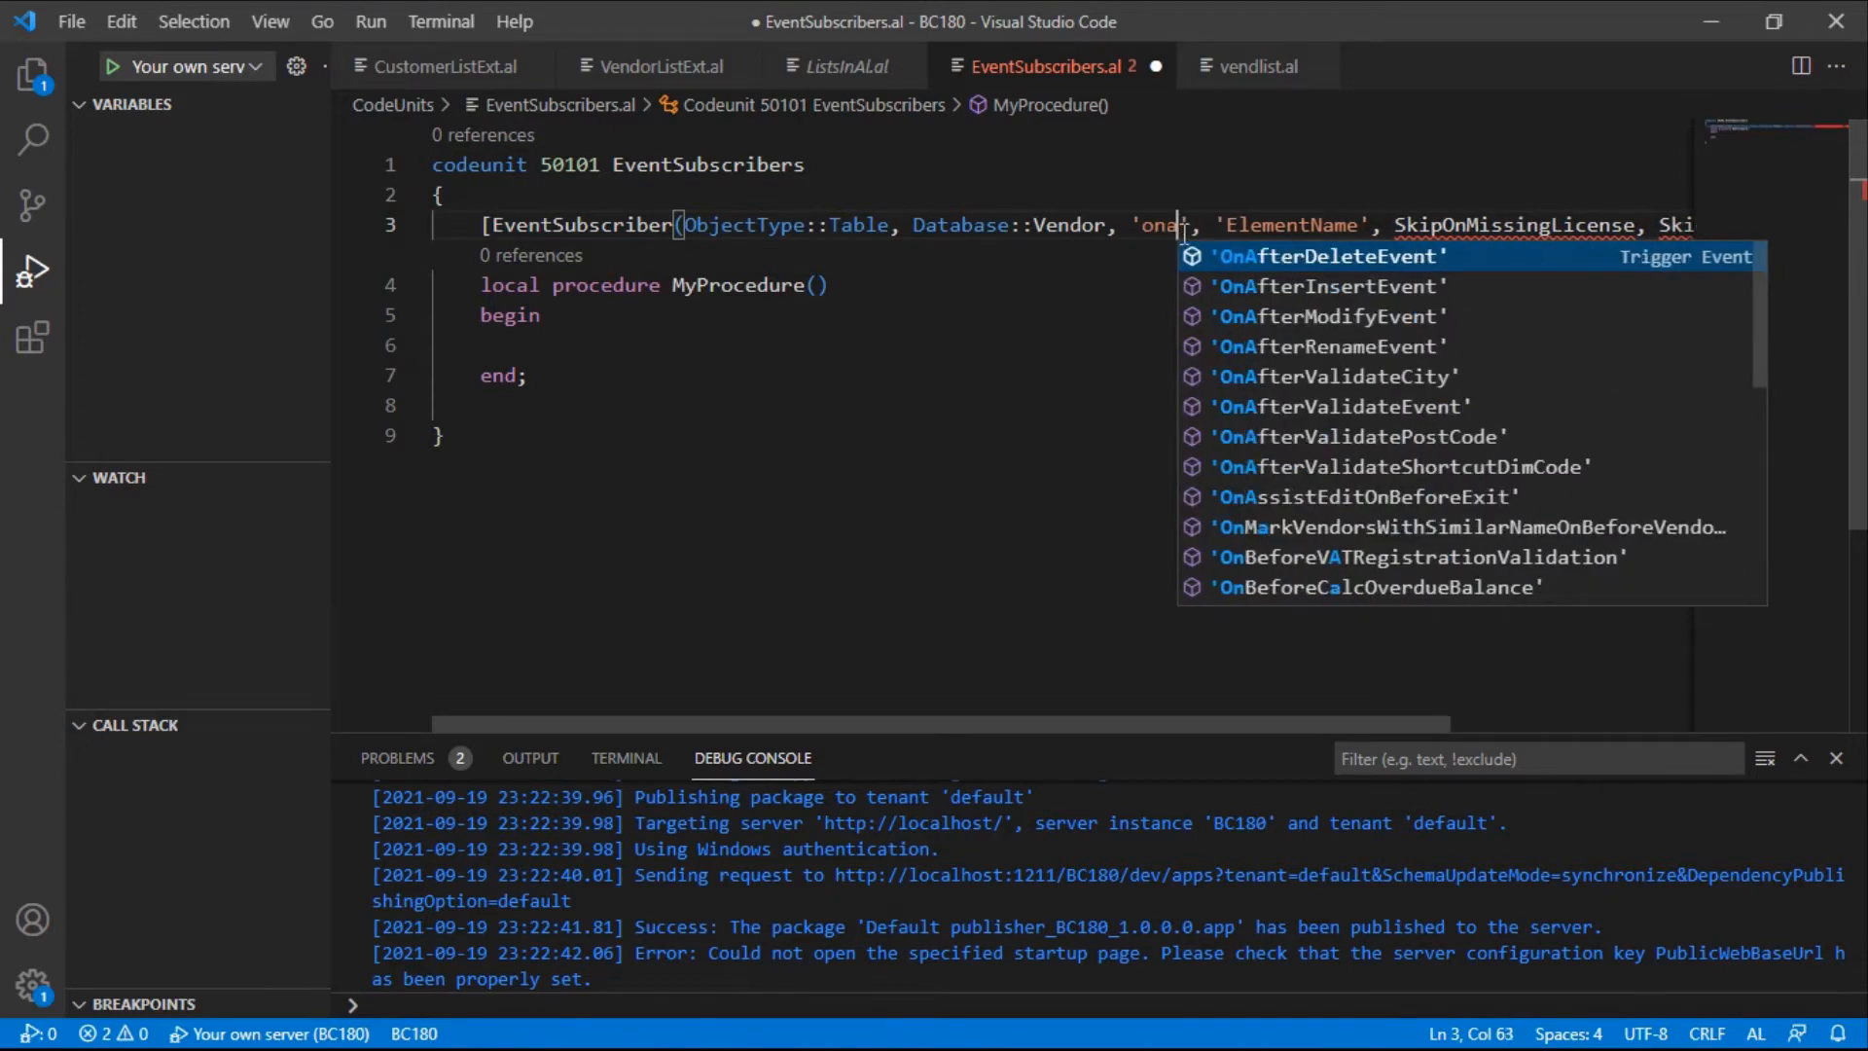
{"action": "type", "text": "fter"}
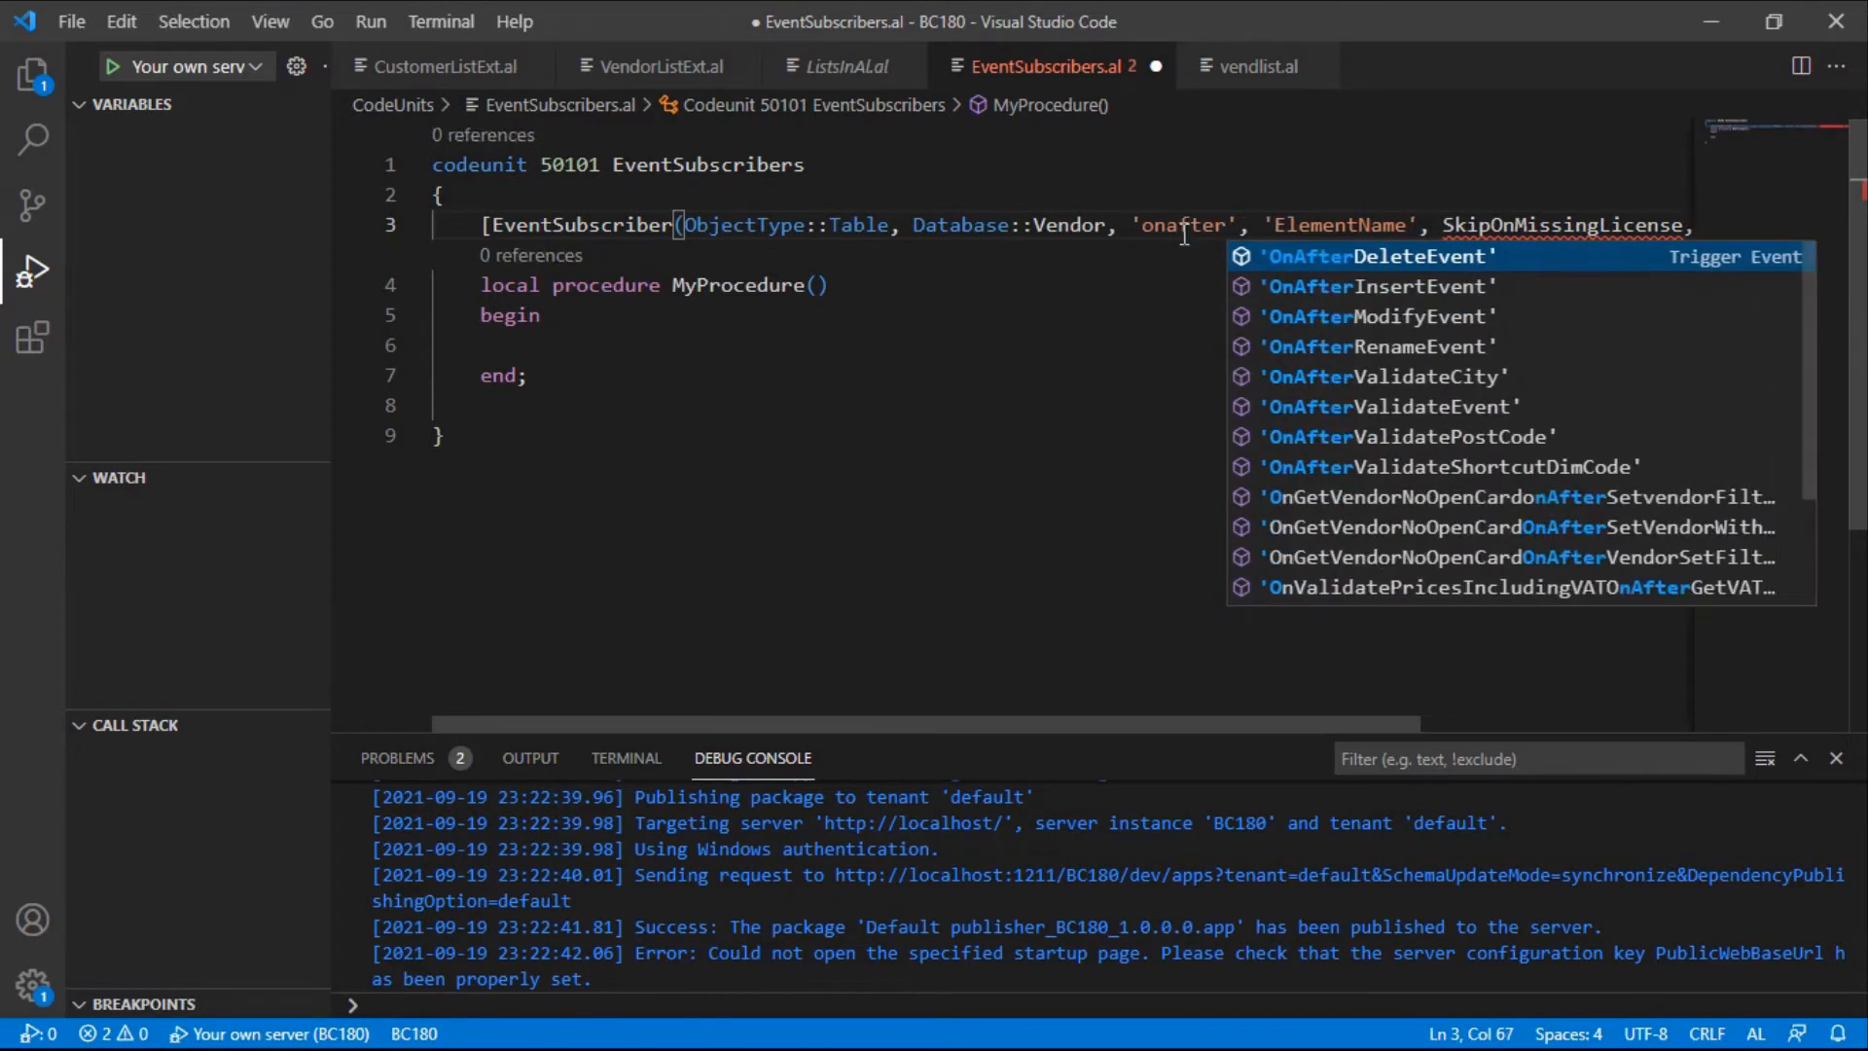
{"action": "key", "text": "Backspace"}
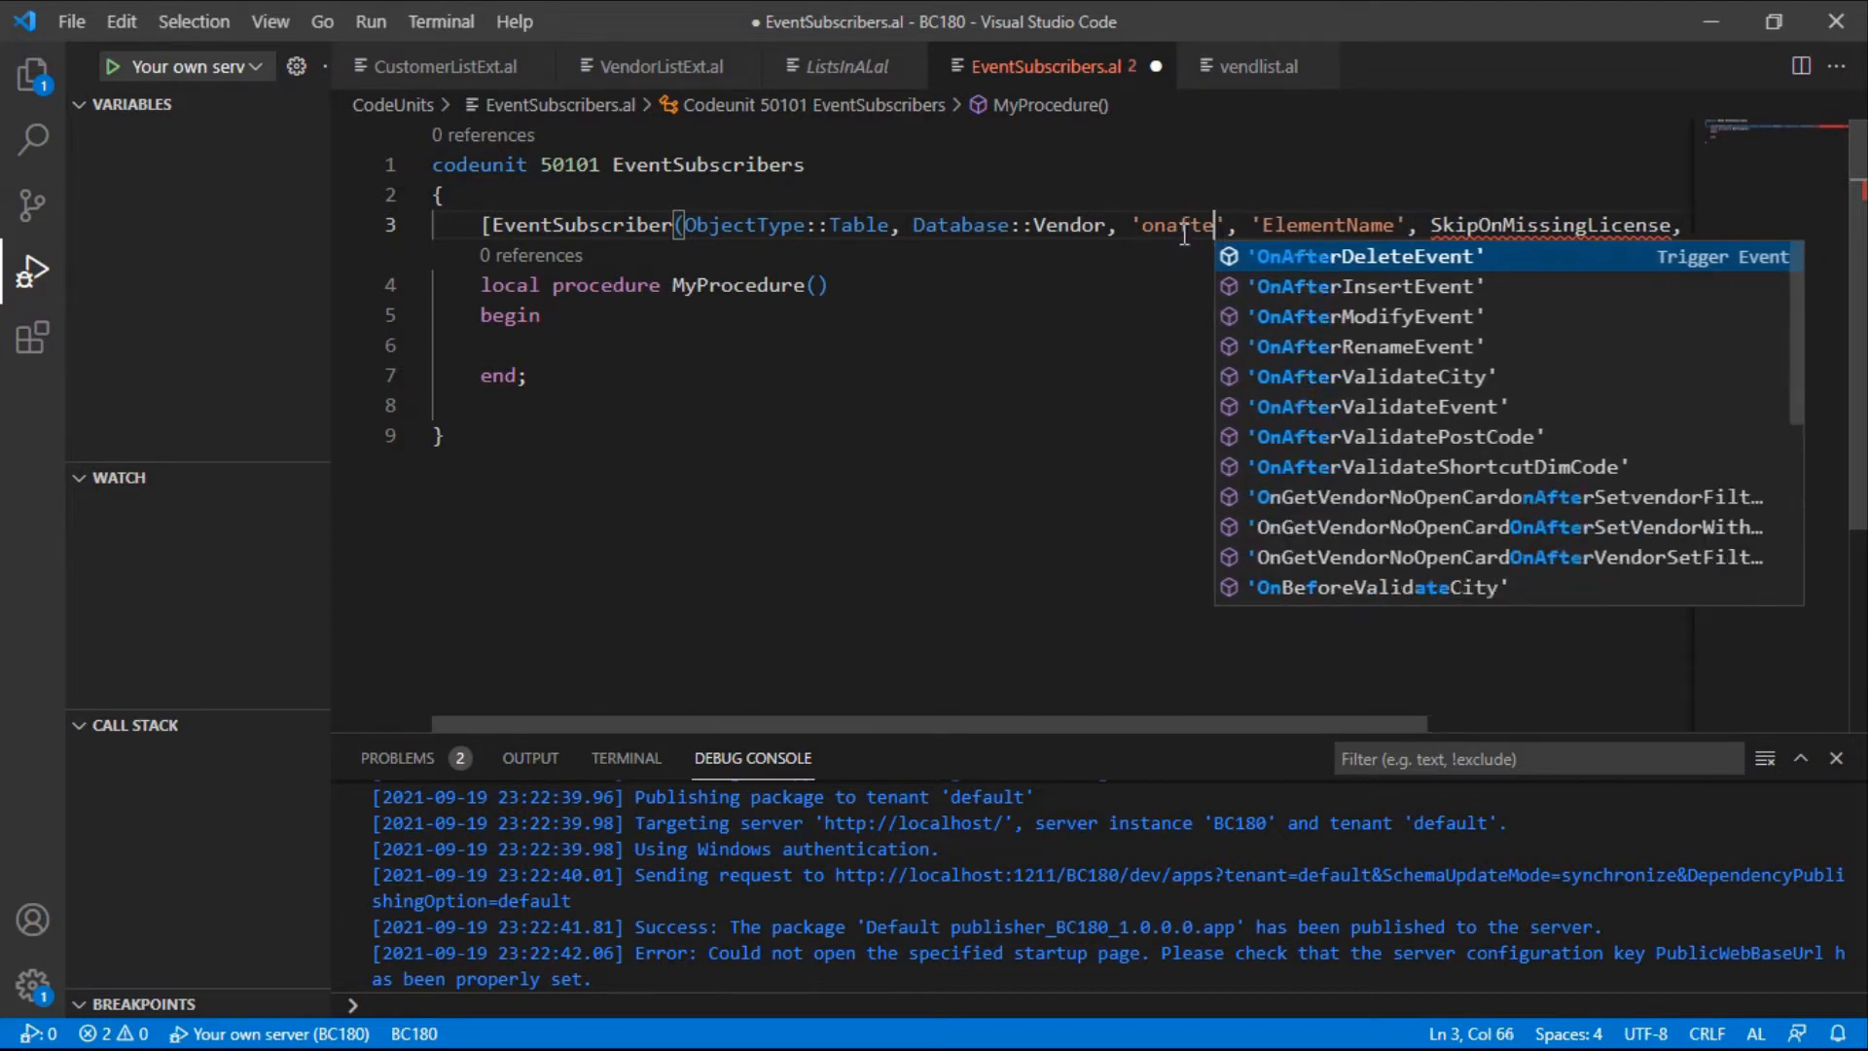
{"action": "type", "text": "rValidateEvent"}
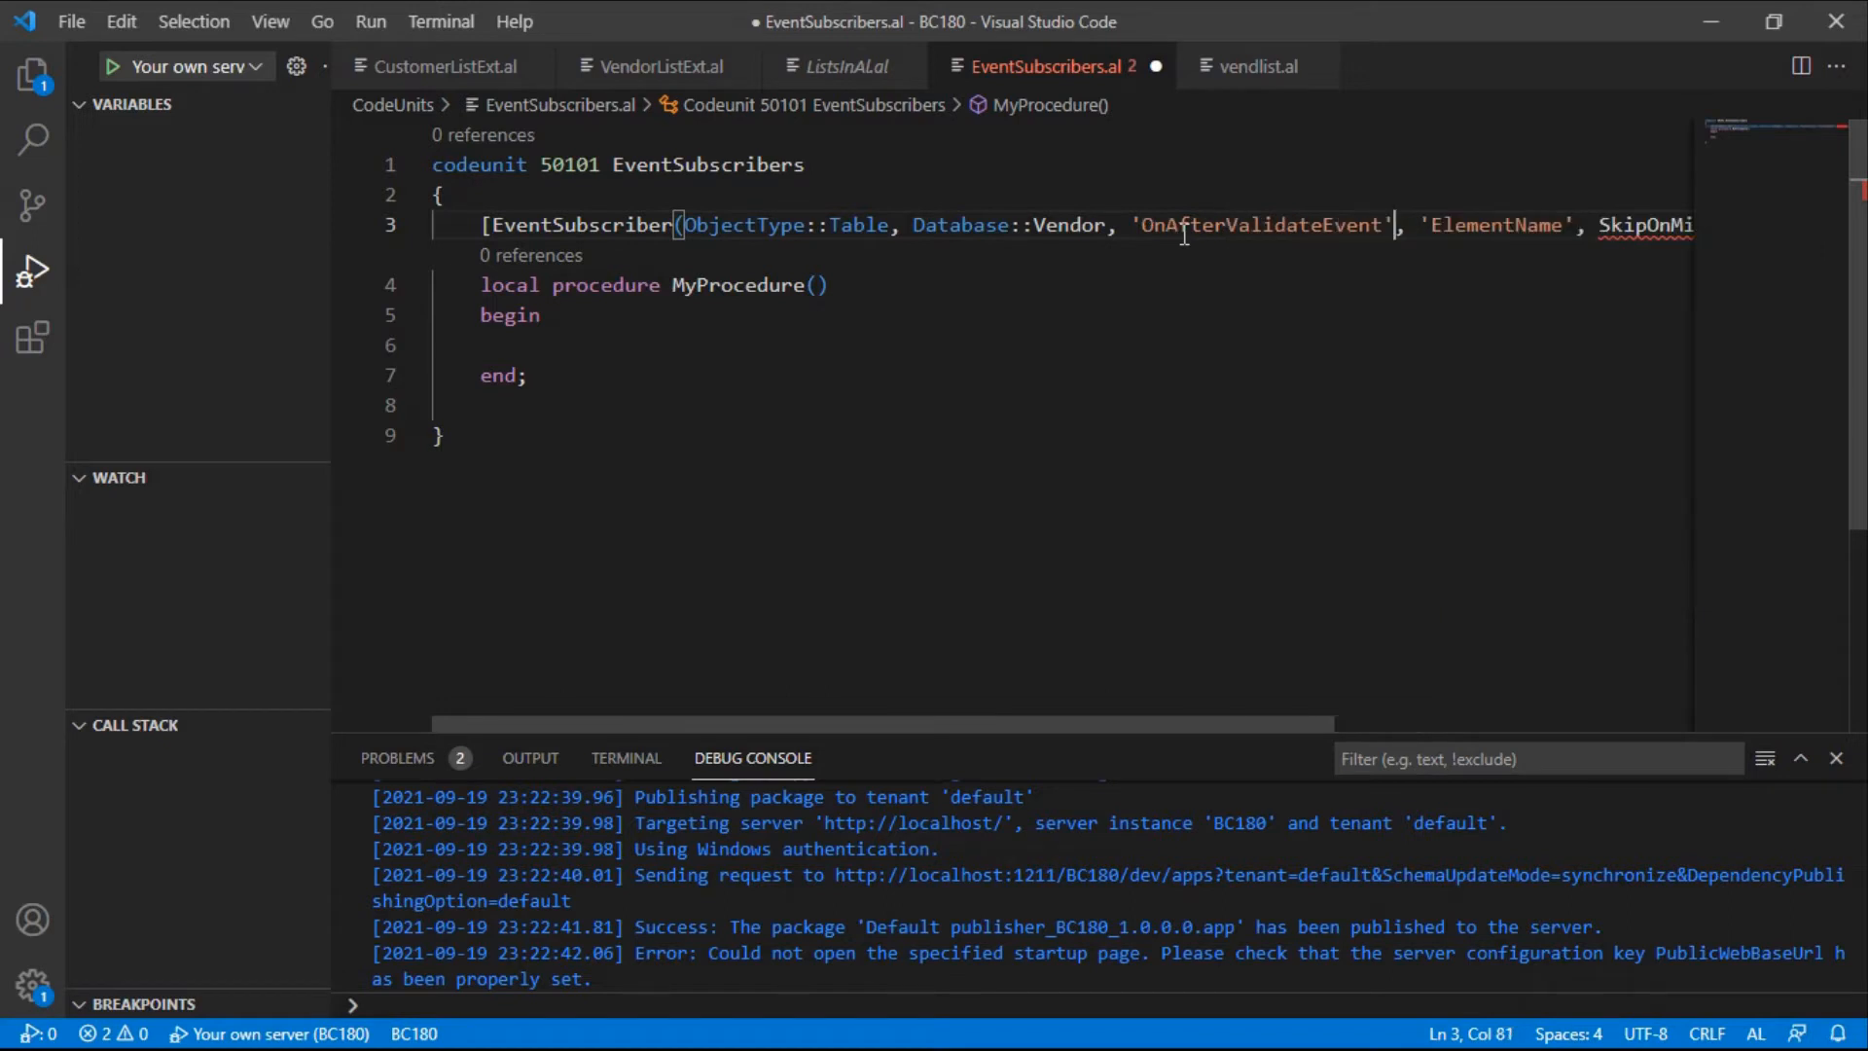
Set ElementName to 'Blocked' and both SkipOnMissing parameters to false
{"action": "double_click", "coordinate": [1495, 225]}
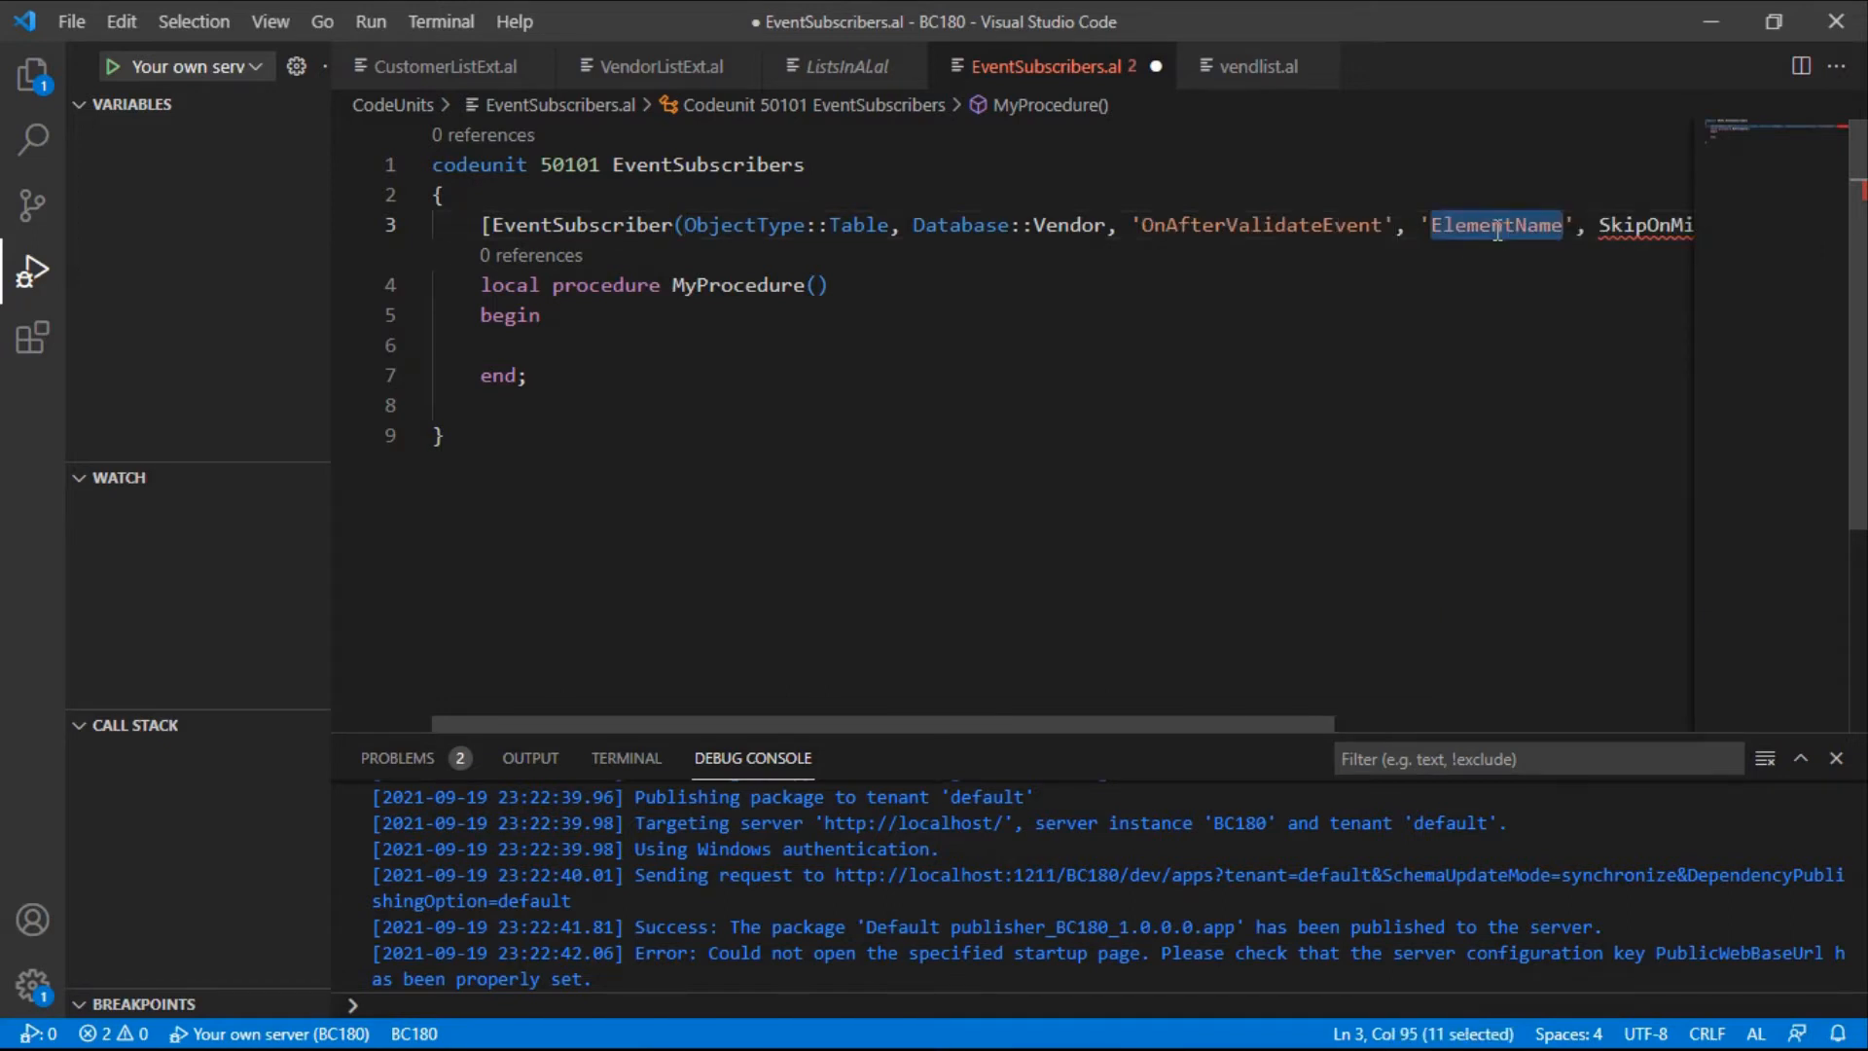
{"action": "type", "text": "blo"}
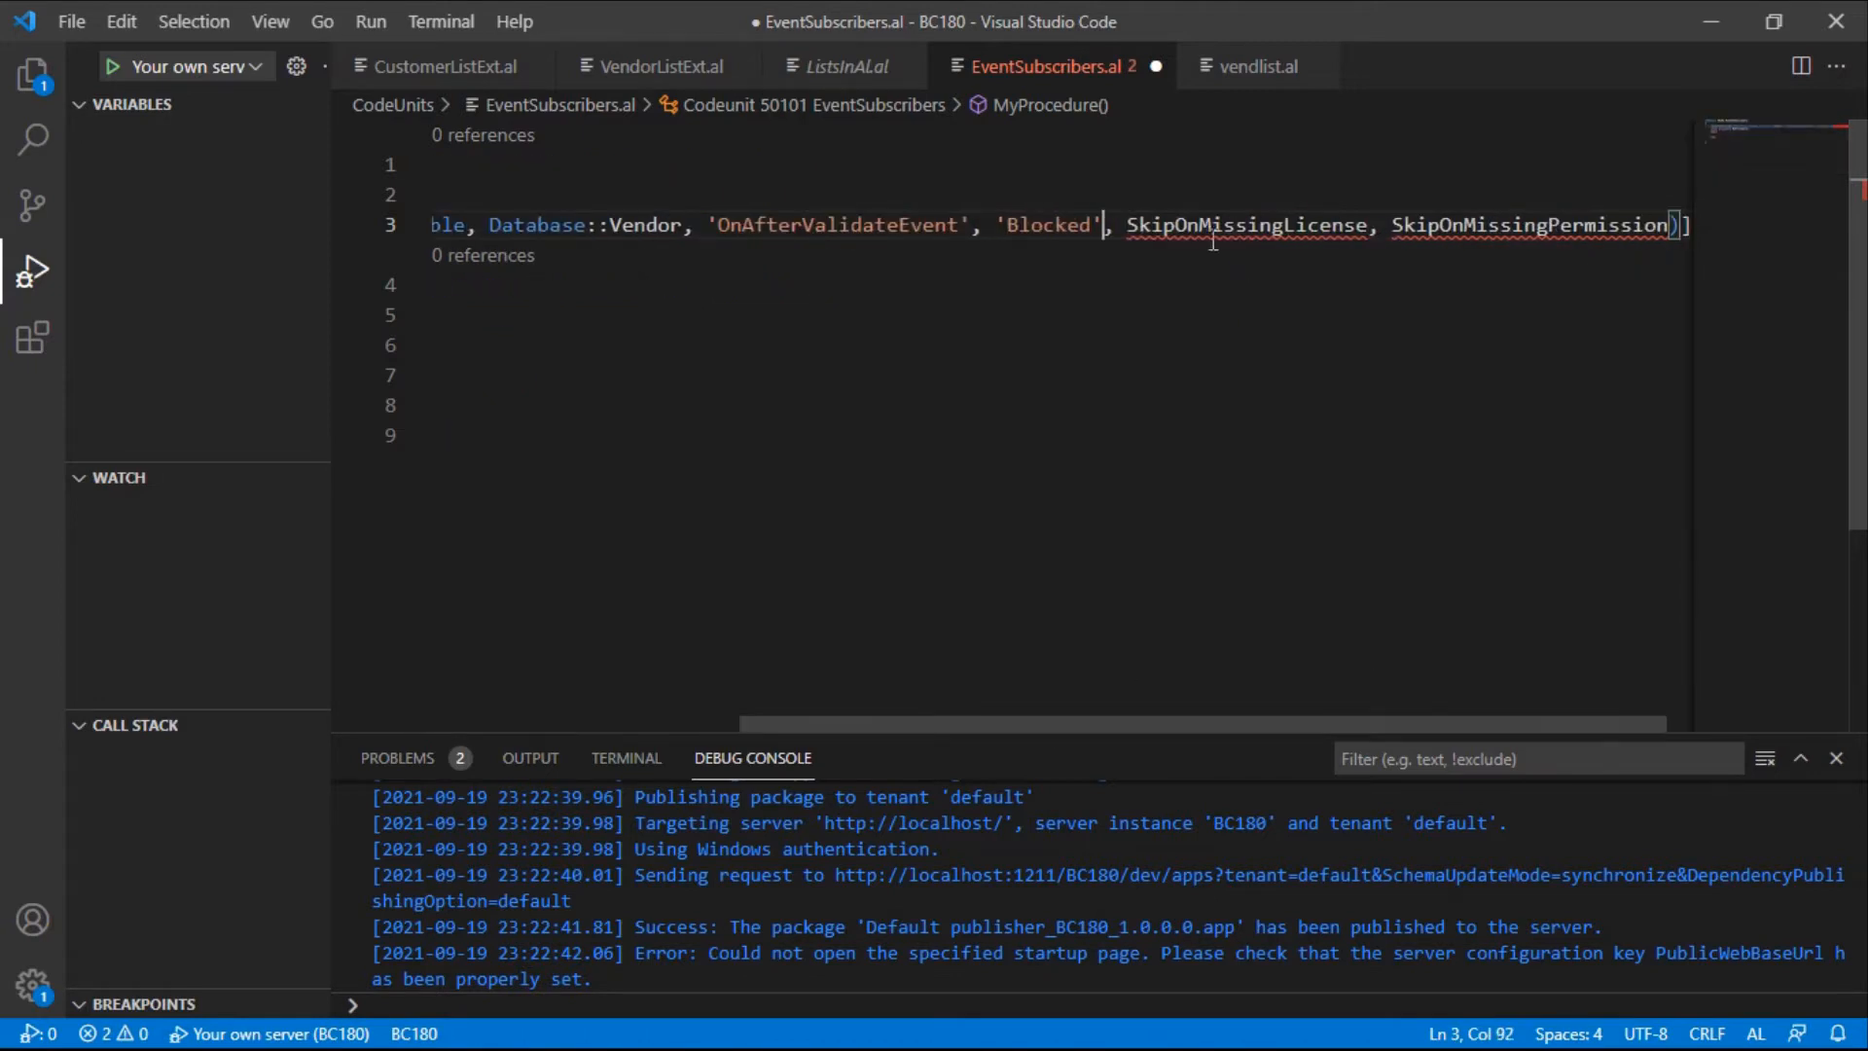
{"action": "double_click", "coordinate": [1246, 224]}
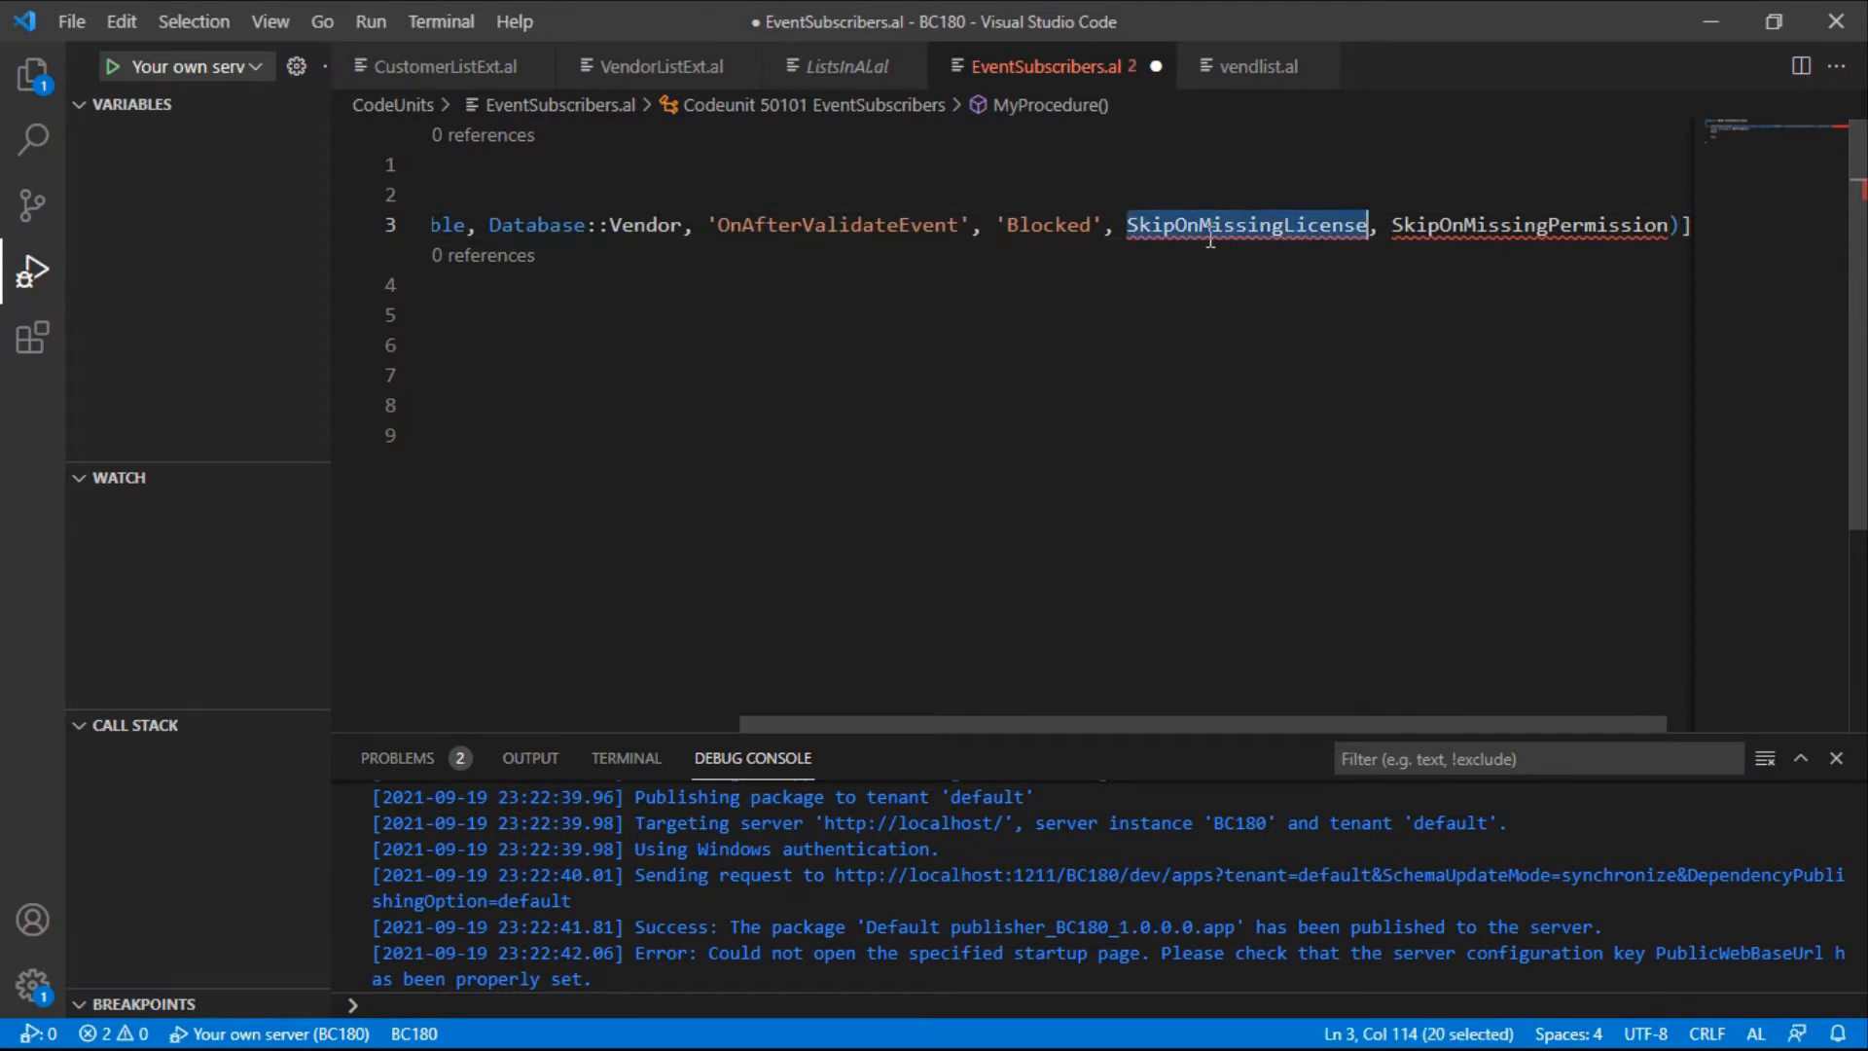
{"action": "type", "text": "false"}
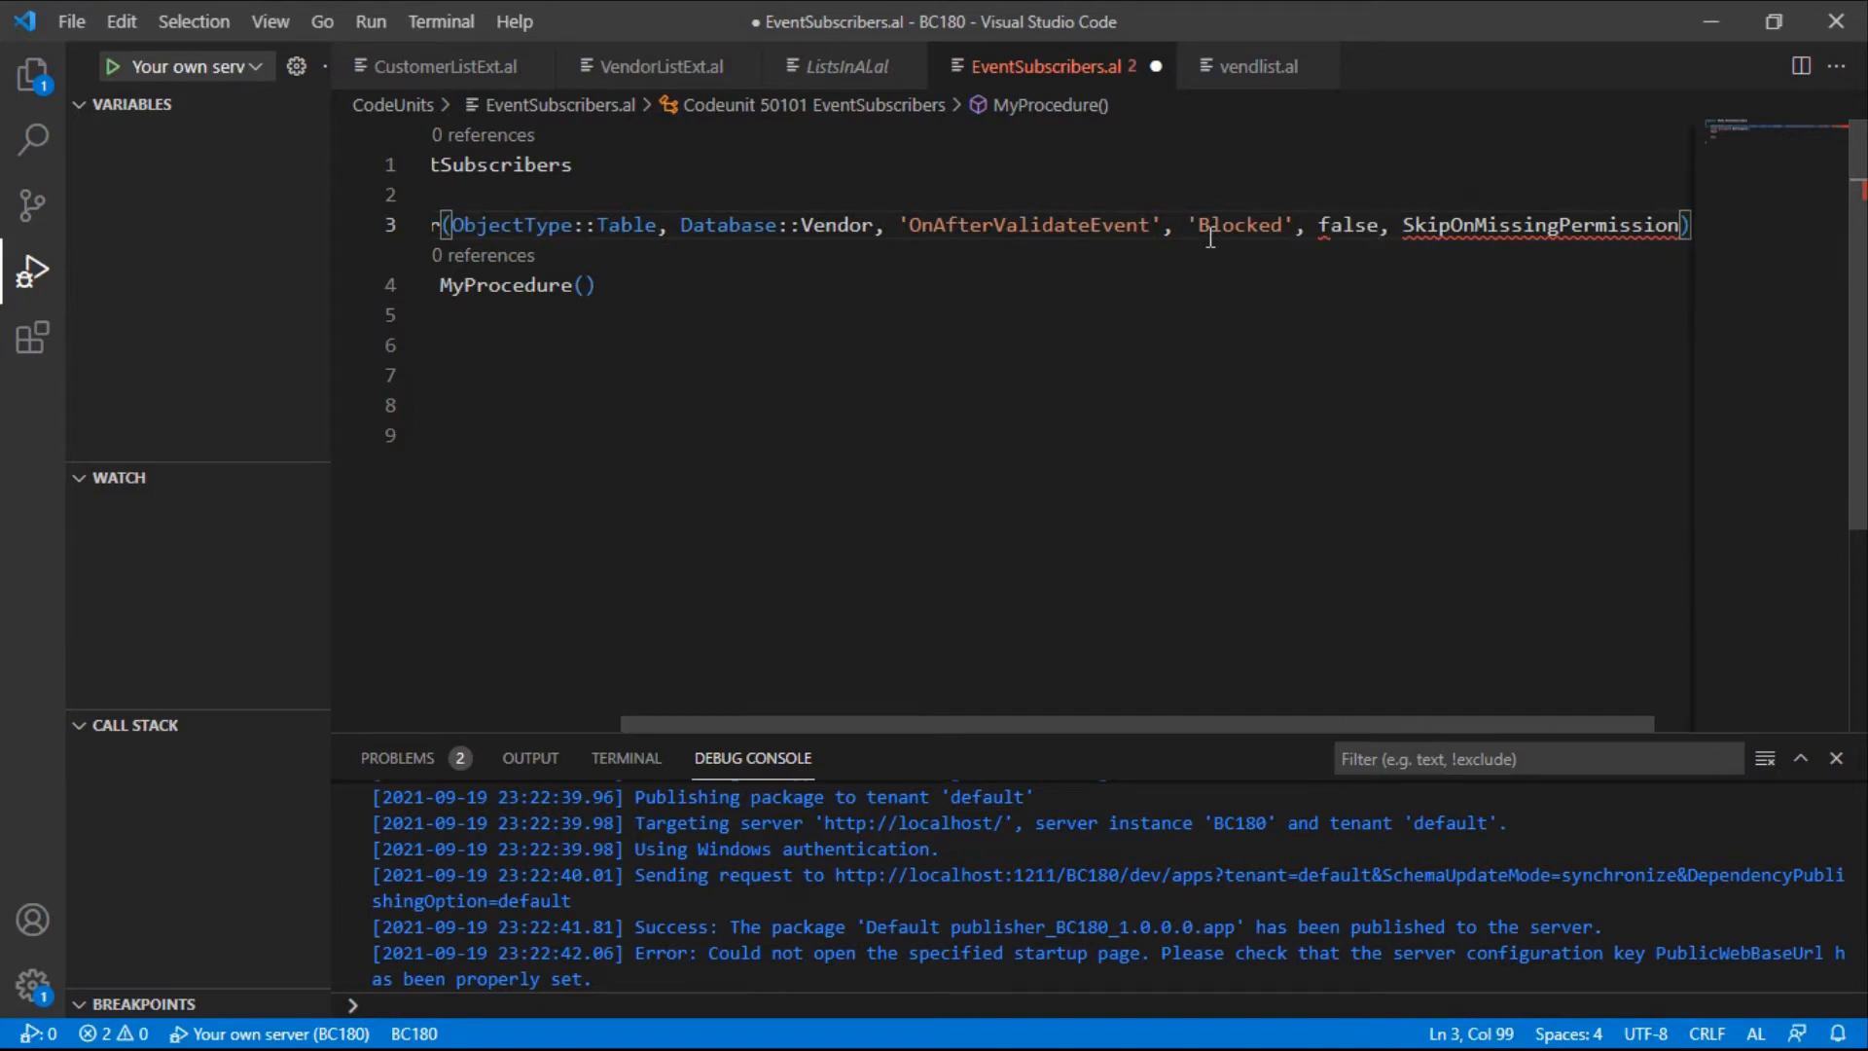
{"action": "double_click", "coordinate": [1534, 224]}
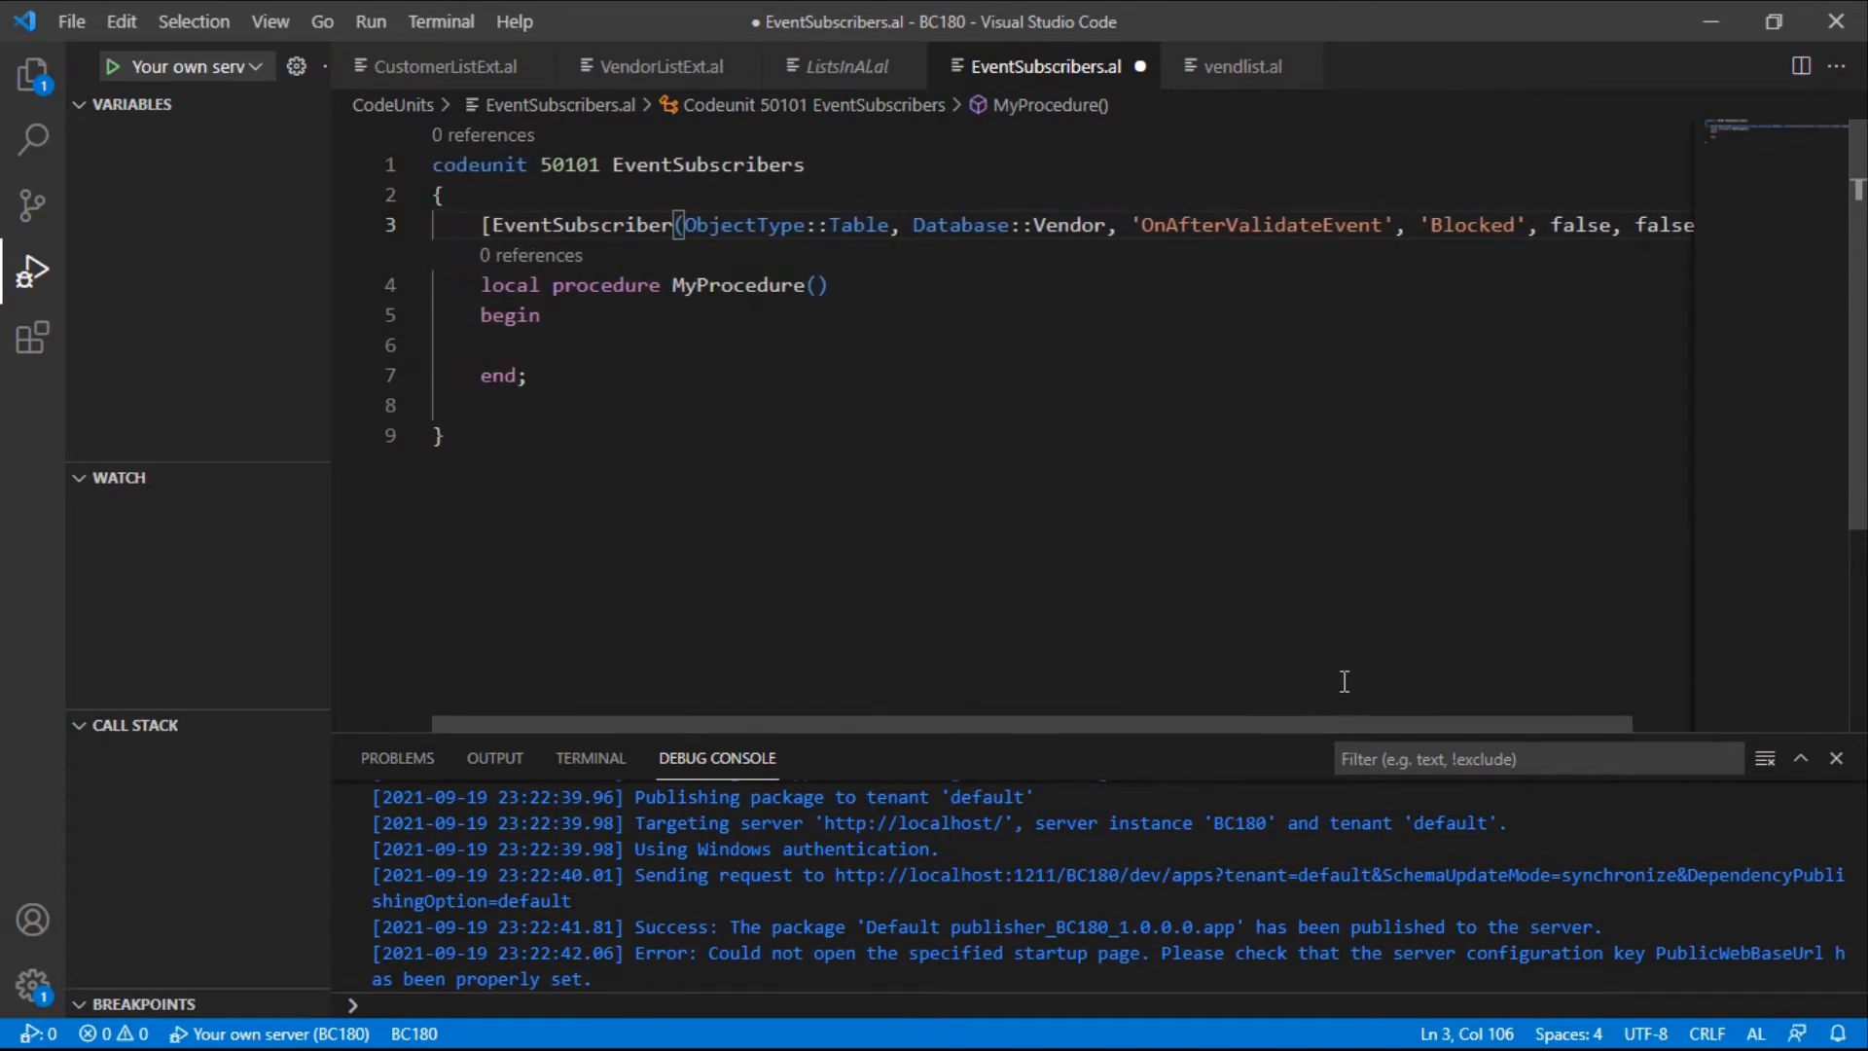
Rename the MyProcedure procedure to CheckBlocked
{"action": "type", "text": "Check"}
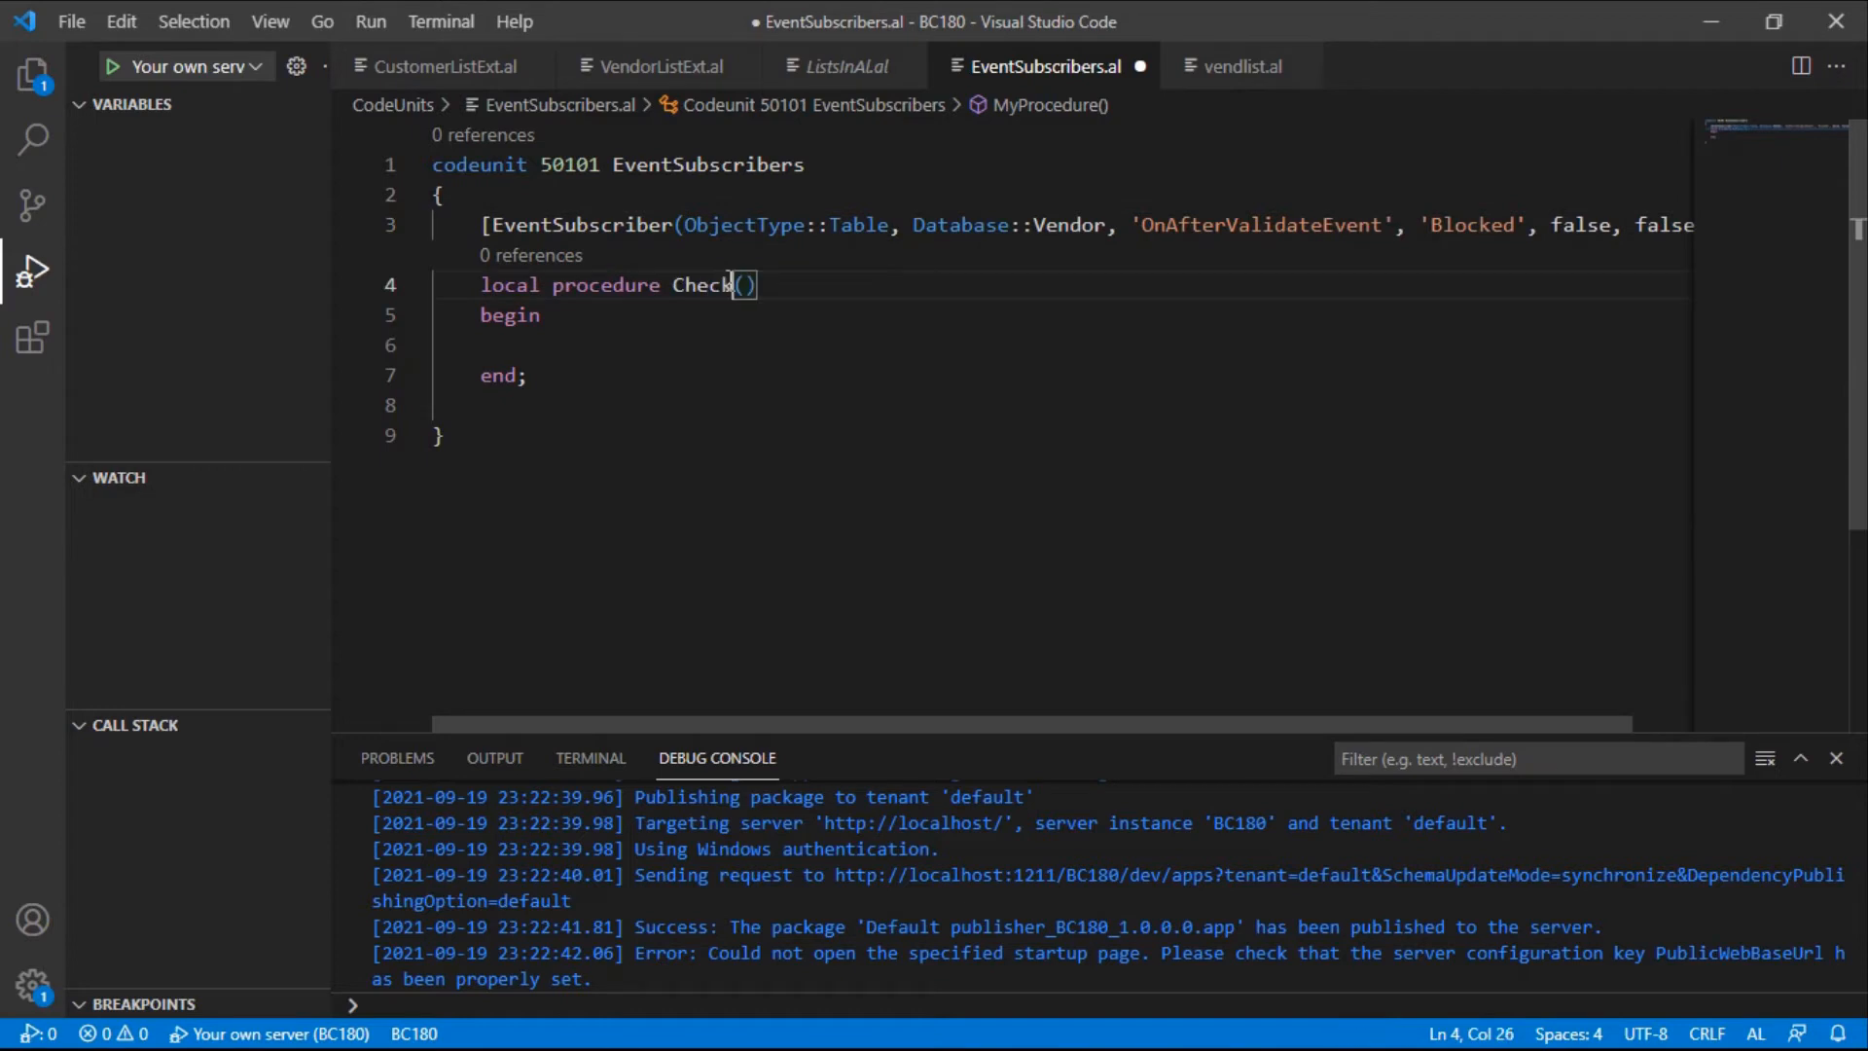
{"action": "type", "text": "Block"}
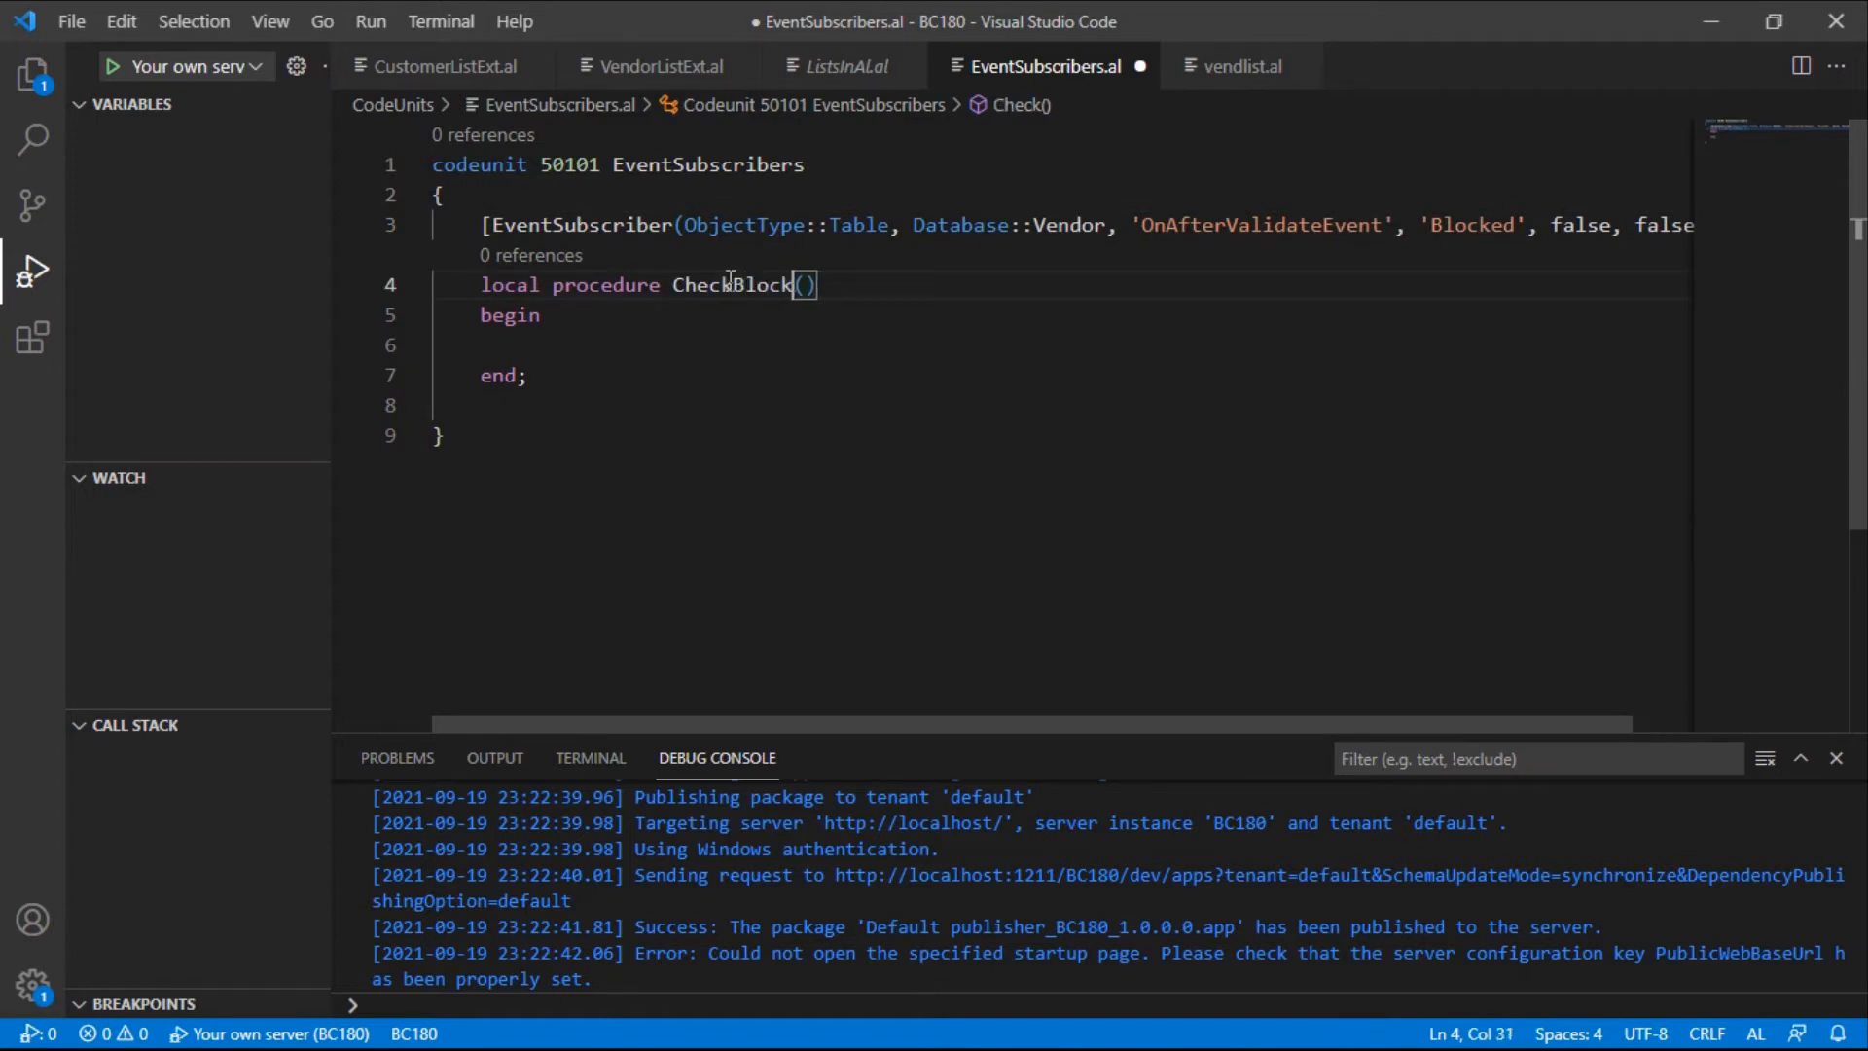
{"action": "type", "text": "ed"}
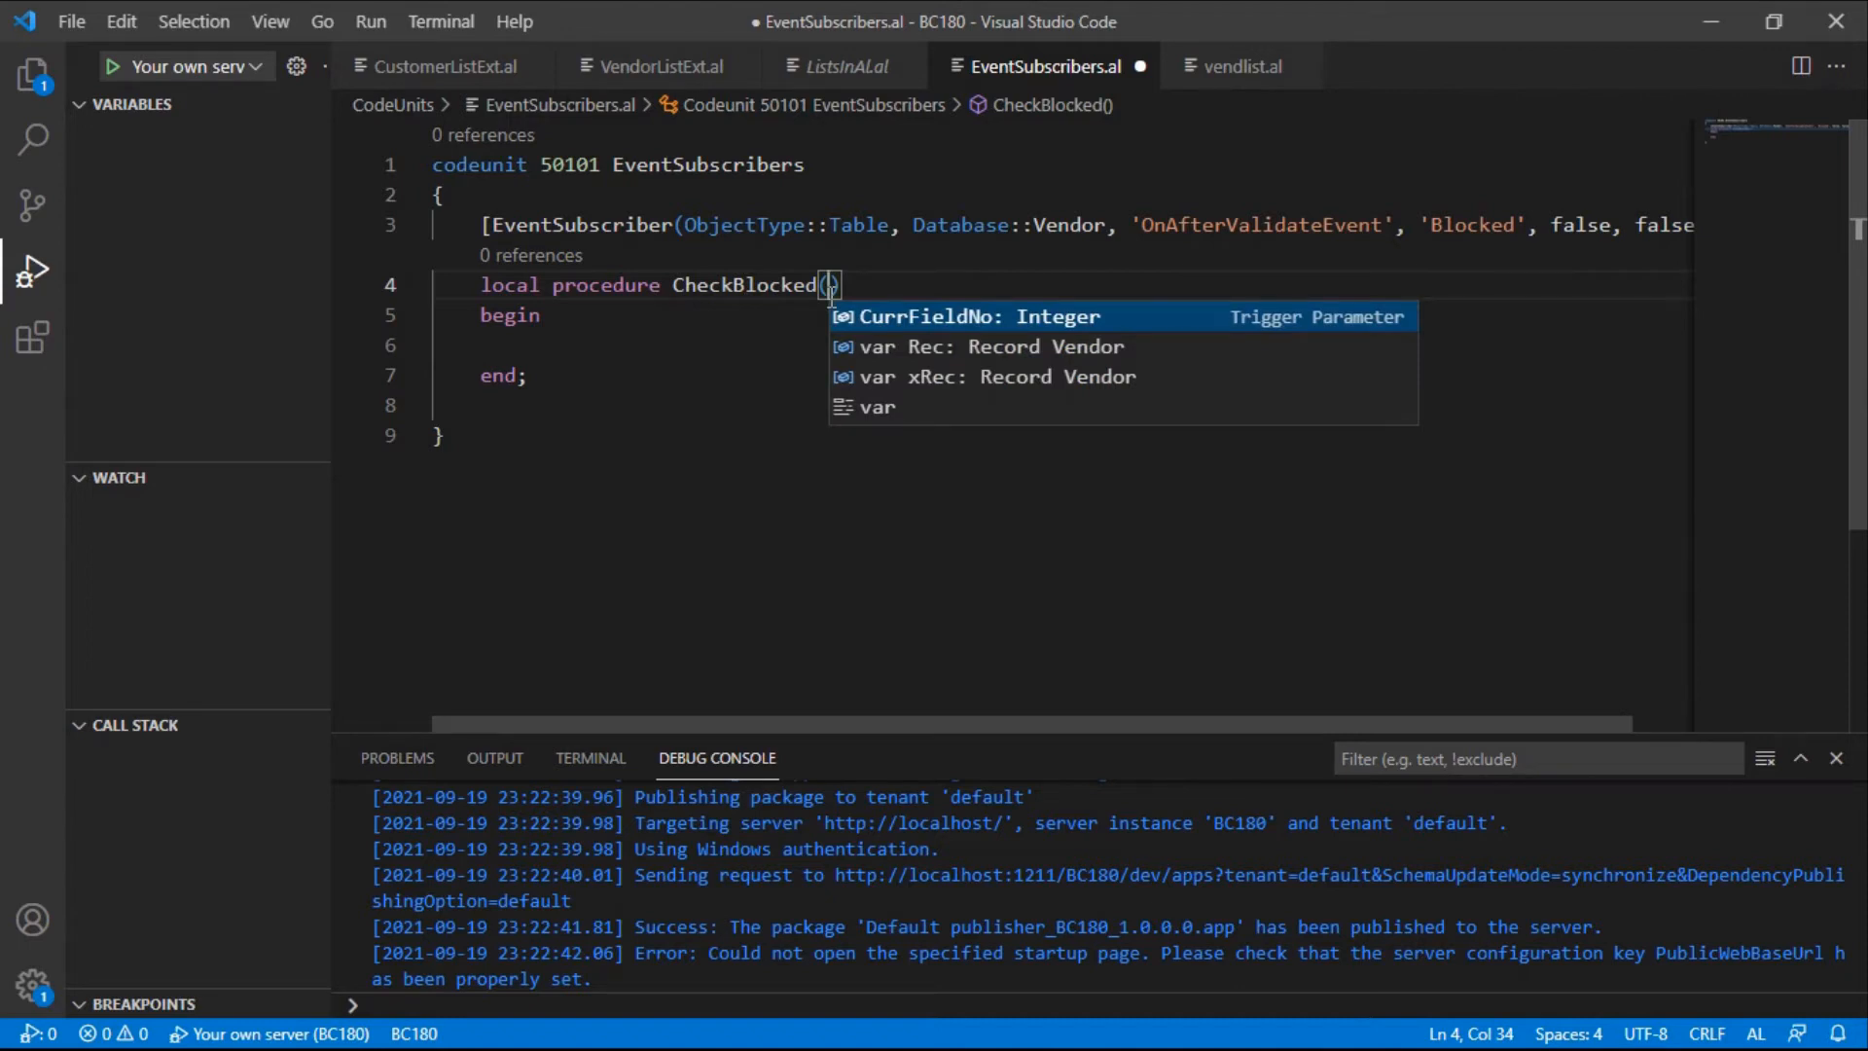
Add the 'var Rec: Record Vendor' parameter to CheckBlocked, removing the trailing comma
{"action": "key", "text": "Down"}
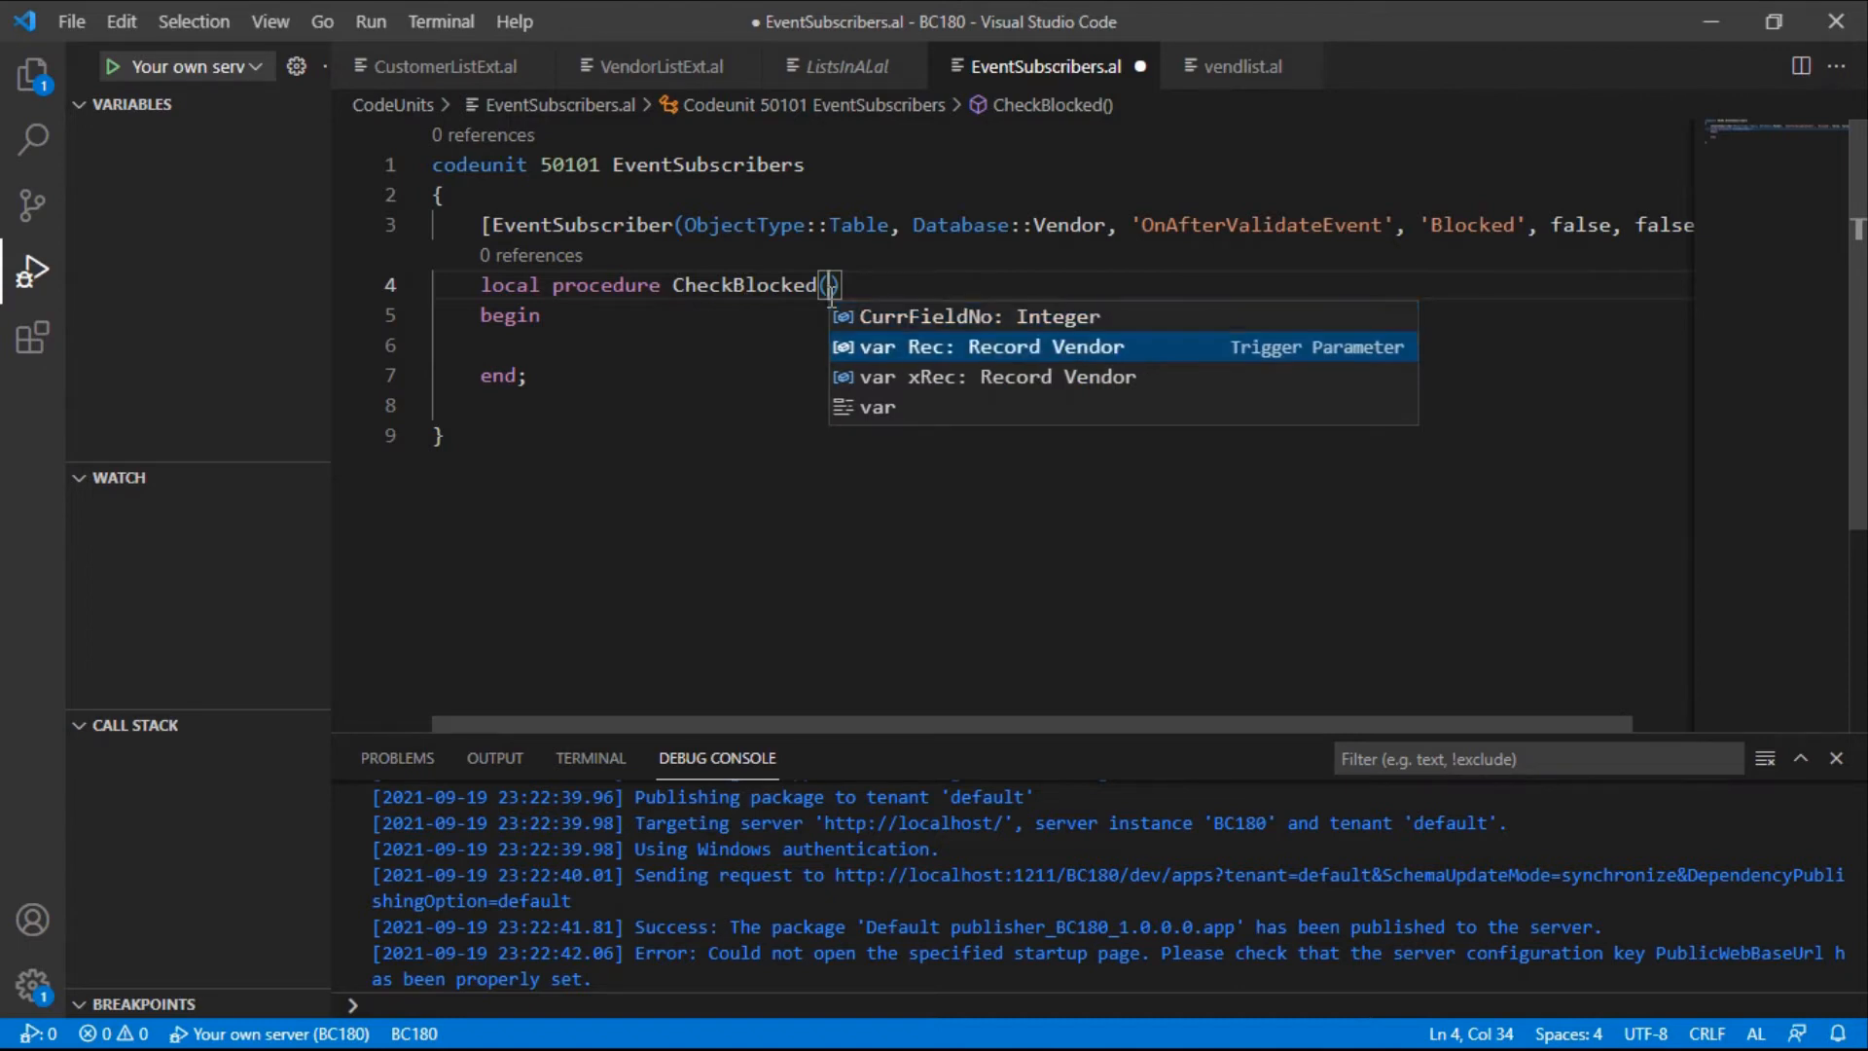
{"action": "key", "text": "Down"}
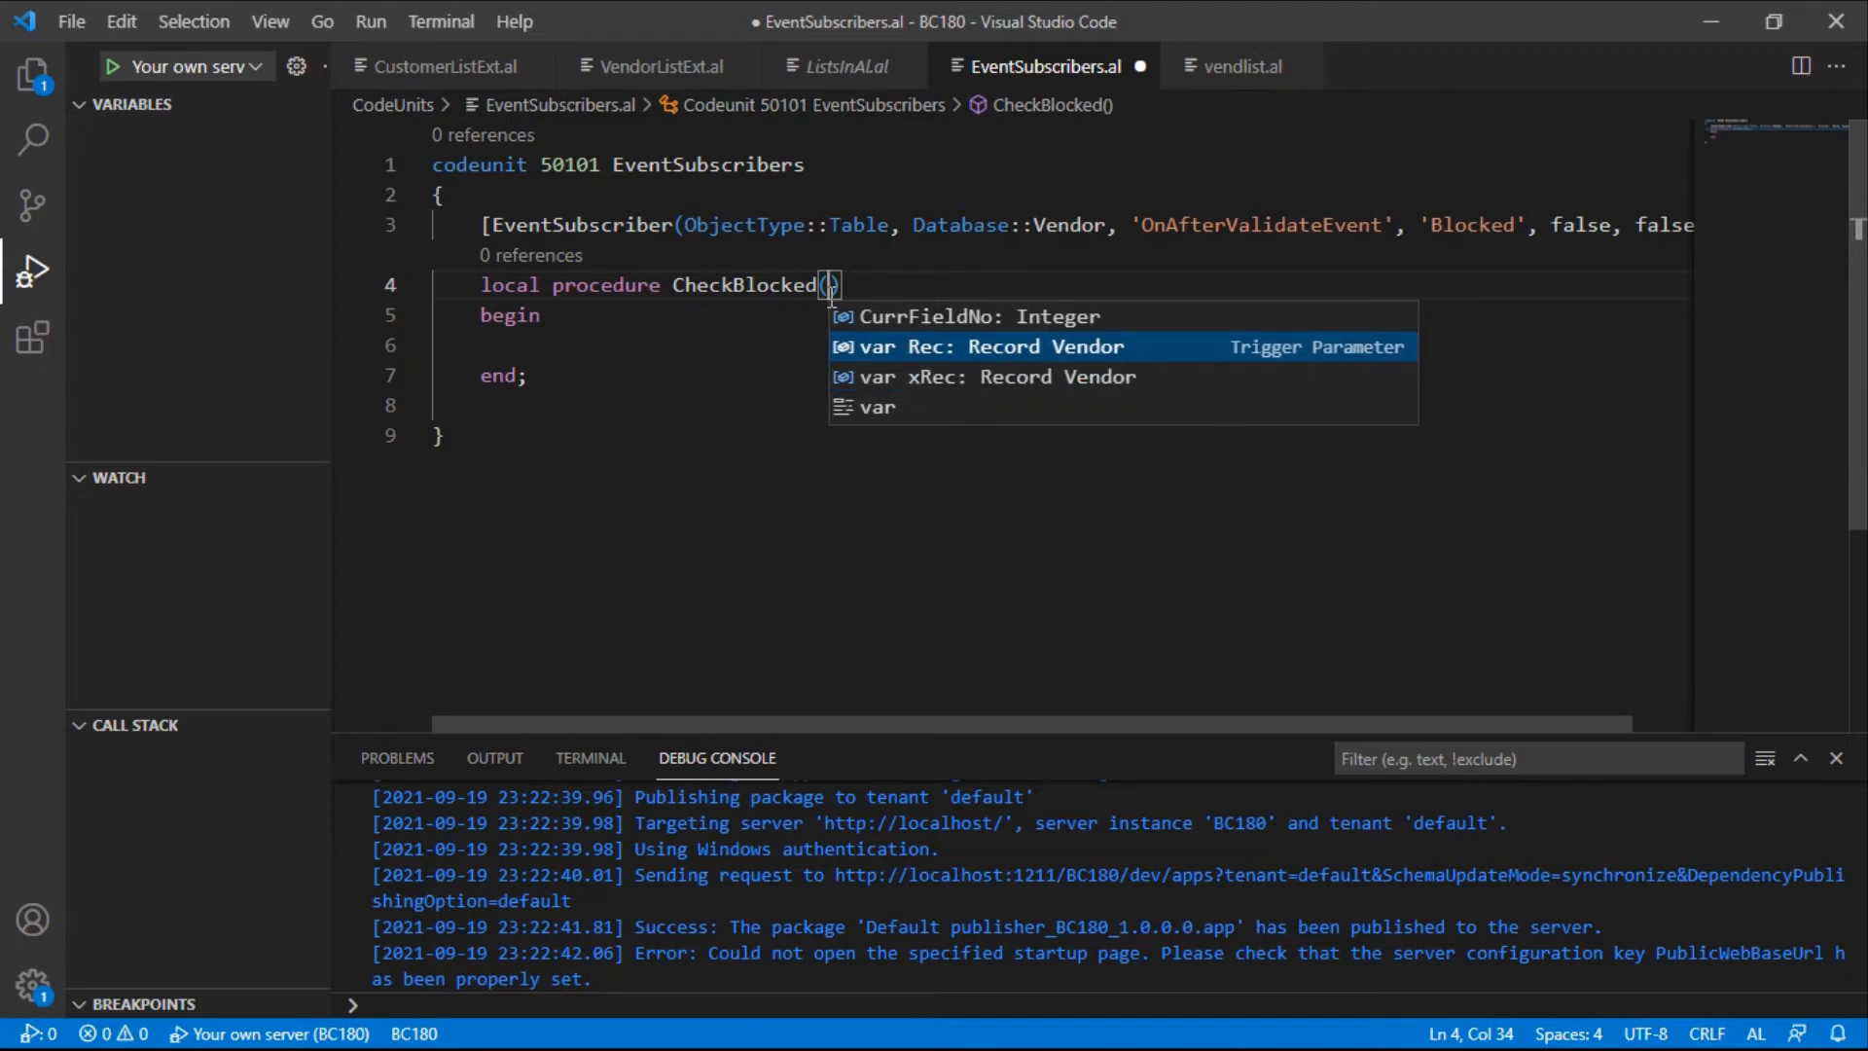
{"action": "left_click", "coordinate": [999, 346]}
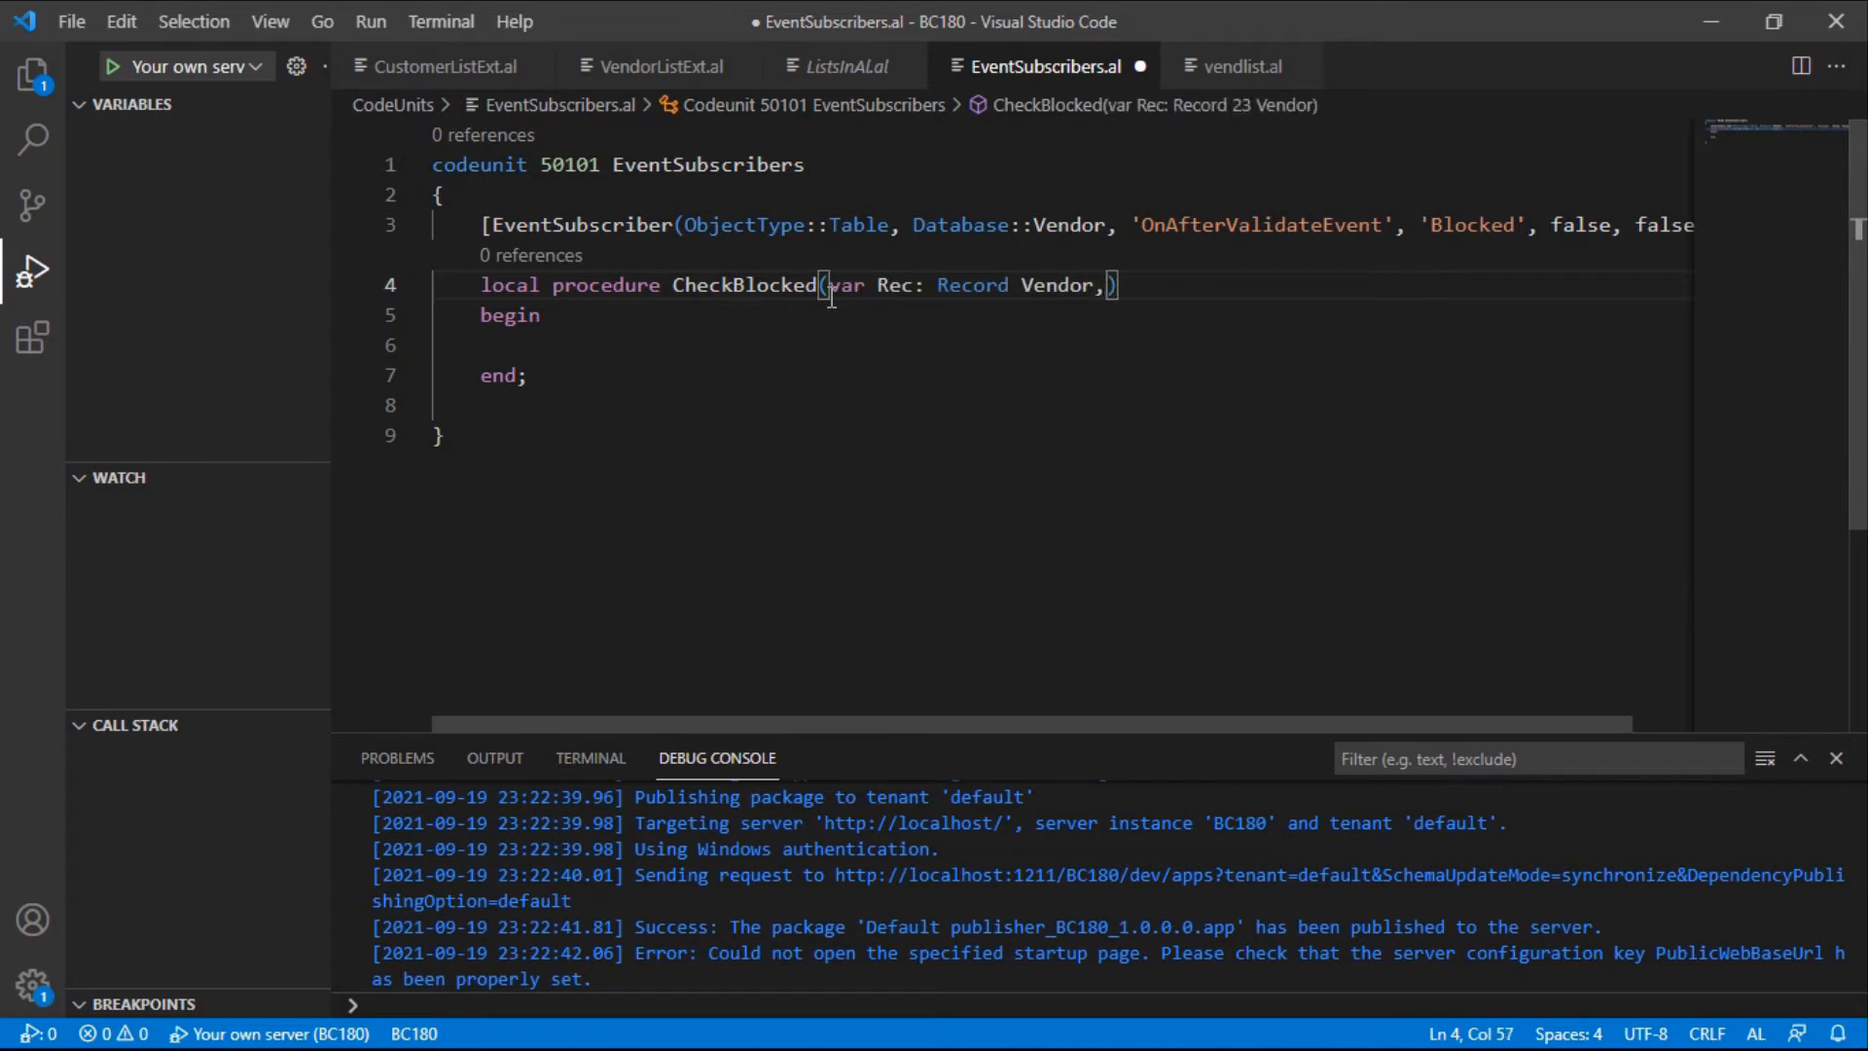
{"action": "key", "text": "Backspace"}
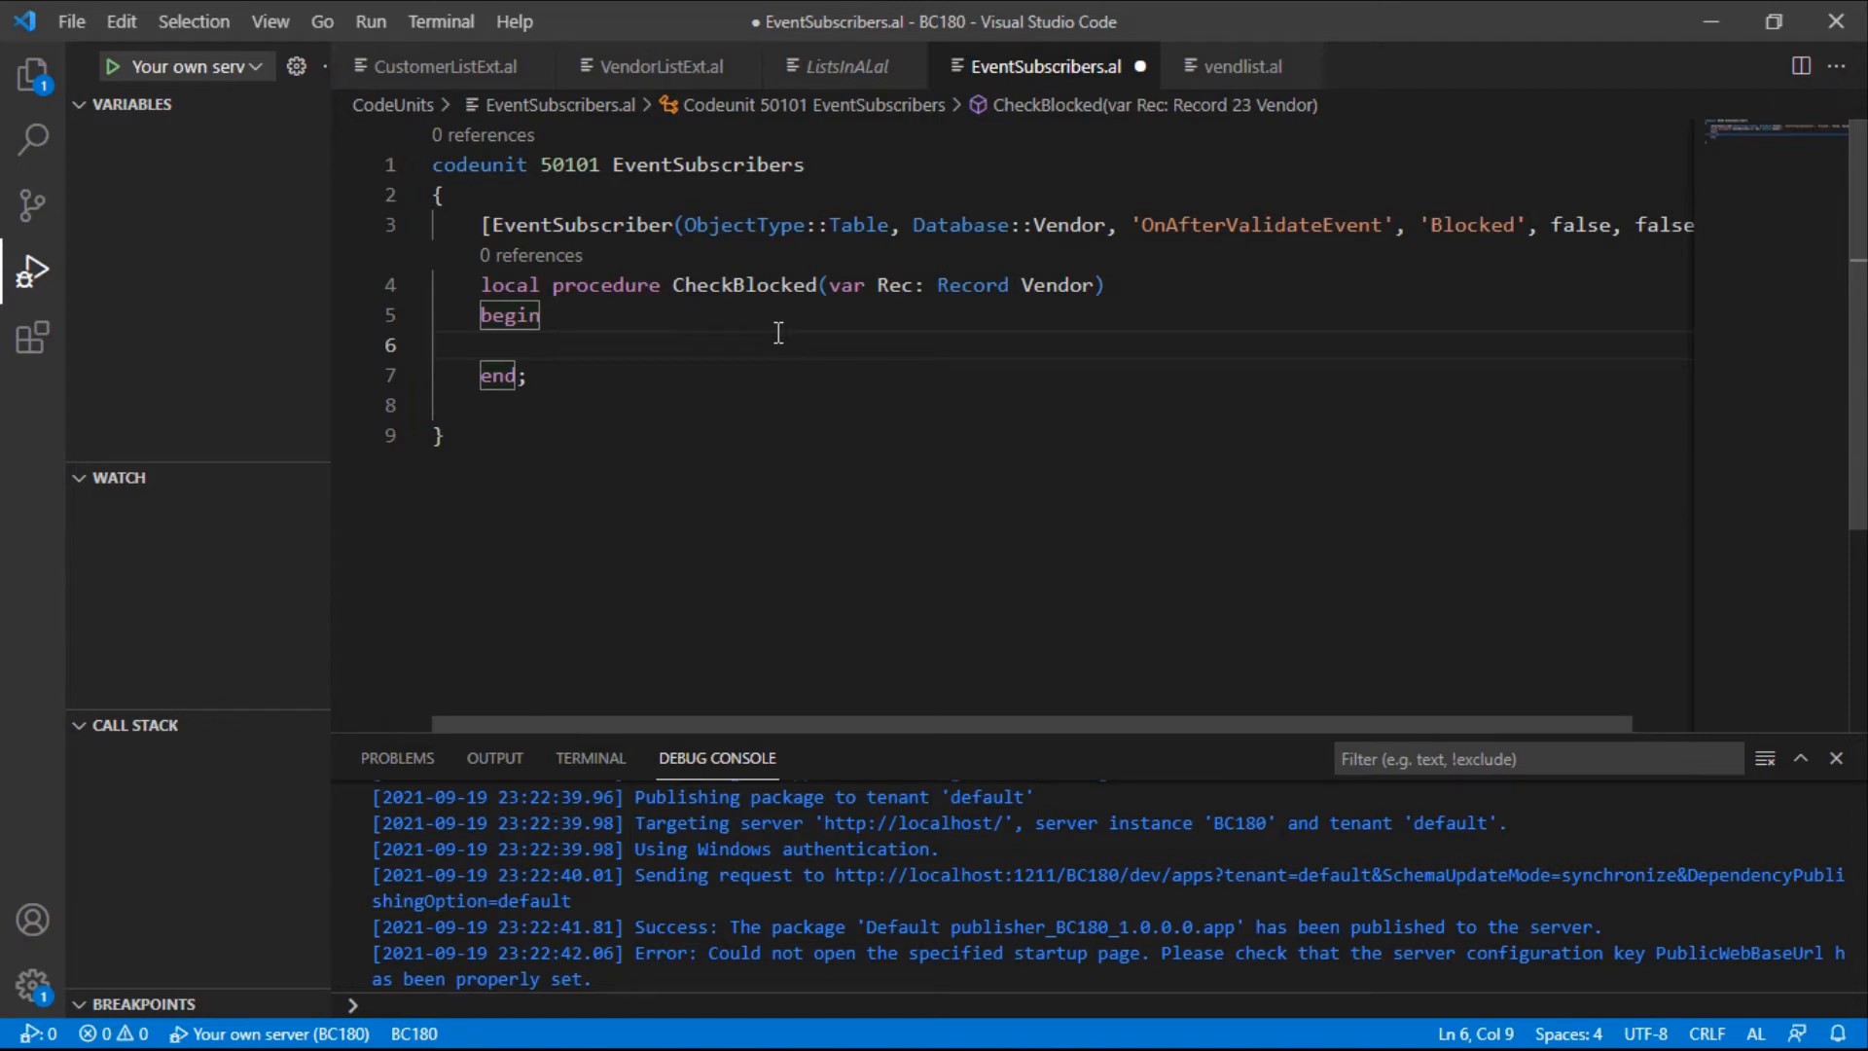
Start an if Confirm call prompting 'Are you sure you want to change...' with %1, %2, %3
{"action": "type", "text": "if conf"}
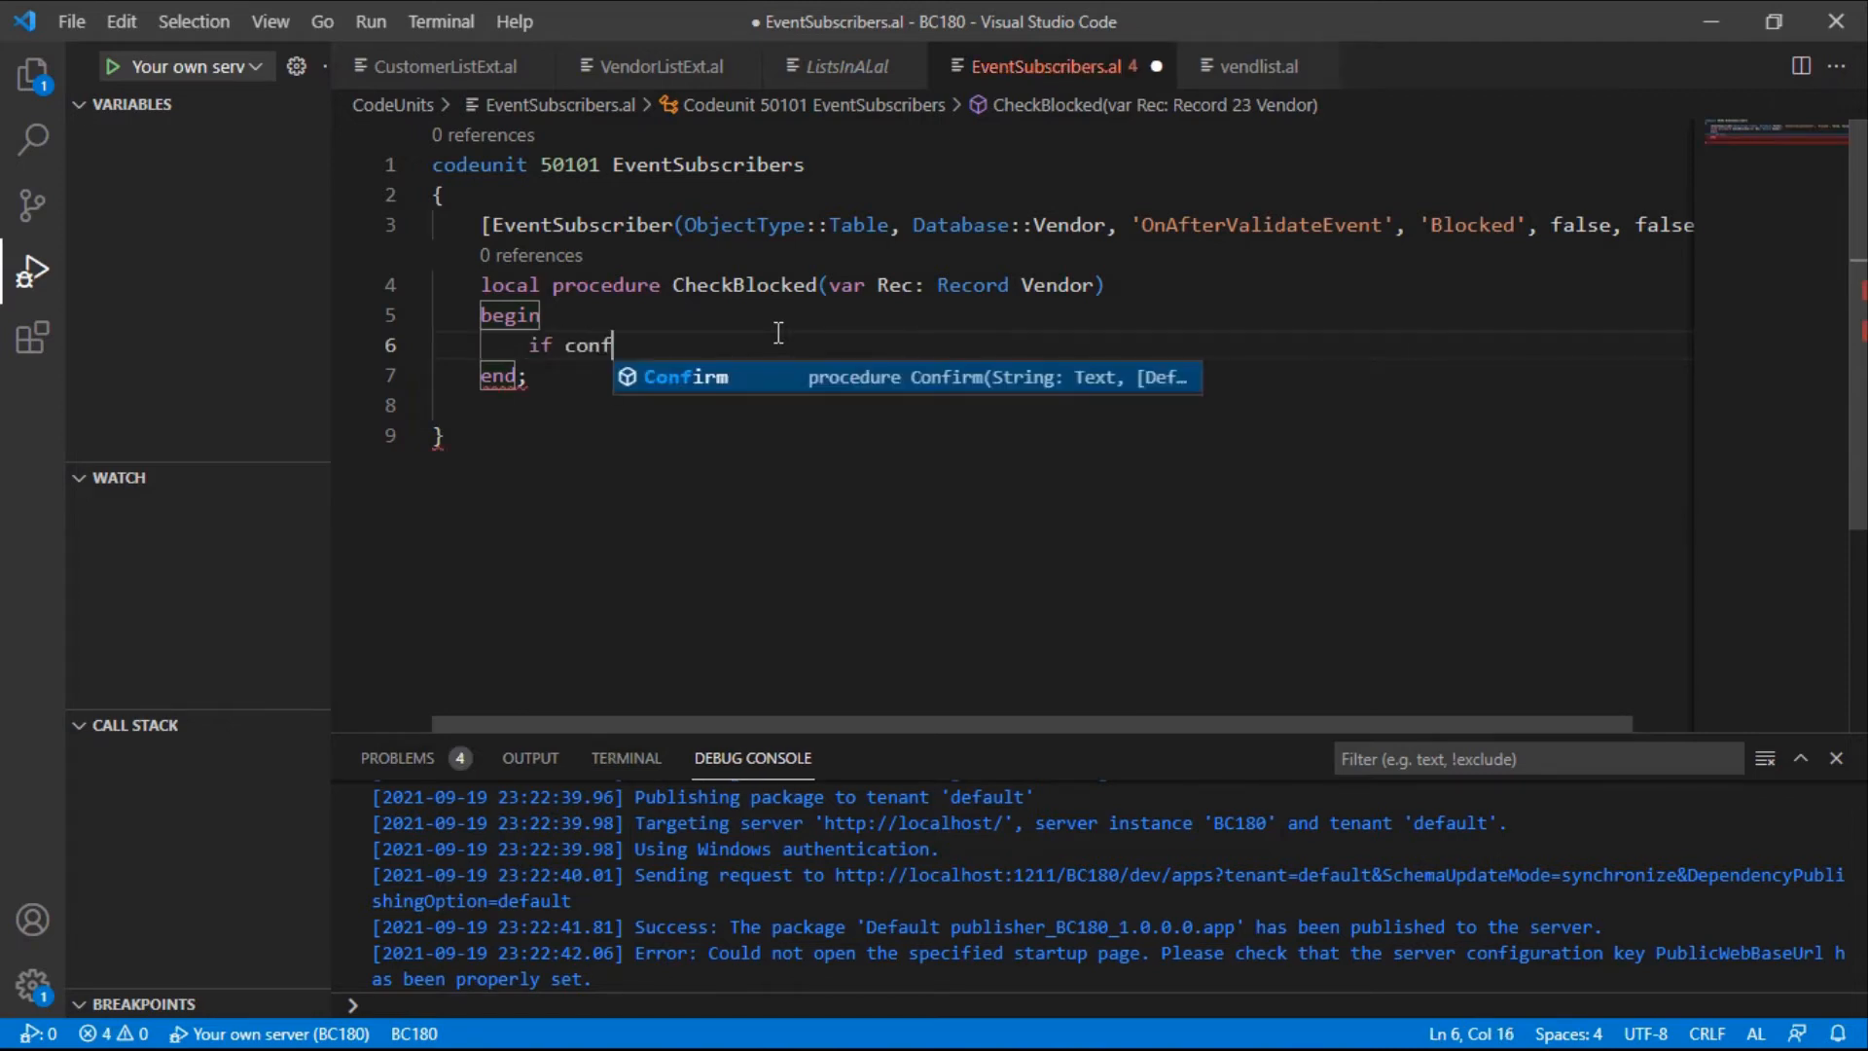
{"action": "key", "text": "Tab"}
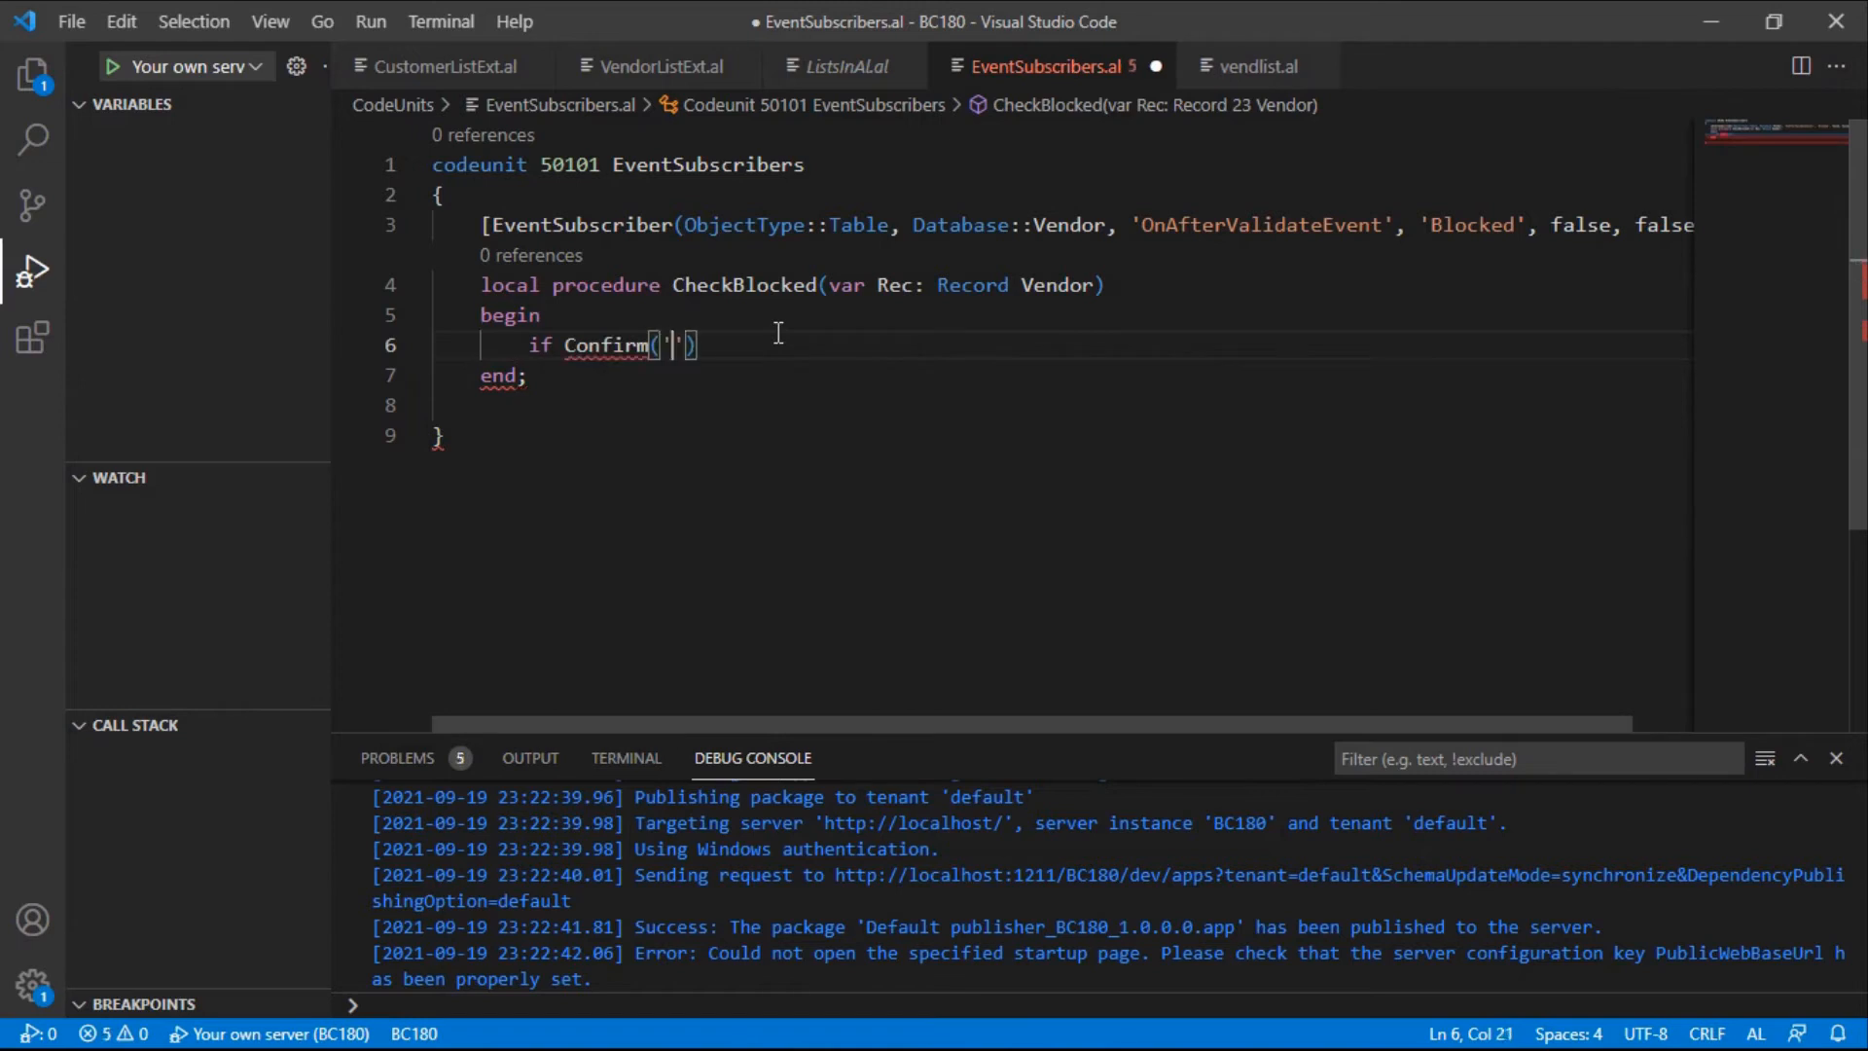
{"action": "type", "text": "Are you"}
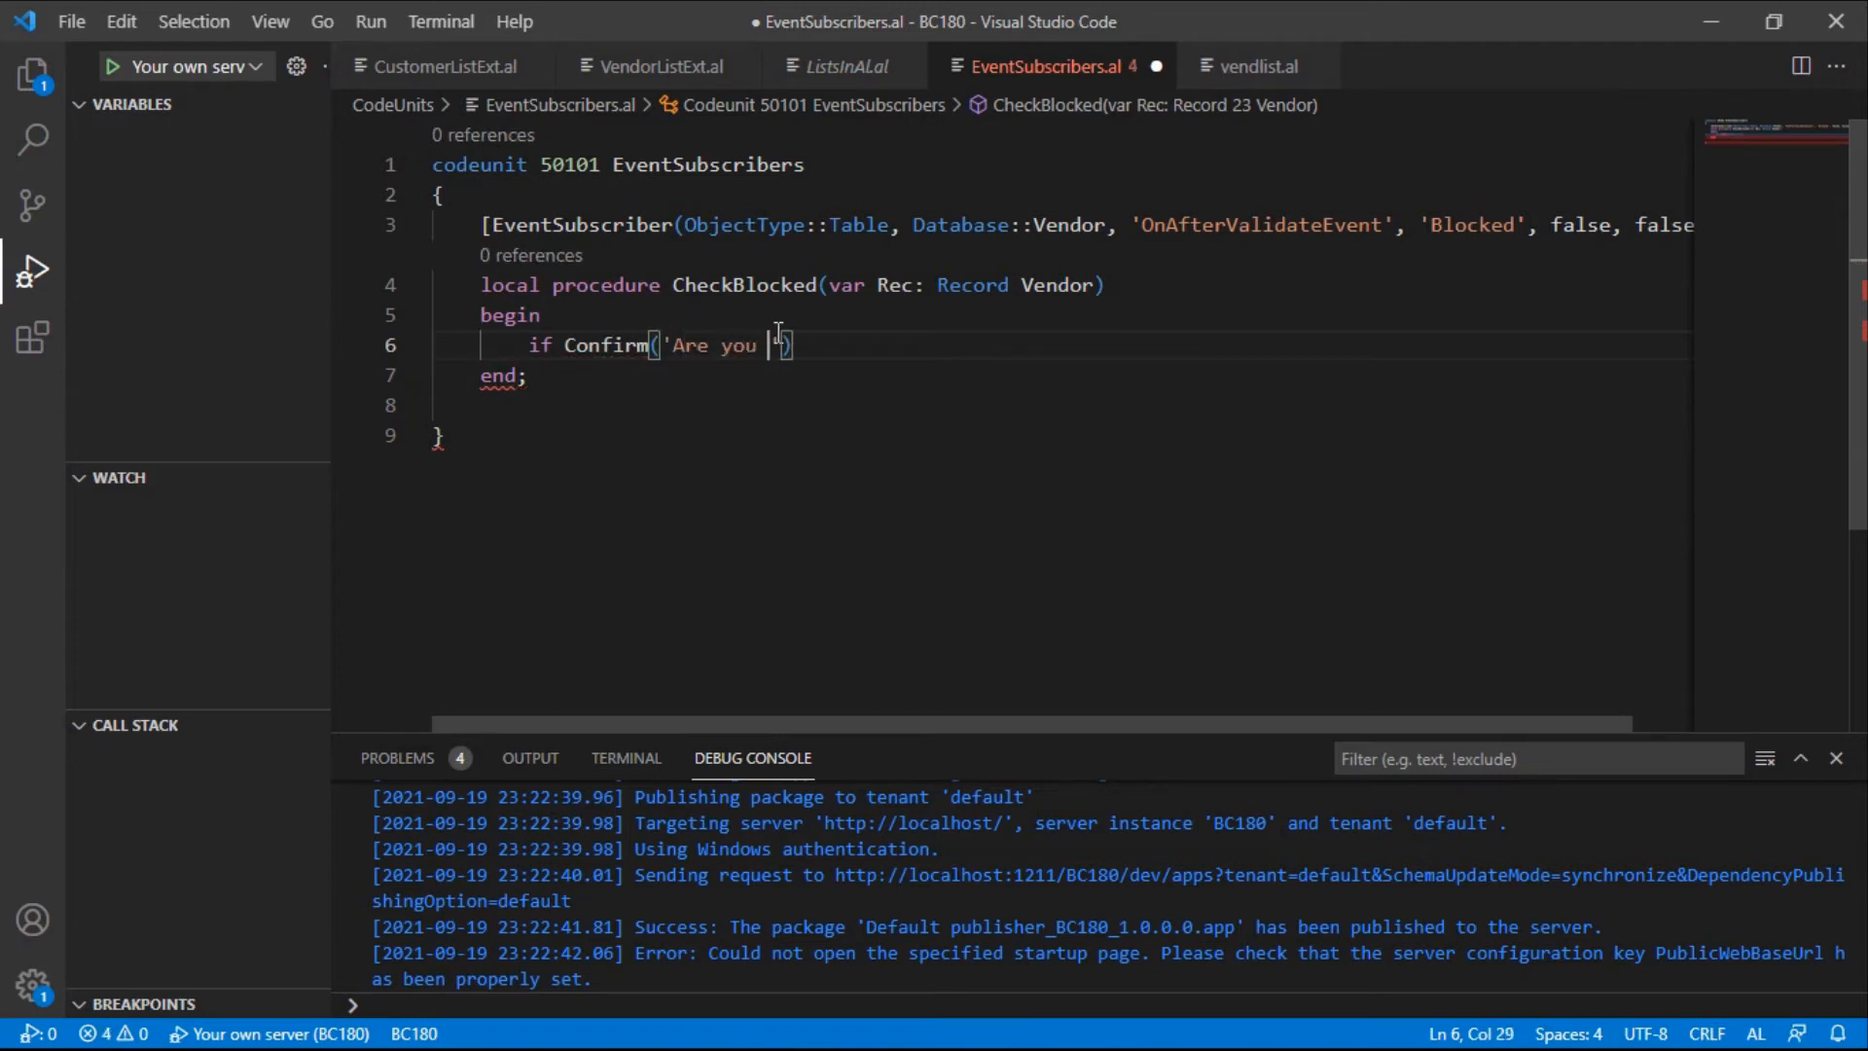
{"action": "type", "text": "su"}
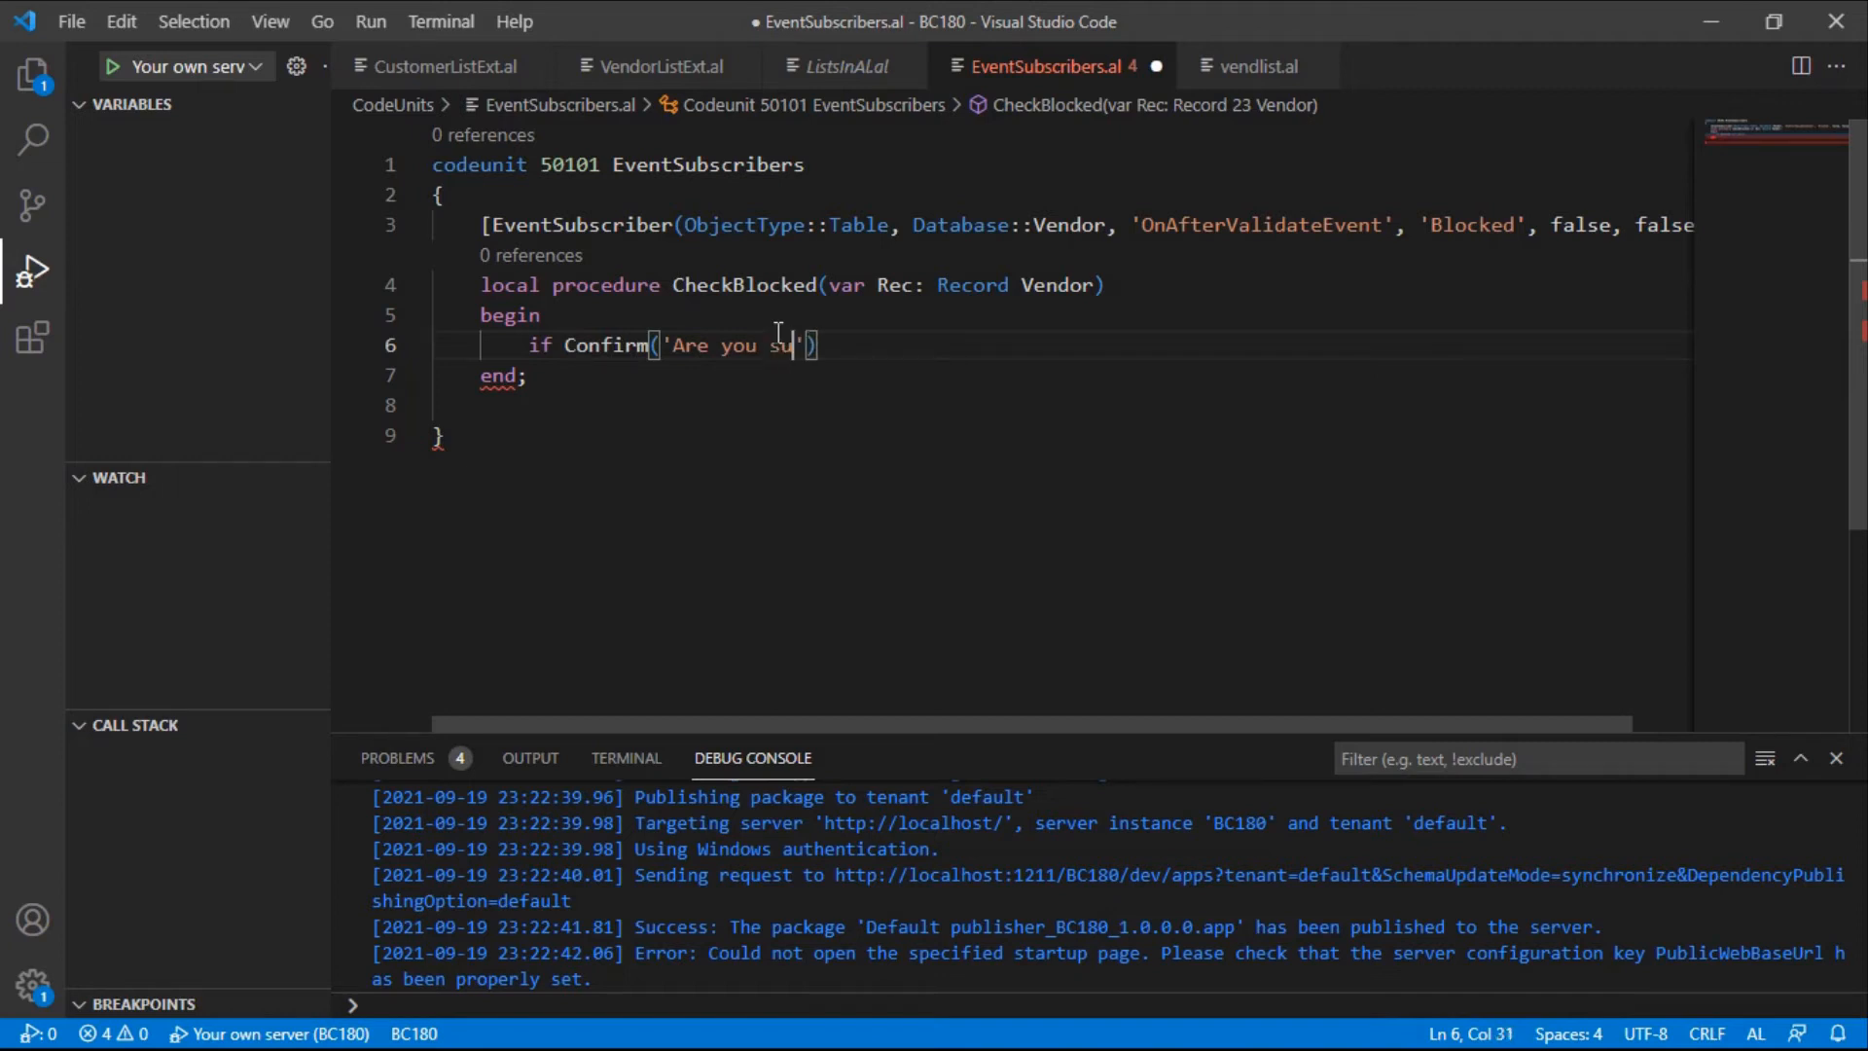
{"action": "type", "text": "re that you"}
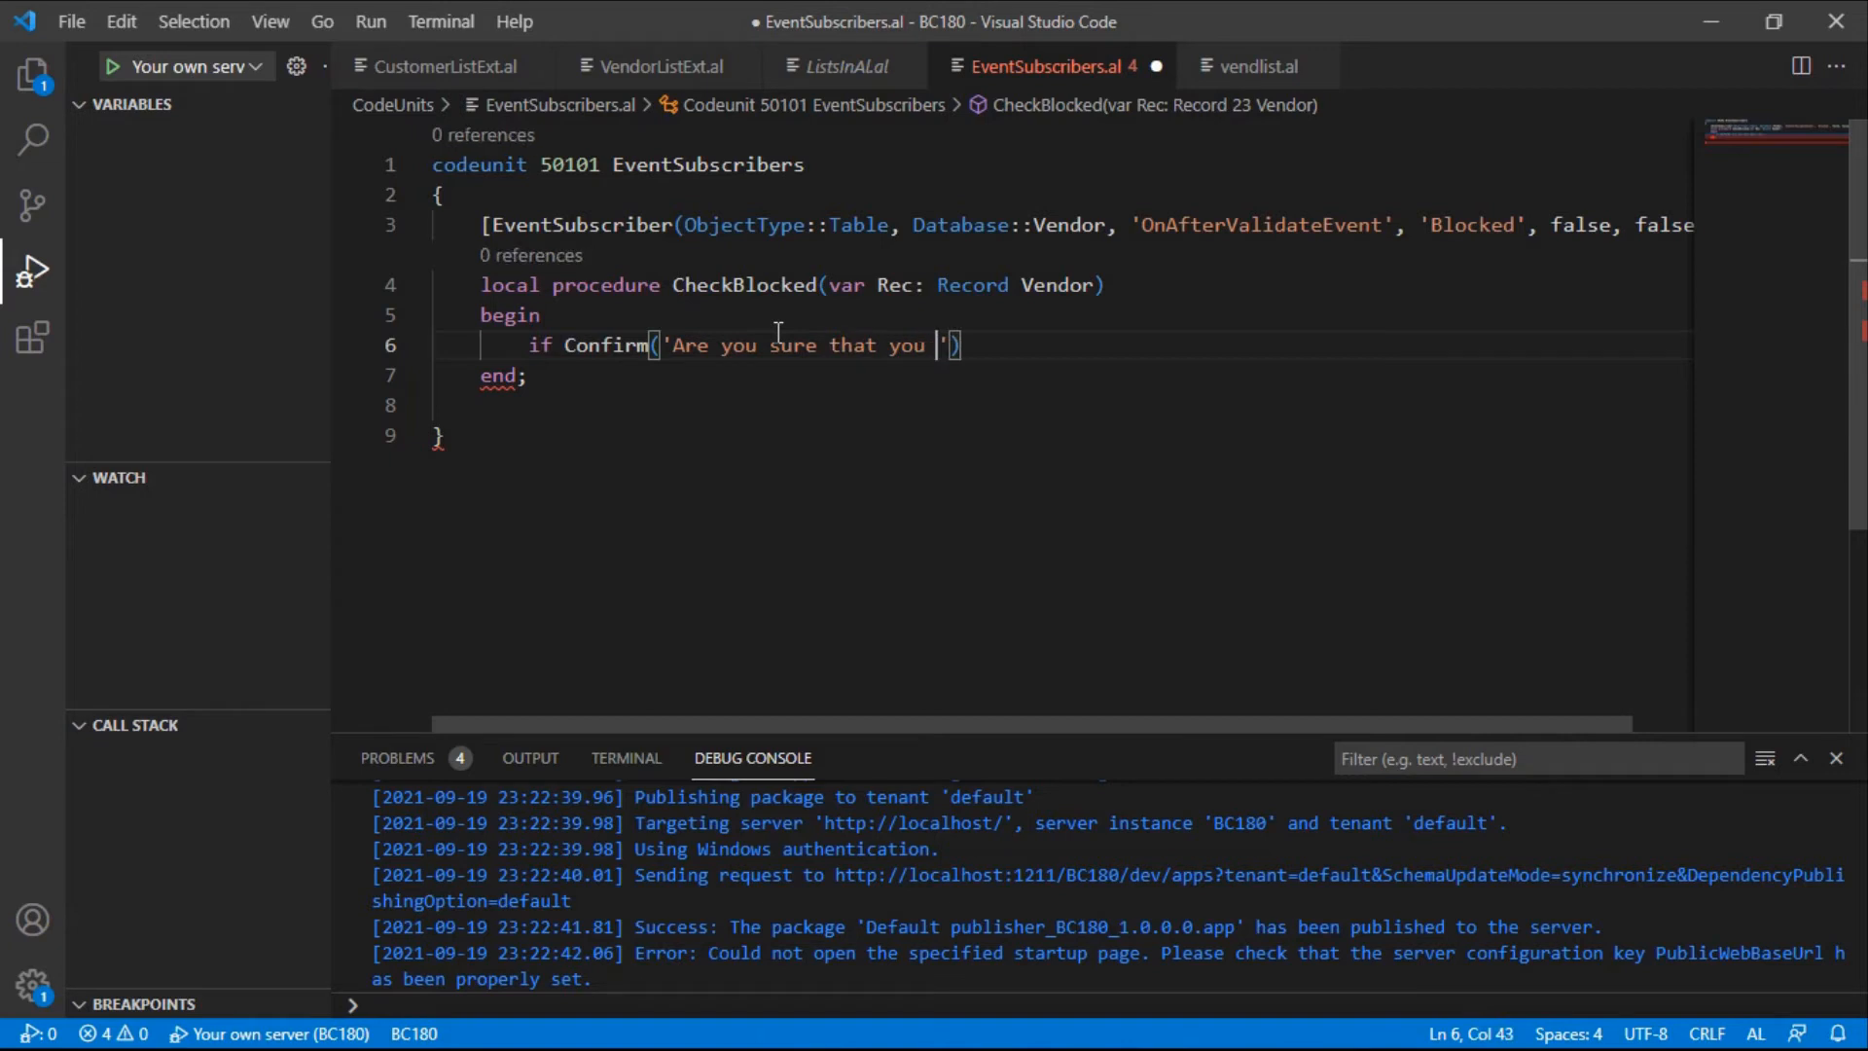
{"action": "type", "text": "want to change the value of %"}
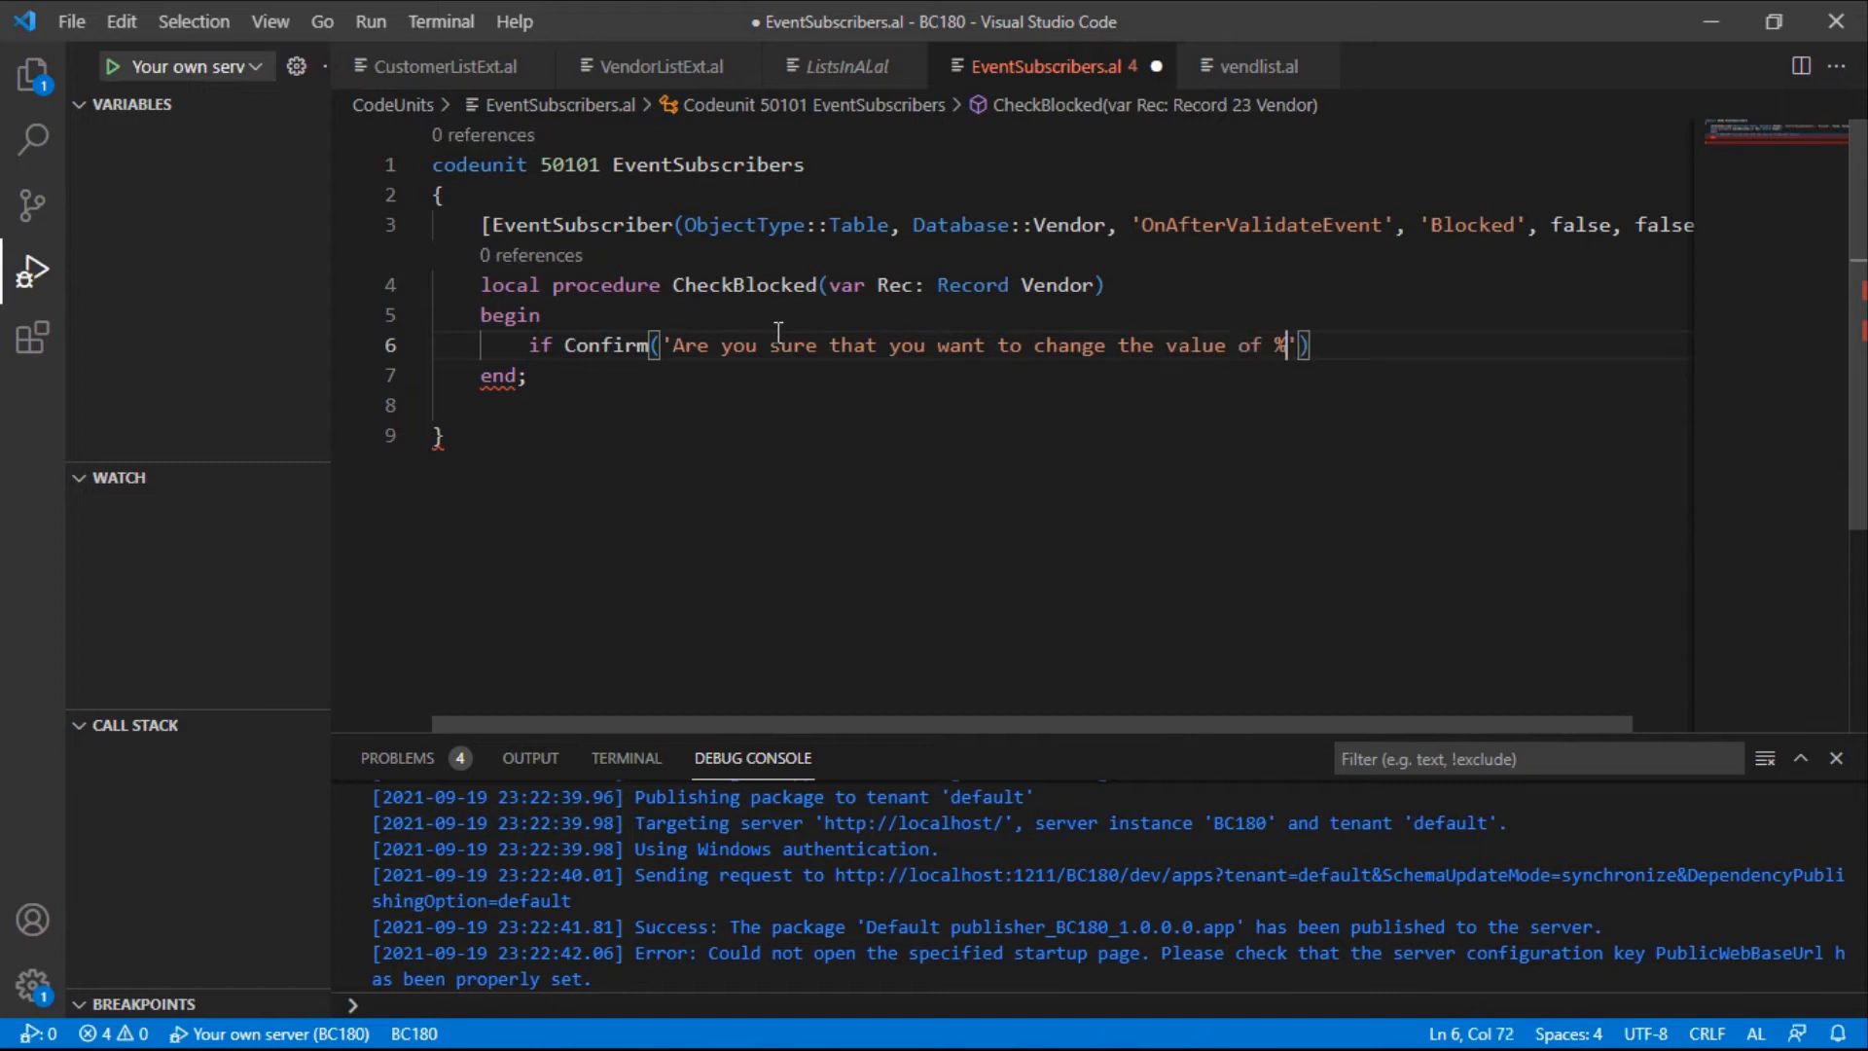
{"action": "type", "text": "1 to %1"}
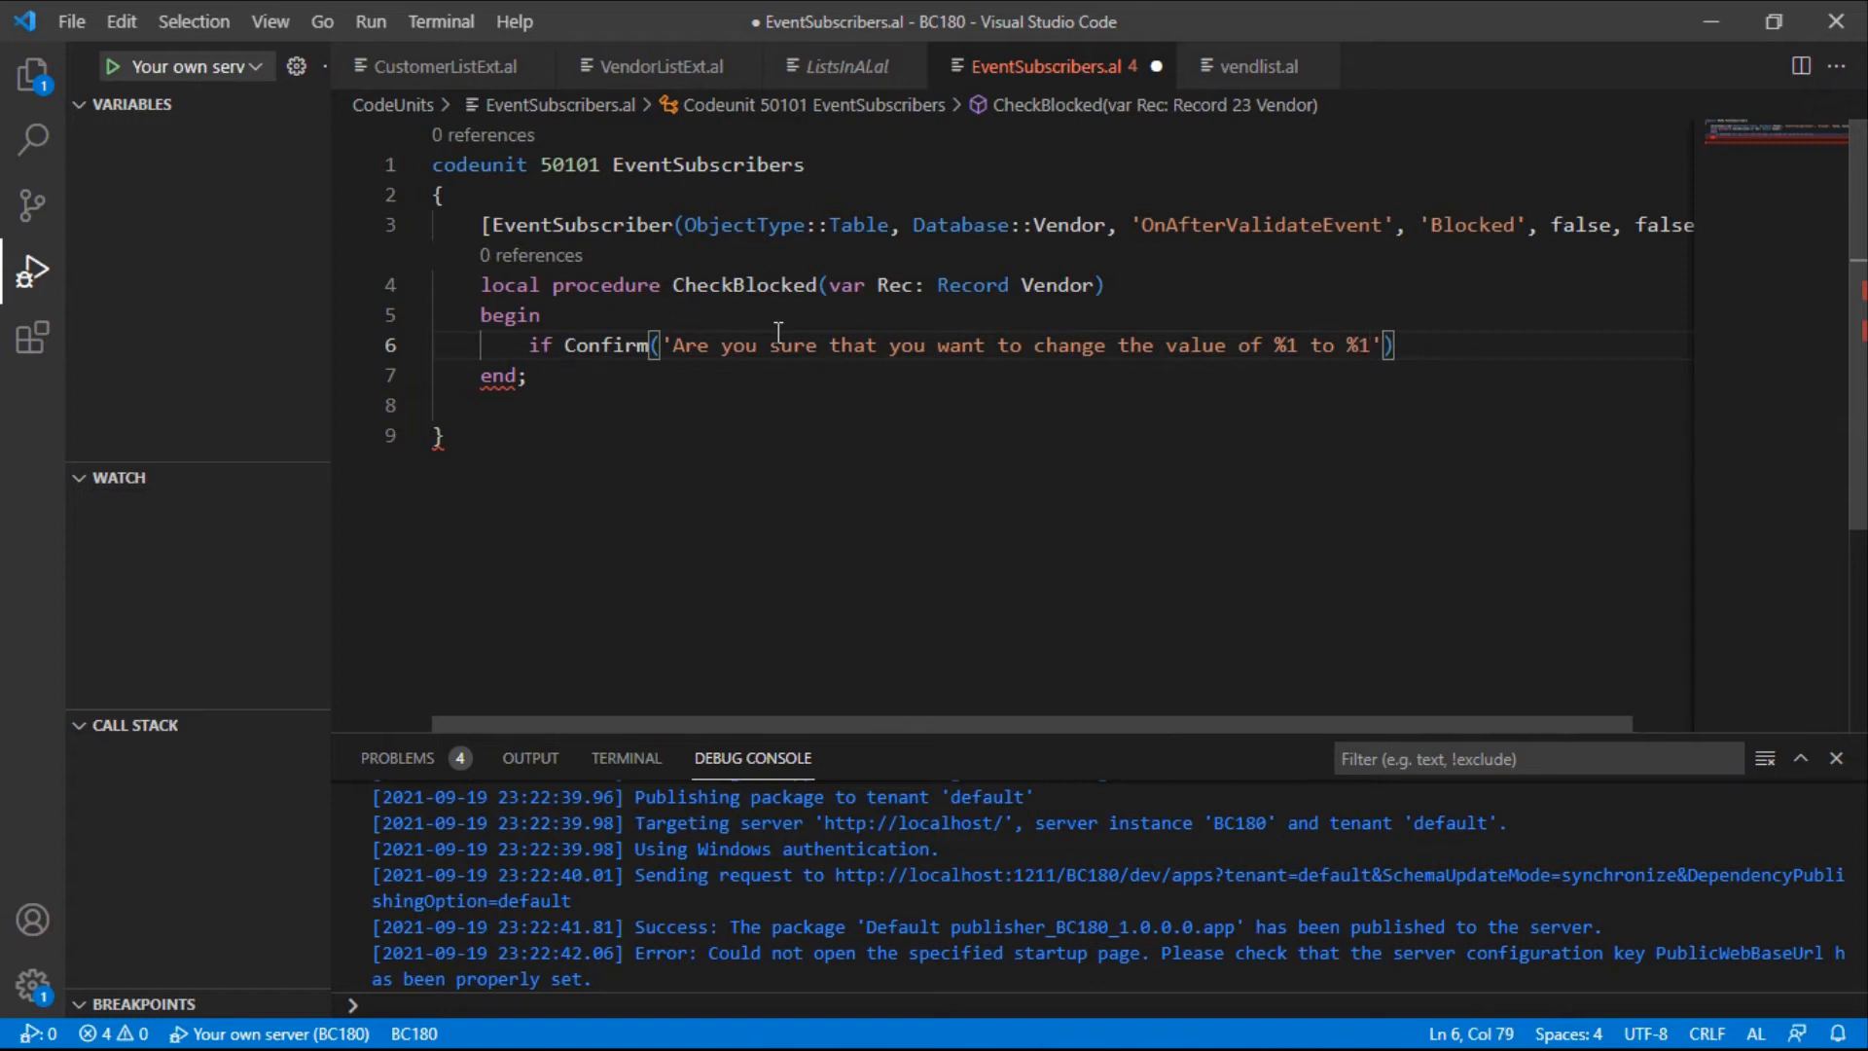
{"action": "type", "text": "2 for vendor"}
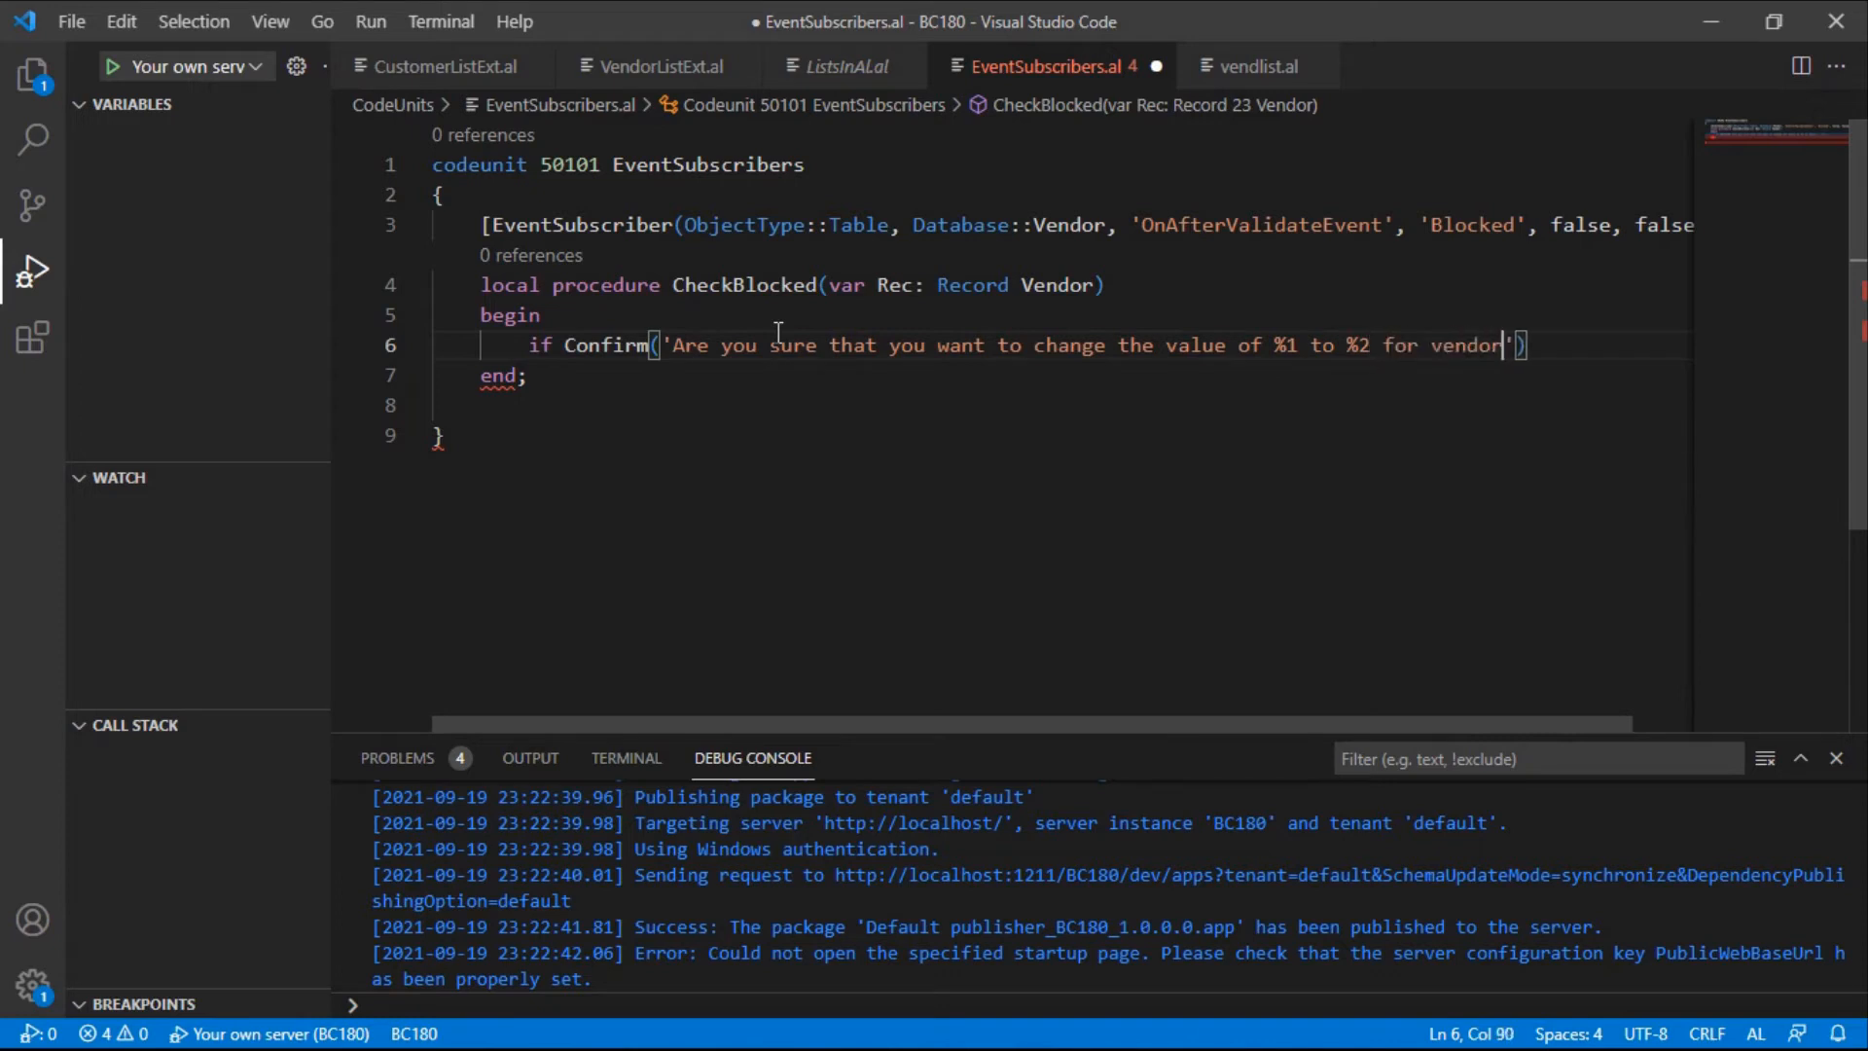
{"action": "type", "text": "%3"}
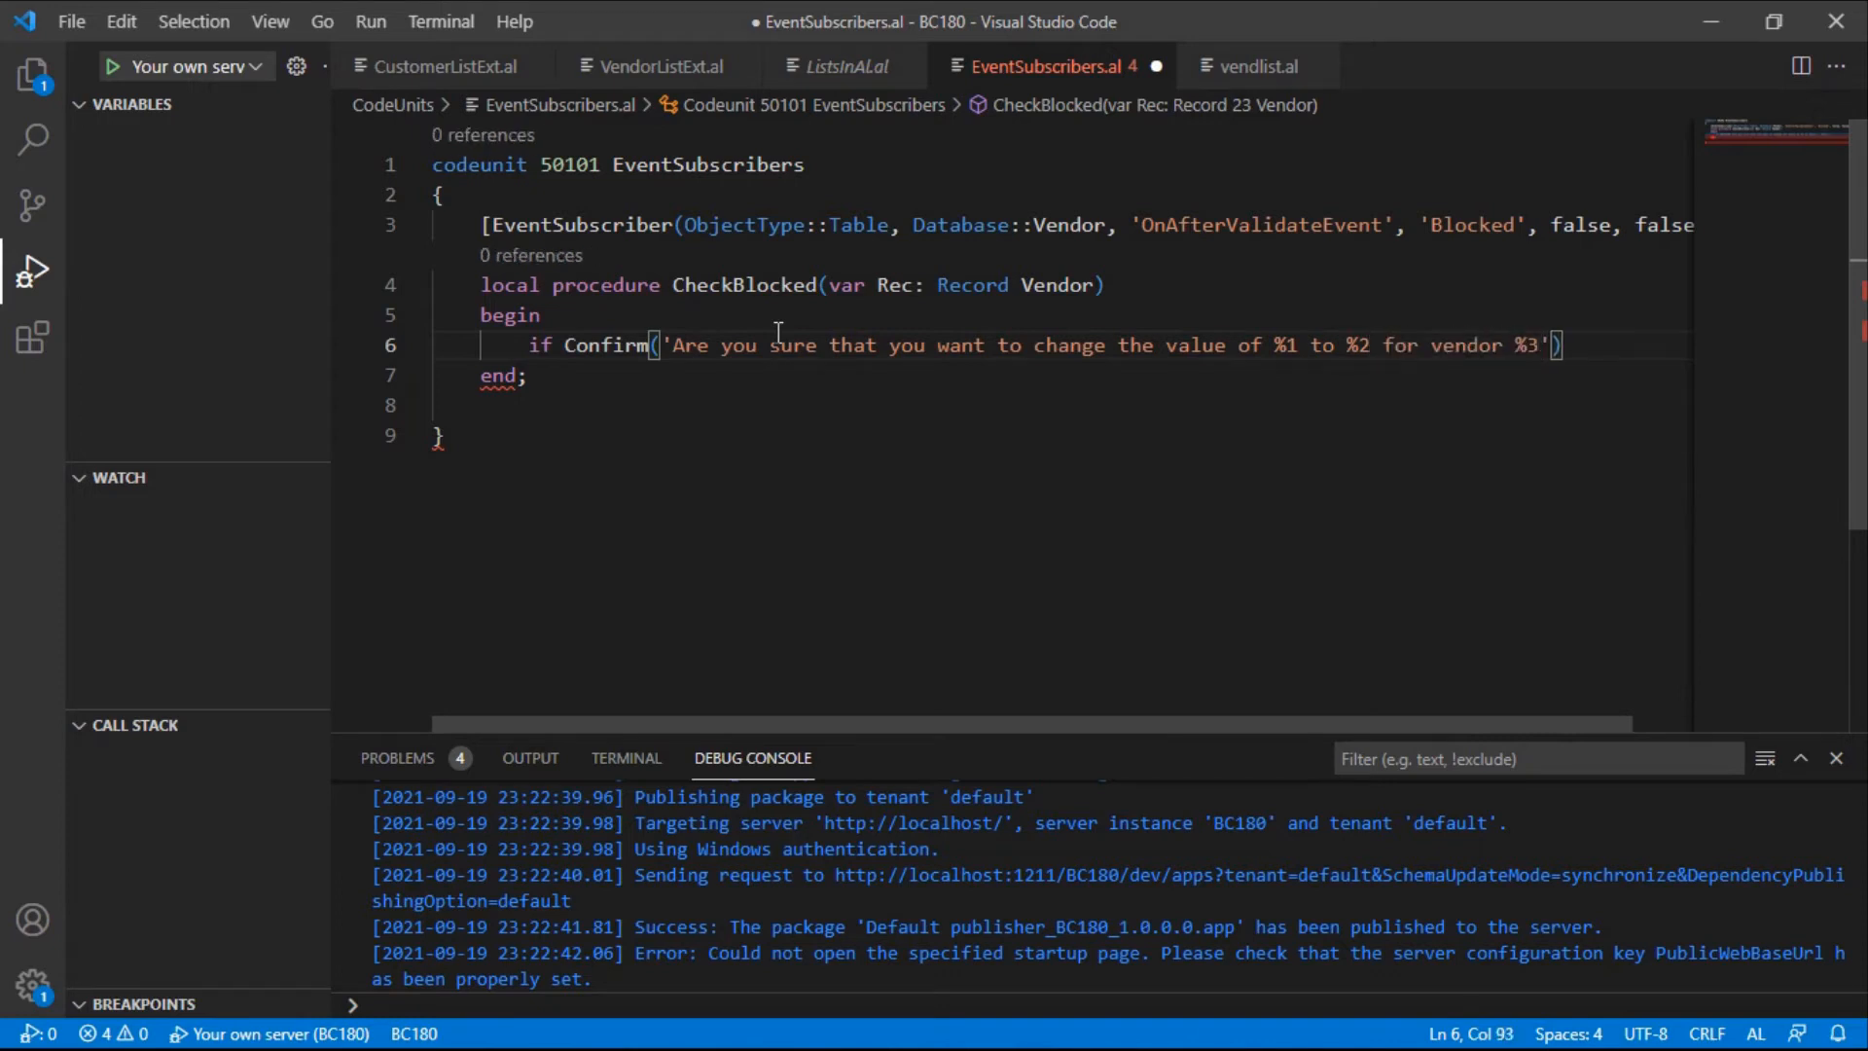
Add false, 'Blocked' and Rec.Blocked as the Confirm call's arguments
{"action": "type", "text": ",false"}
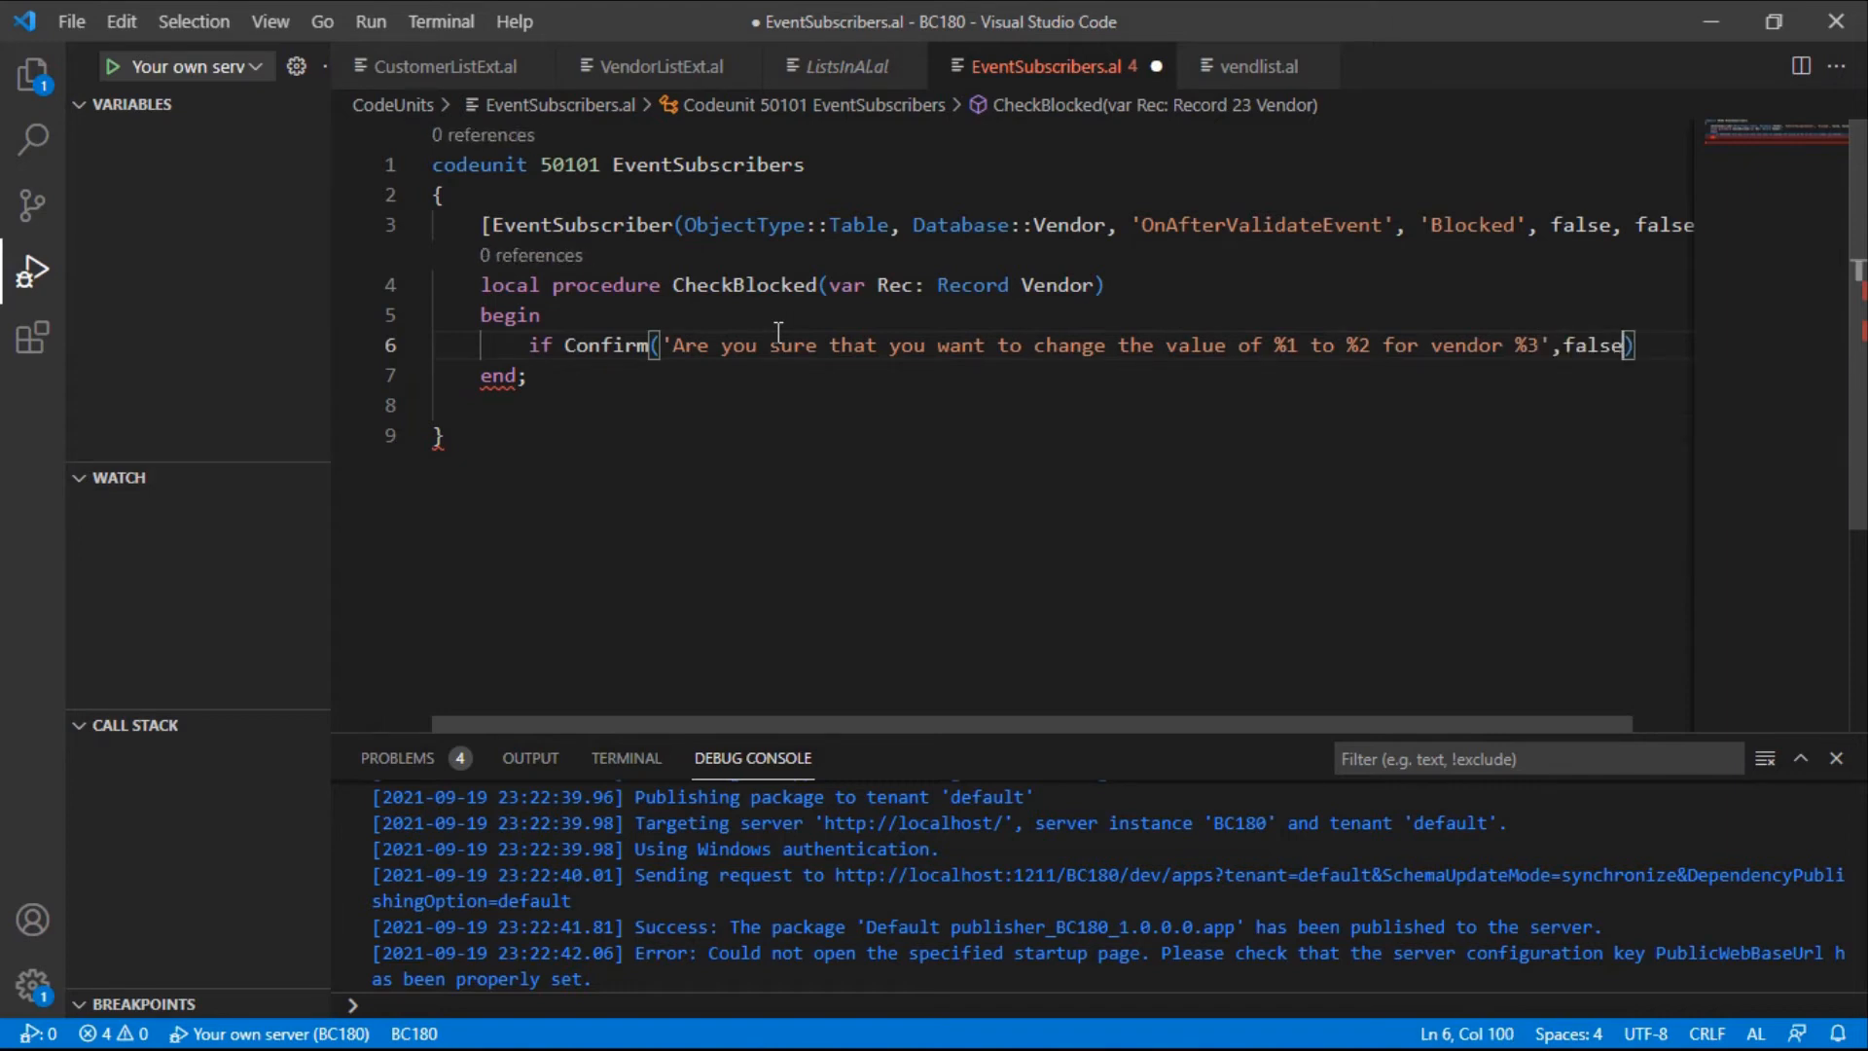
{"action": "type", "text": ","}
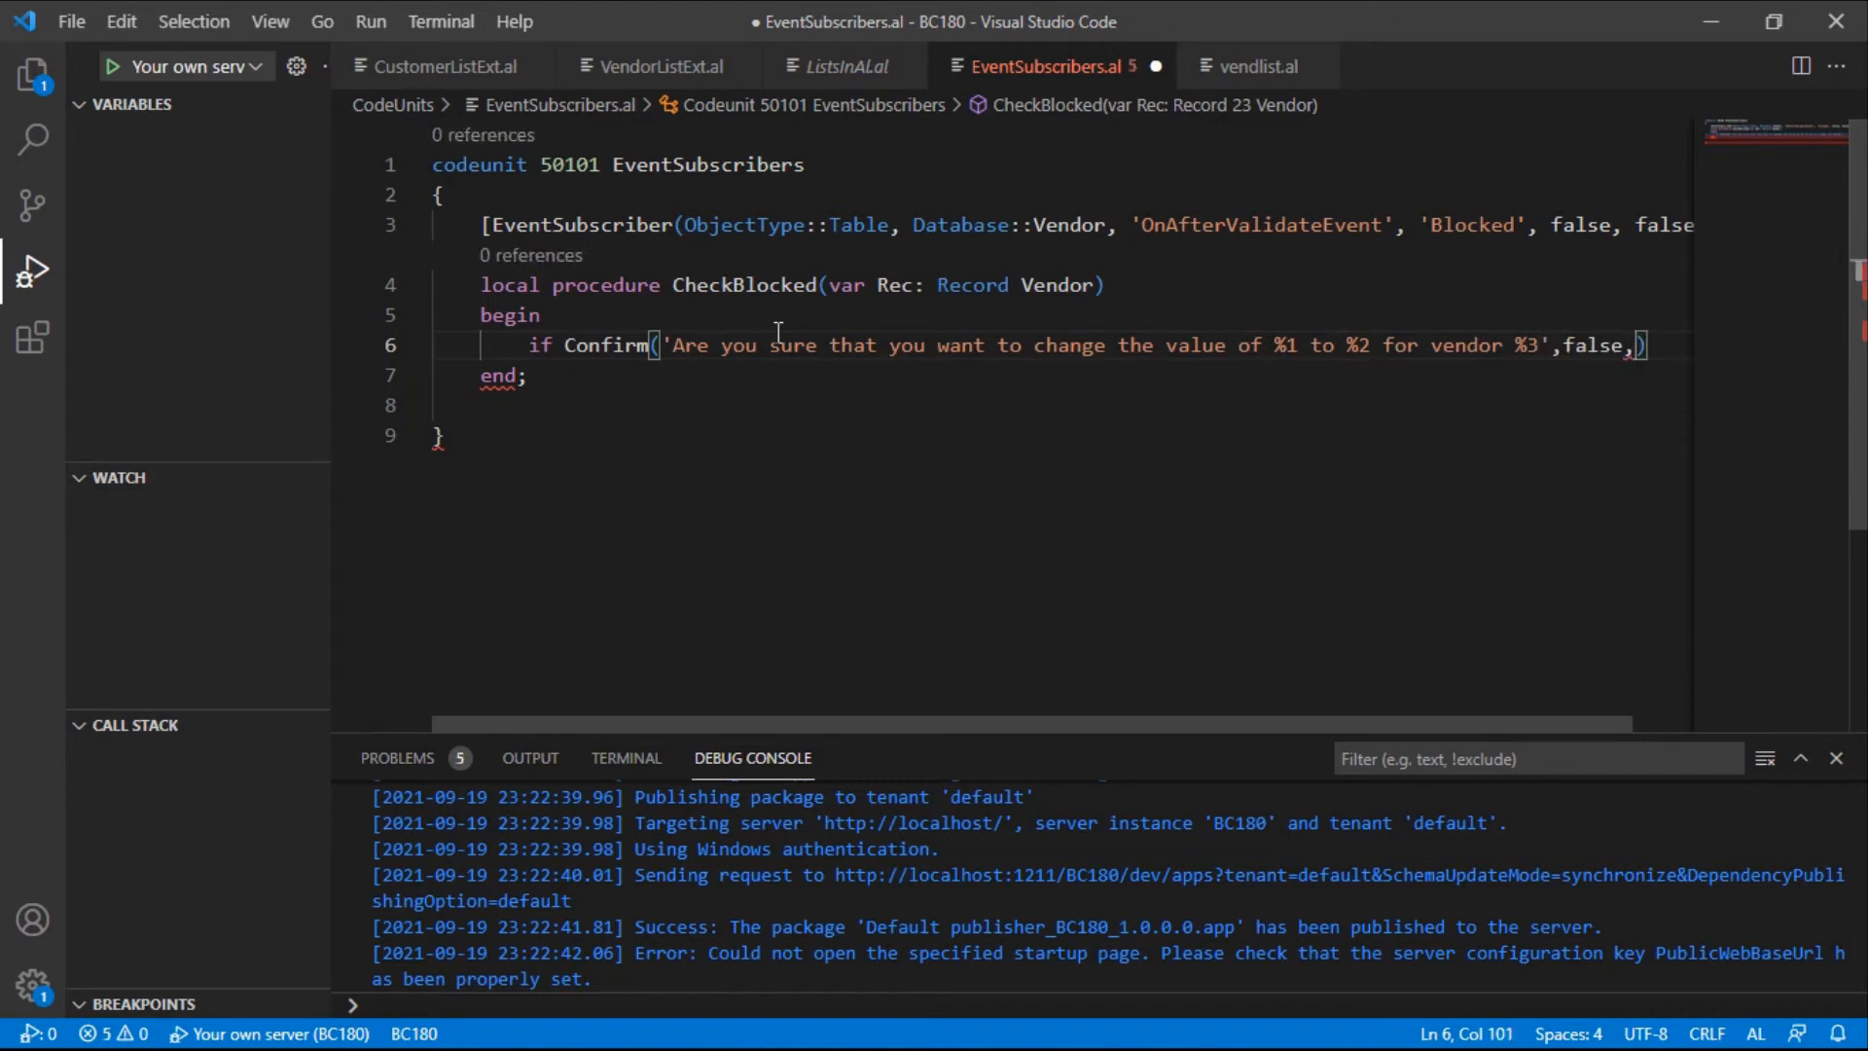
{"action": "type", "text": "re"}
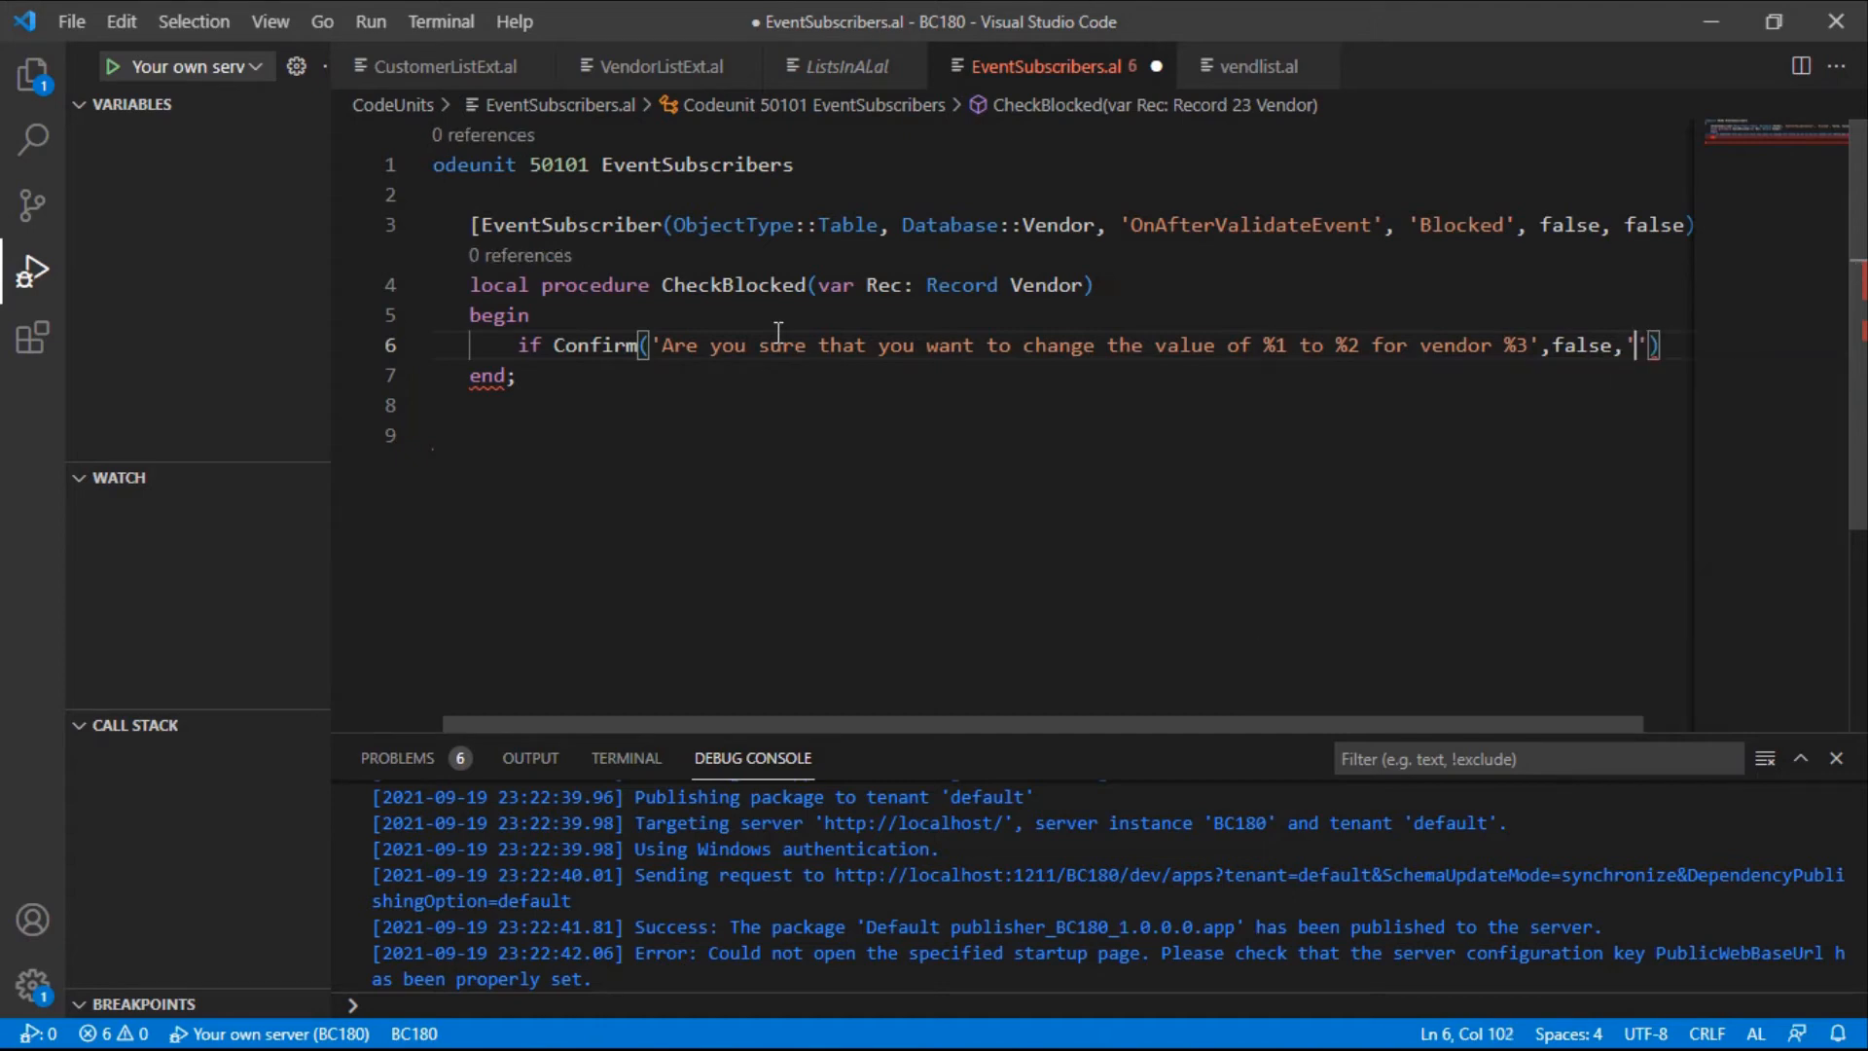
{"action": "type", "text": "Blocked',"}
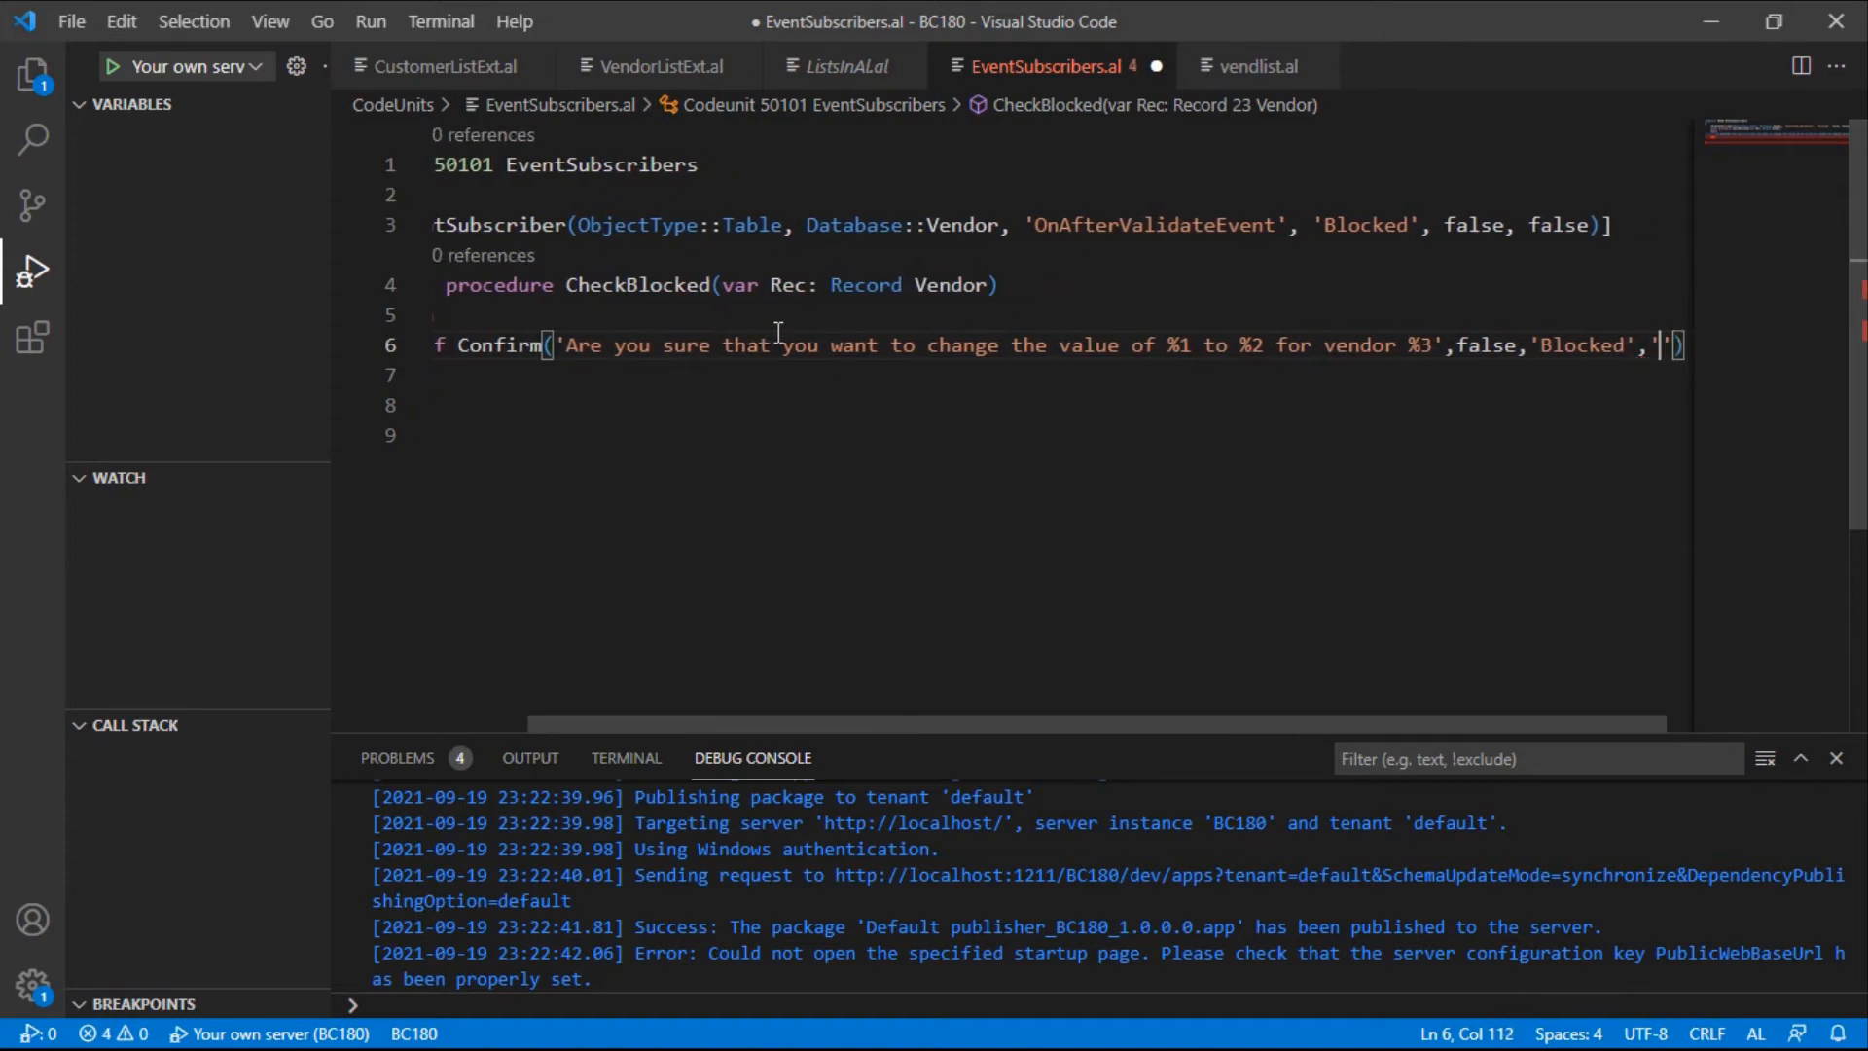
{"action": "key", "text": "Backspace"}
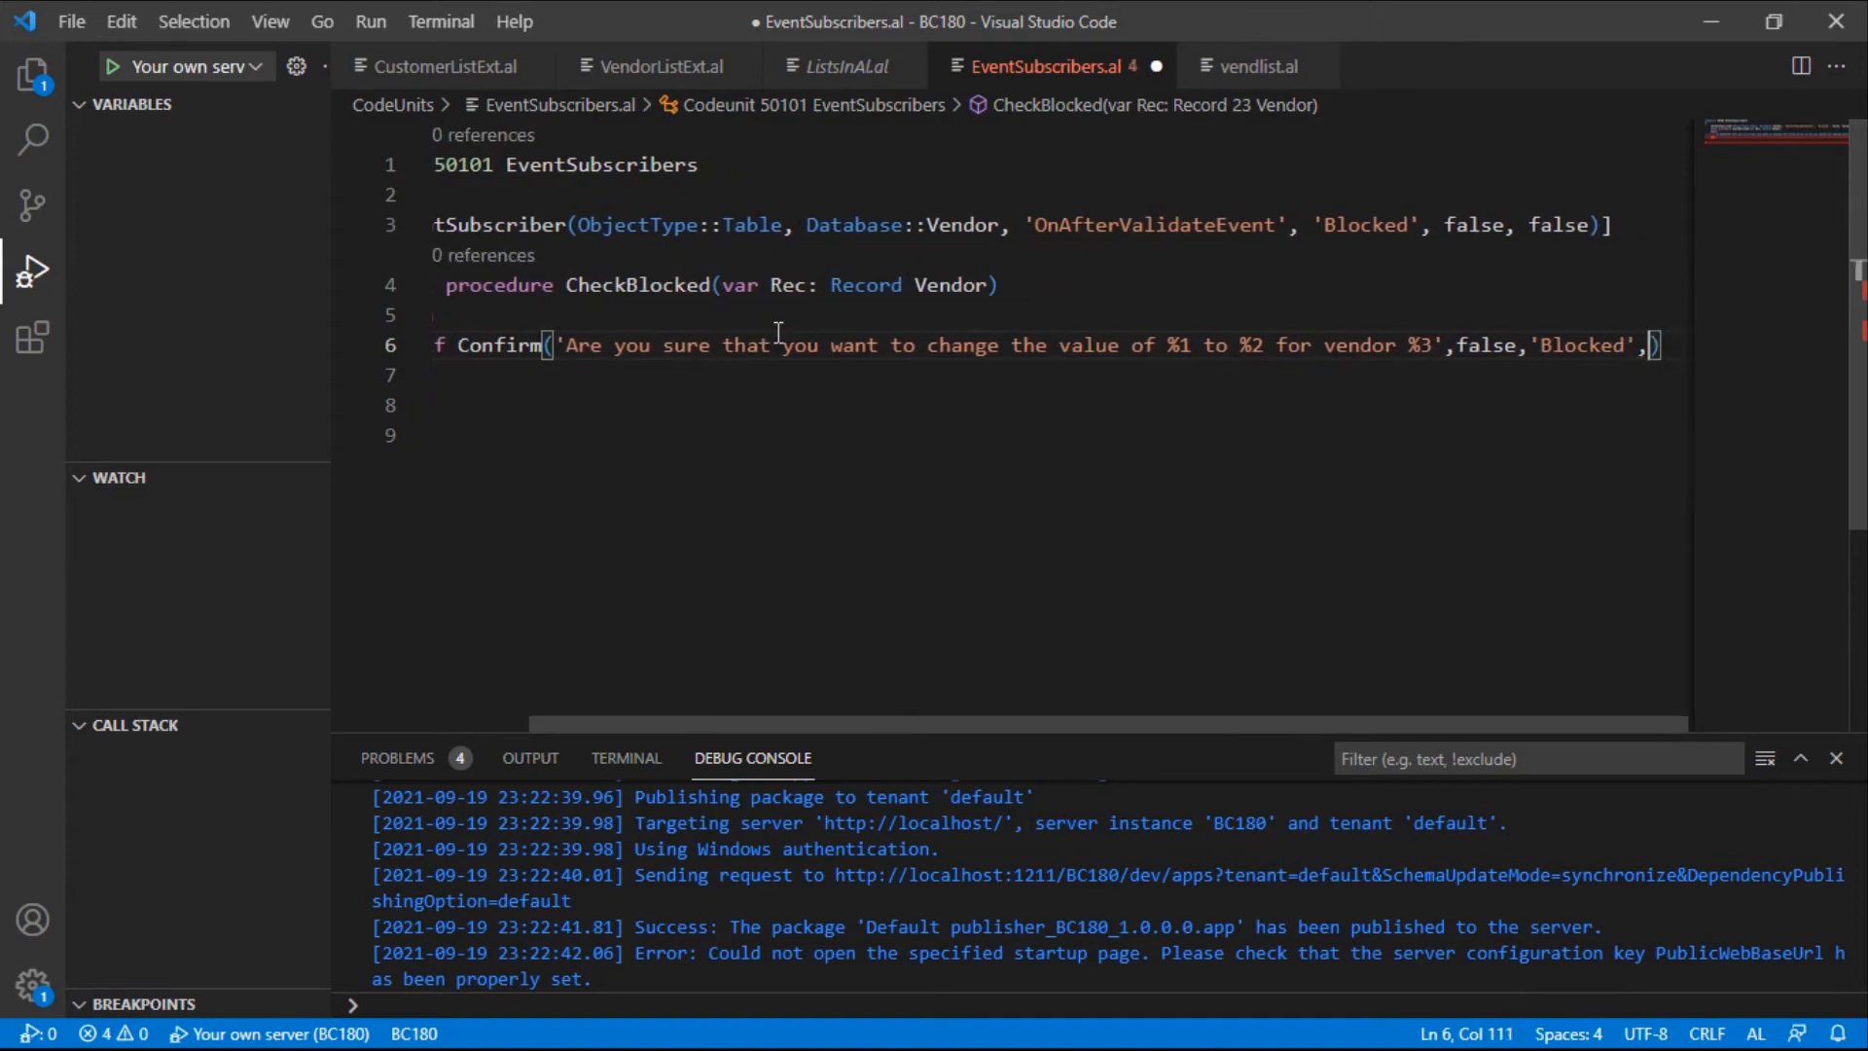
{"action": "type", "text": "Rec.blocked,"}
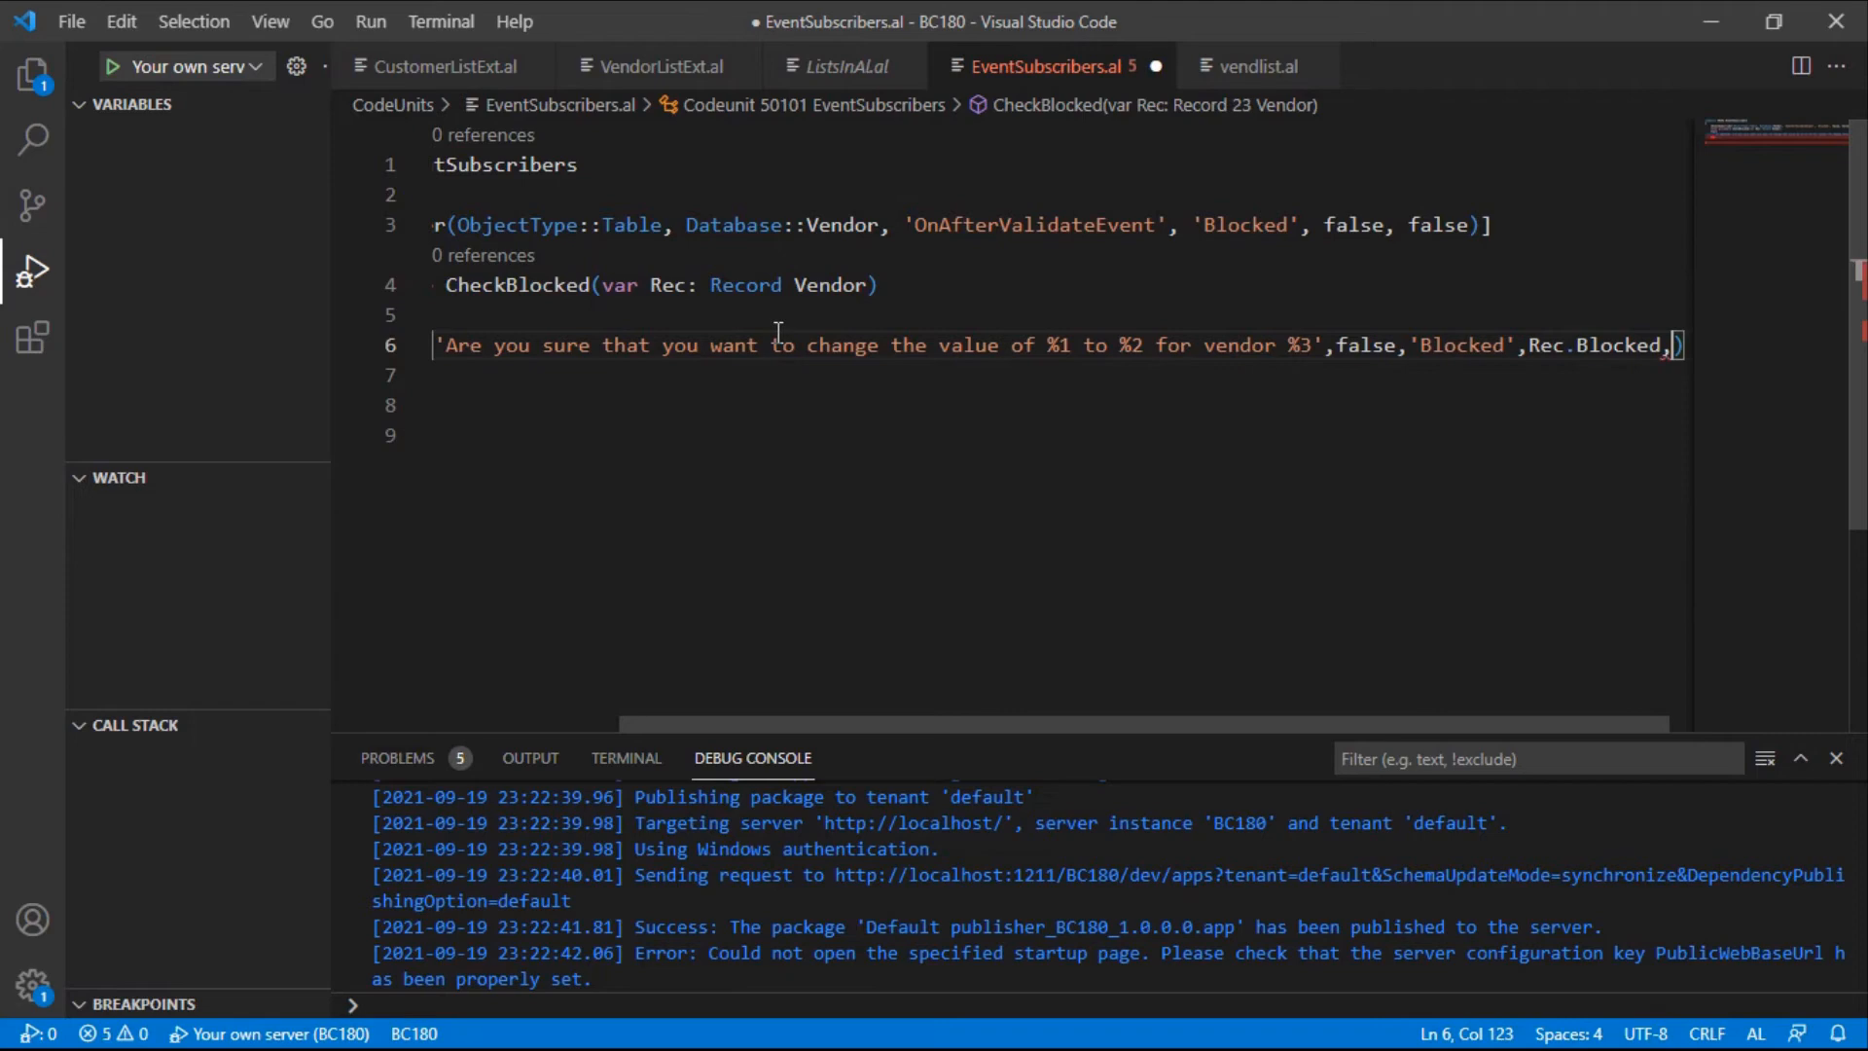
{"action": "type", "text": "re"}
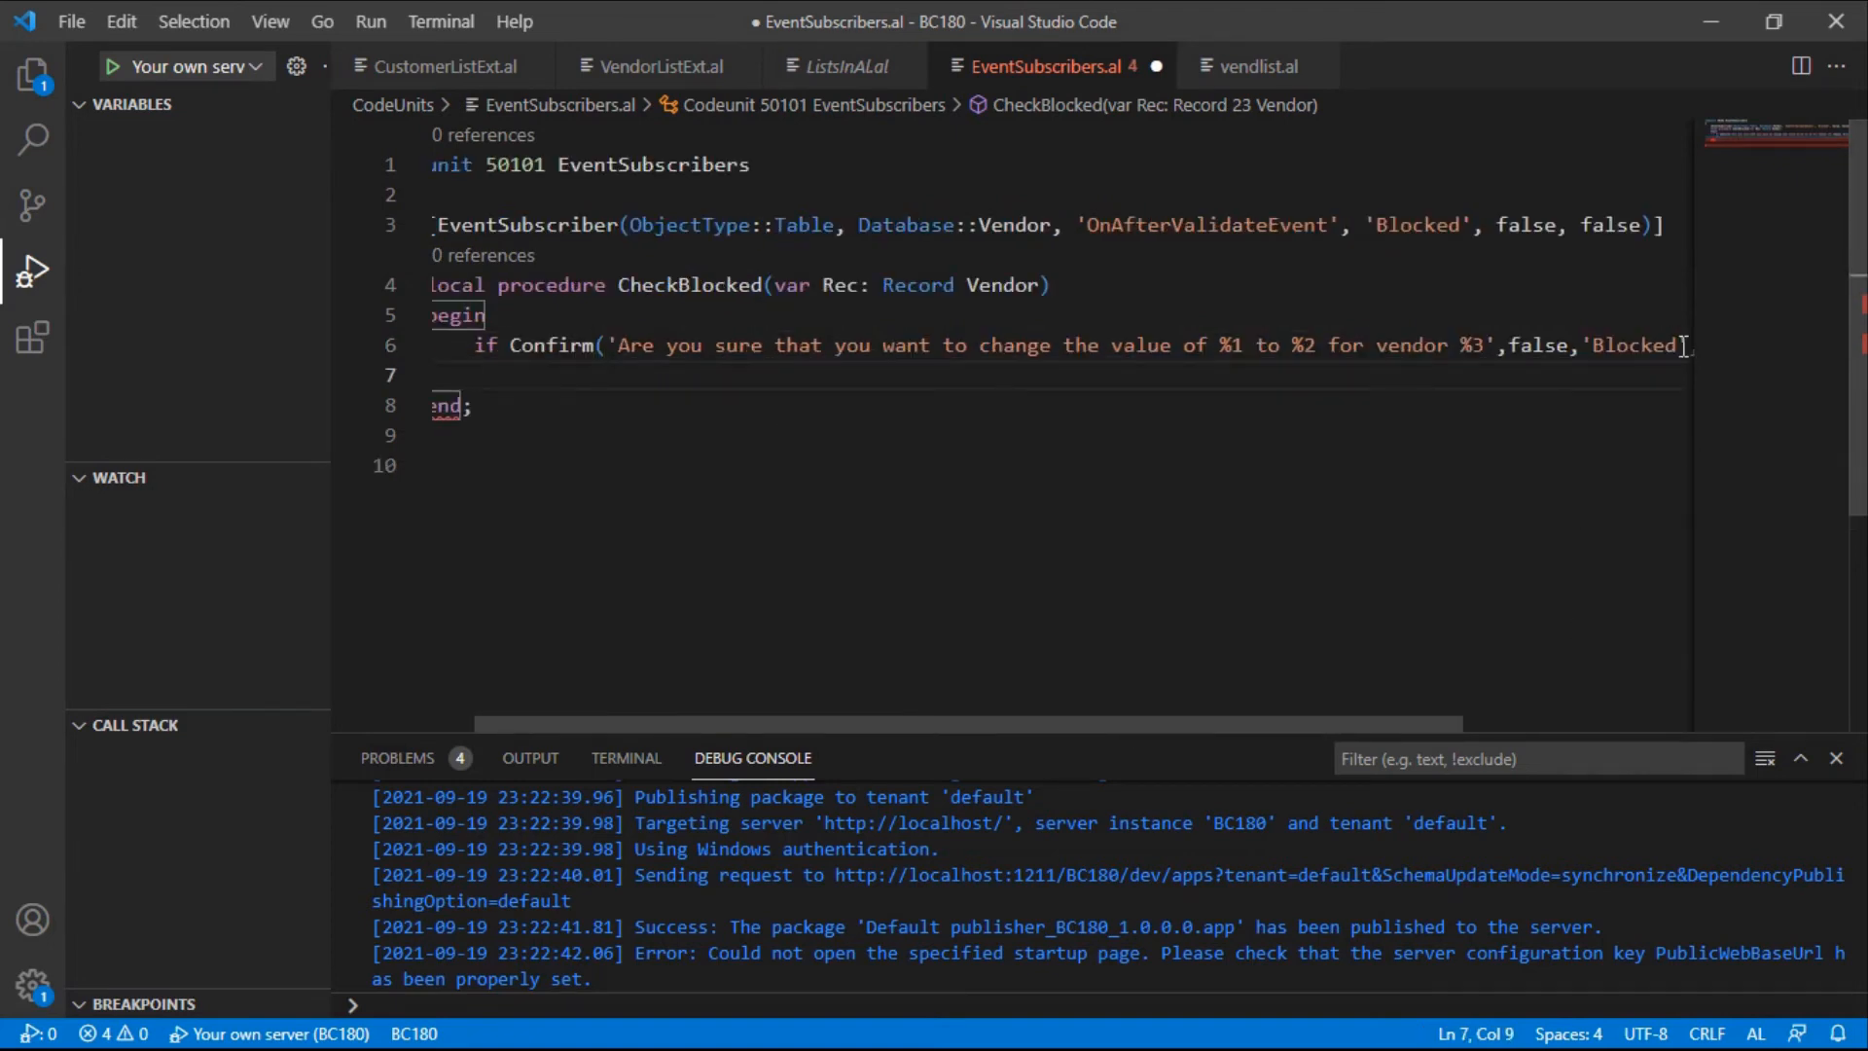
Add 'then Message('Vendor %1 Updated', Rec.Name)' and begin an else line
{"action": "type", "text": "then"}
{"action": "type", "text": "Message('Vendor %1 Updated', );"}
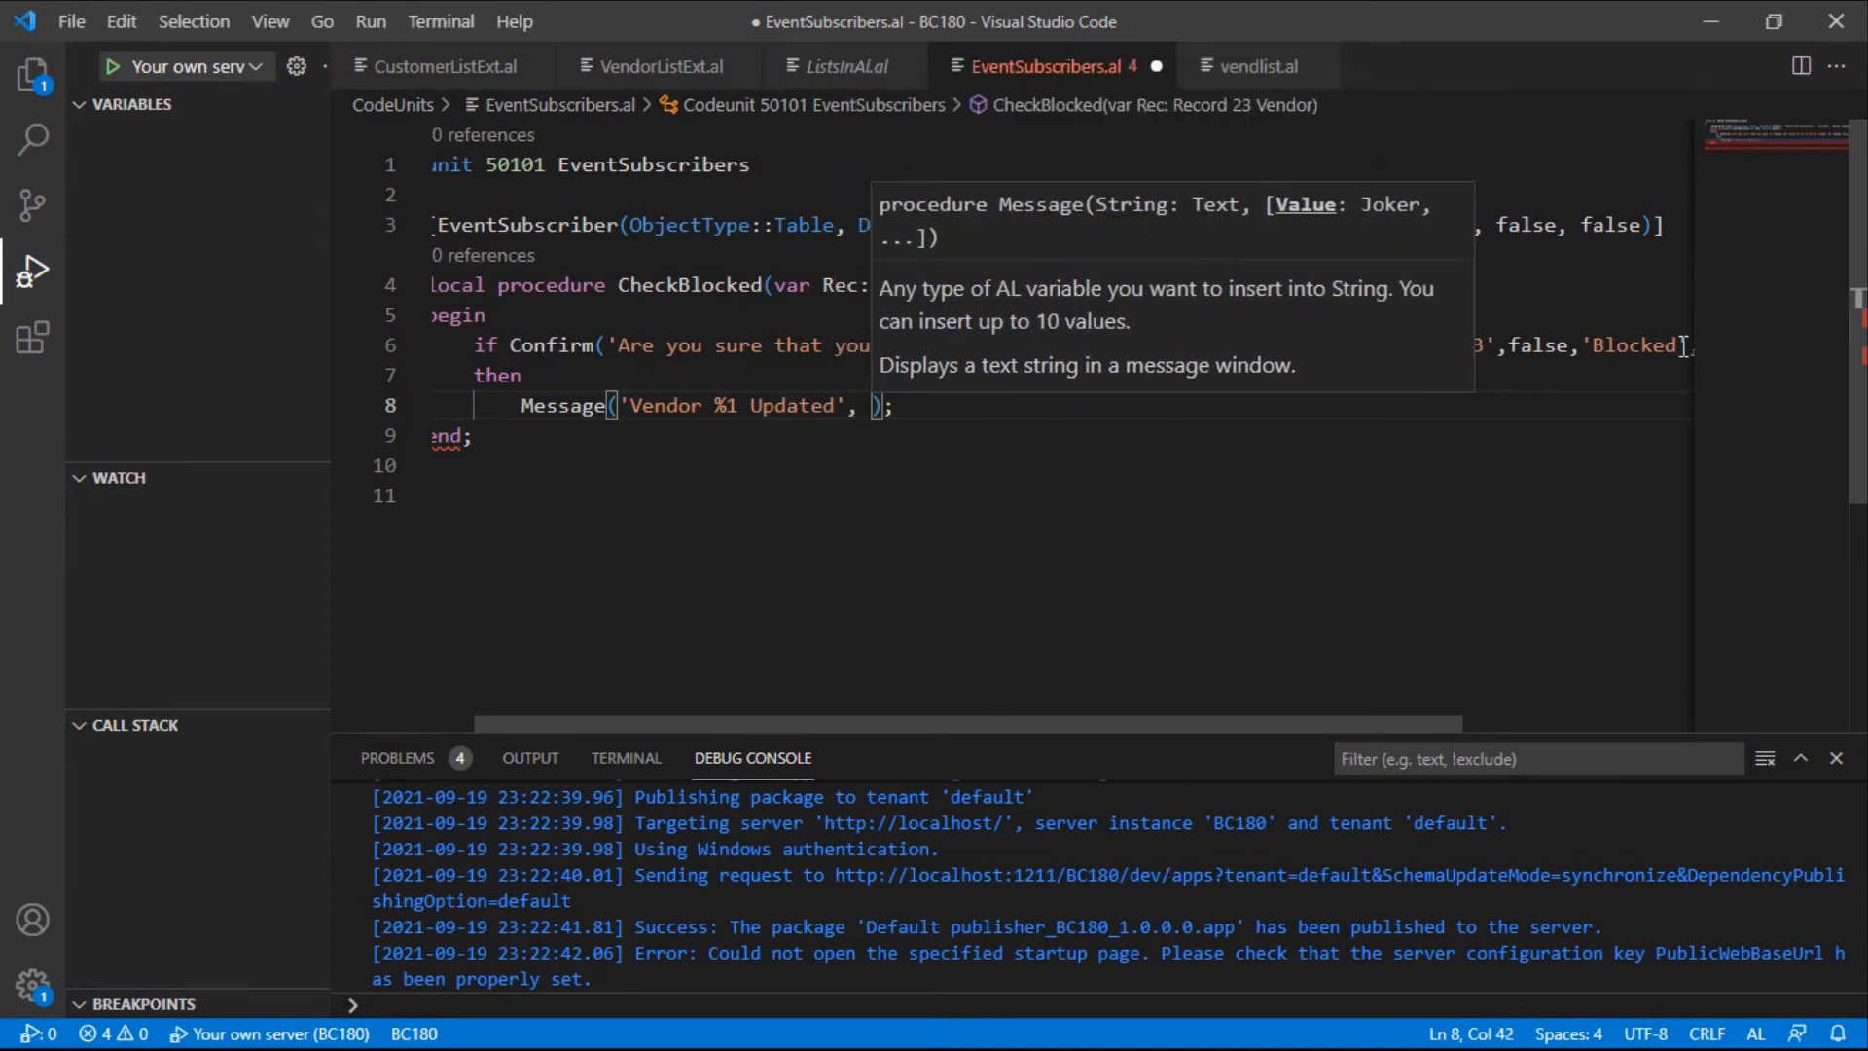
{"action": "type", "text": "Rec.Nam"}
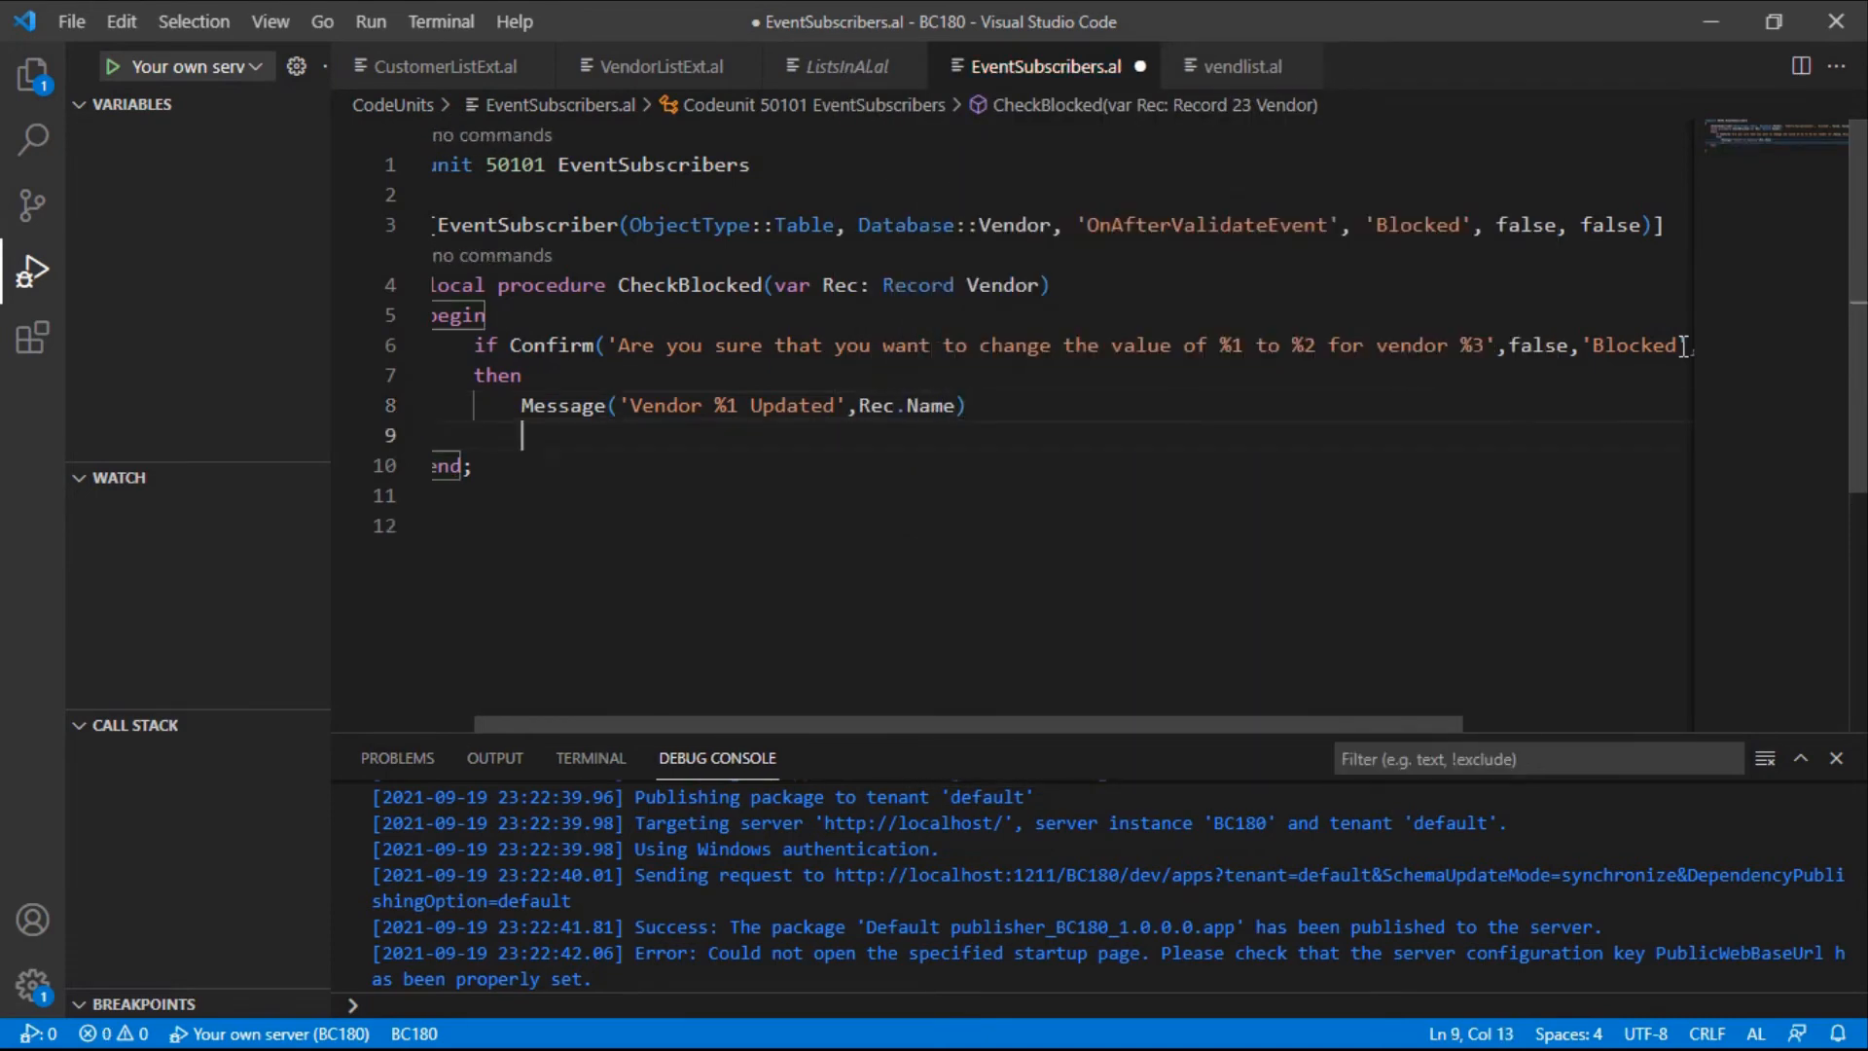
{"action": "type", "text": "else"}
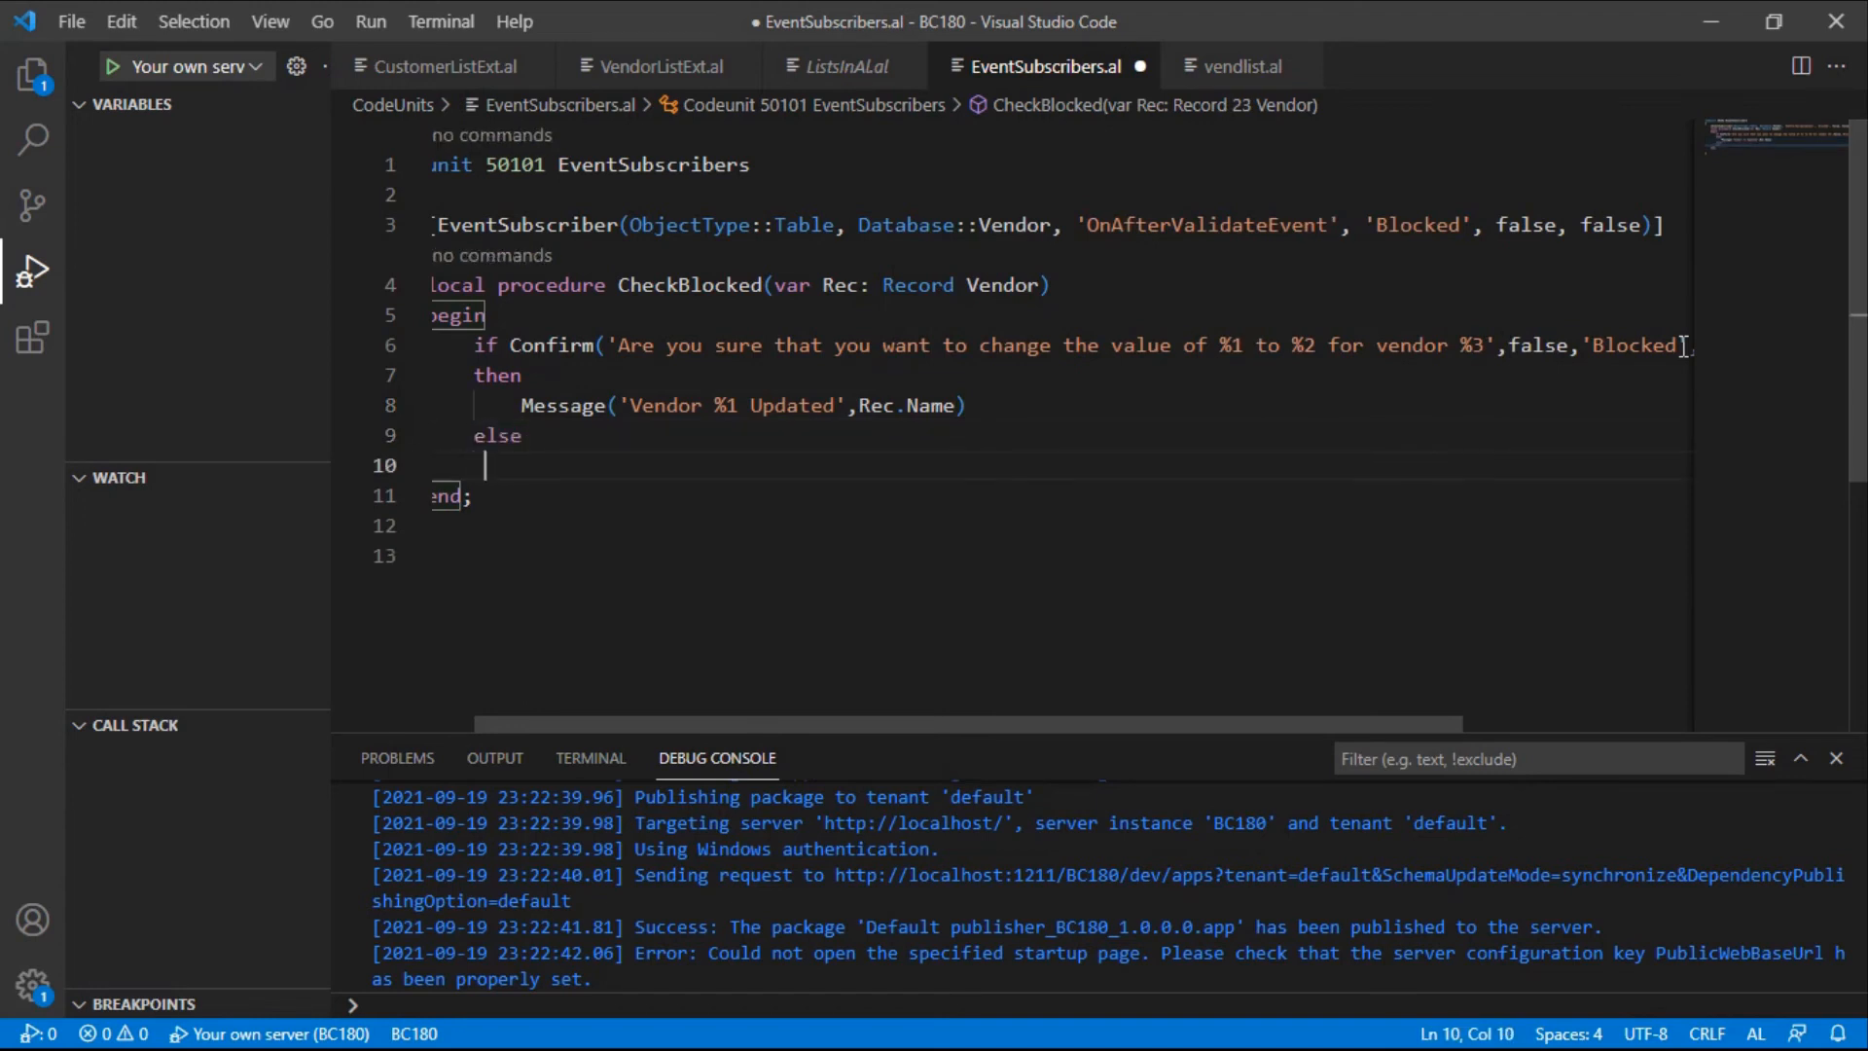
Add Error('You have chosen not to update the Blocked field.') under else and publish
{"action": "type", "text": "Error('');"}
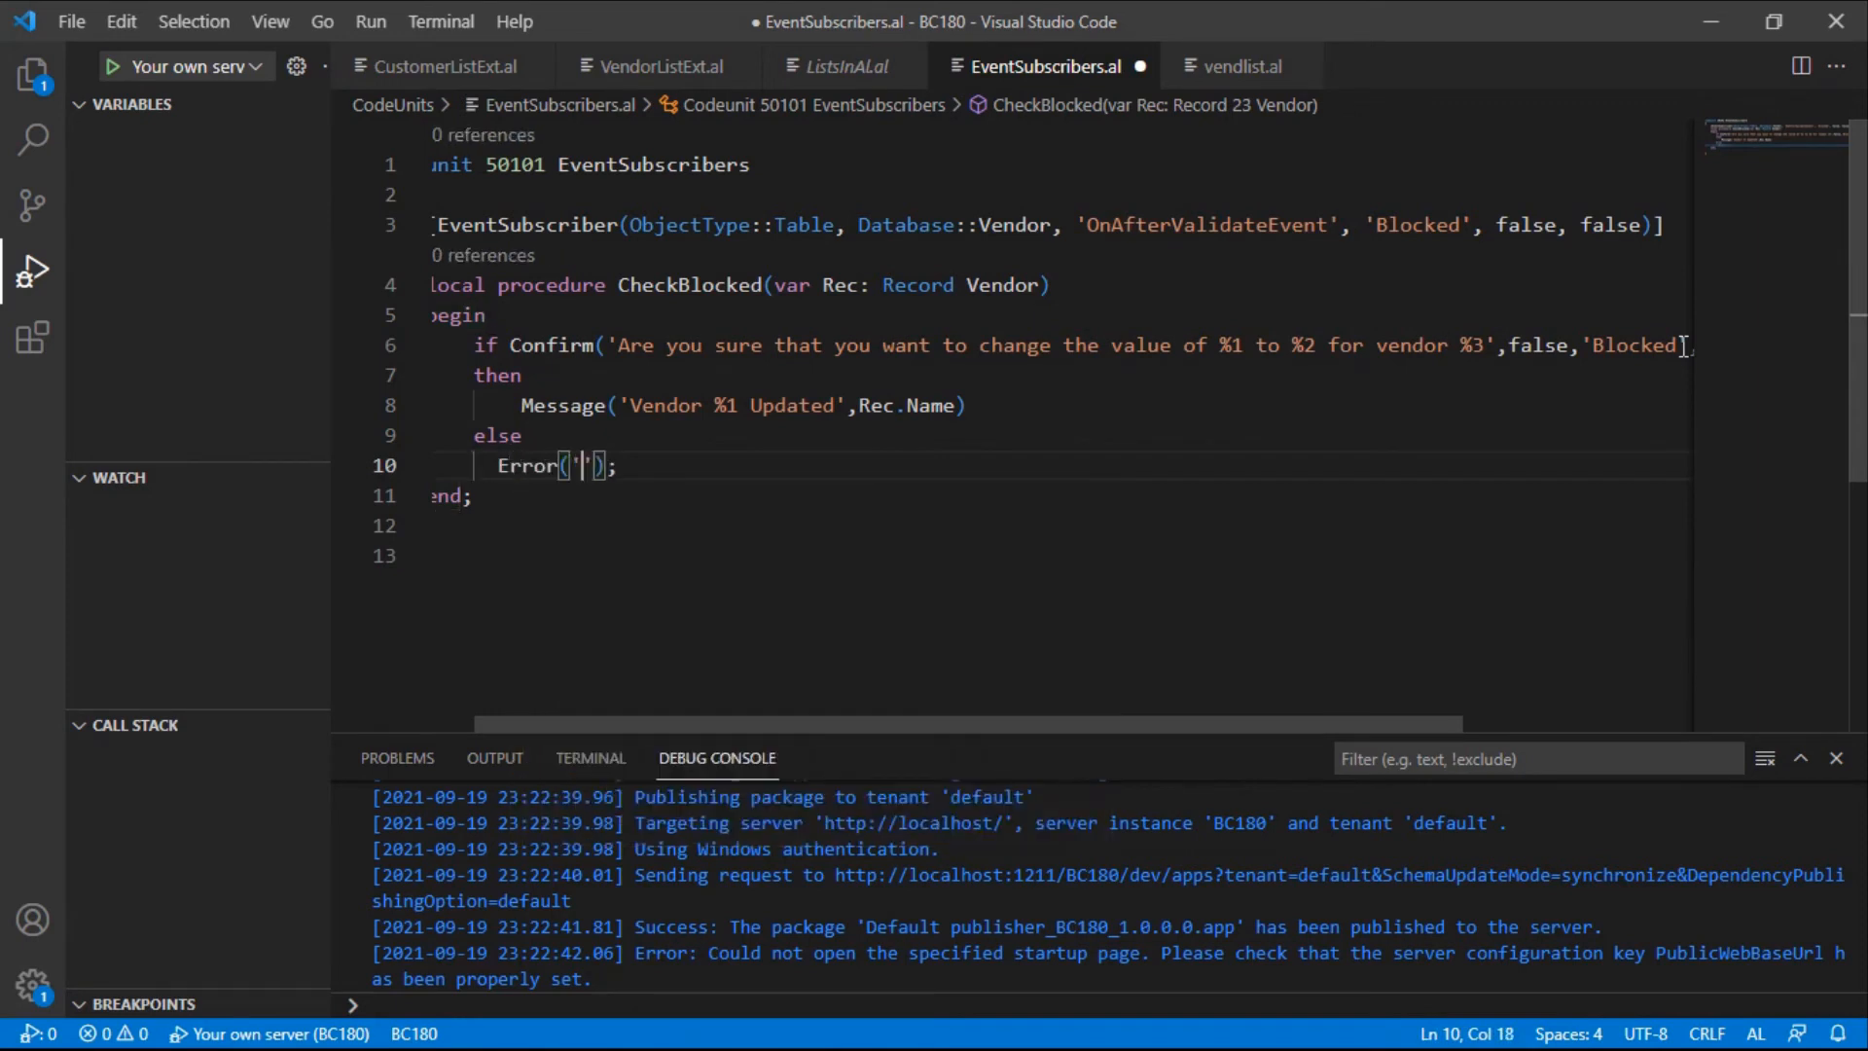
{"action": "type", "text": "You"}
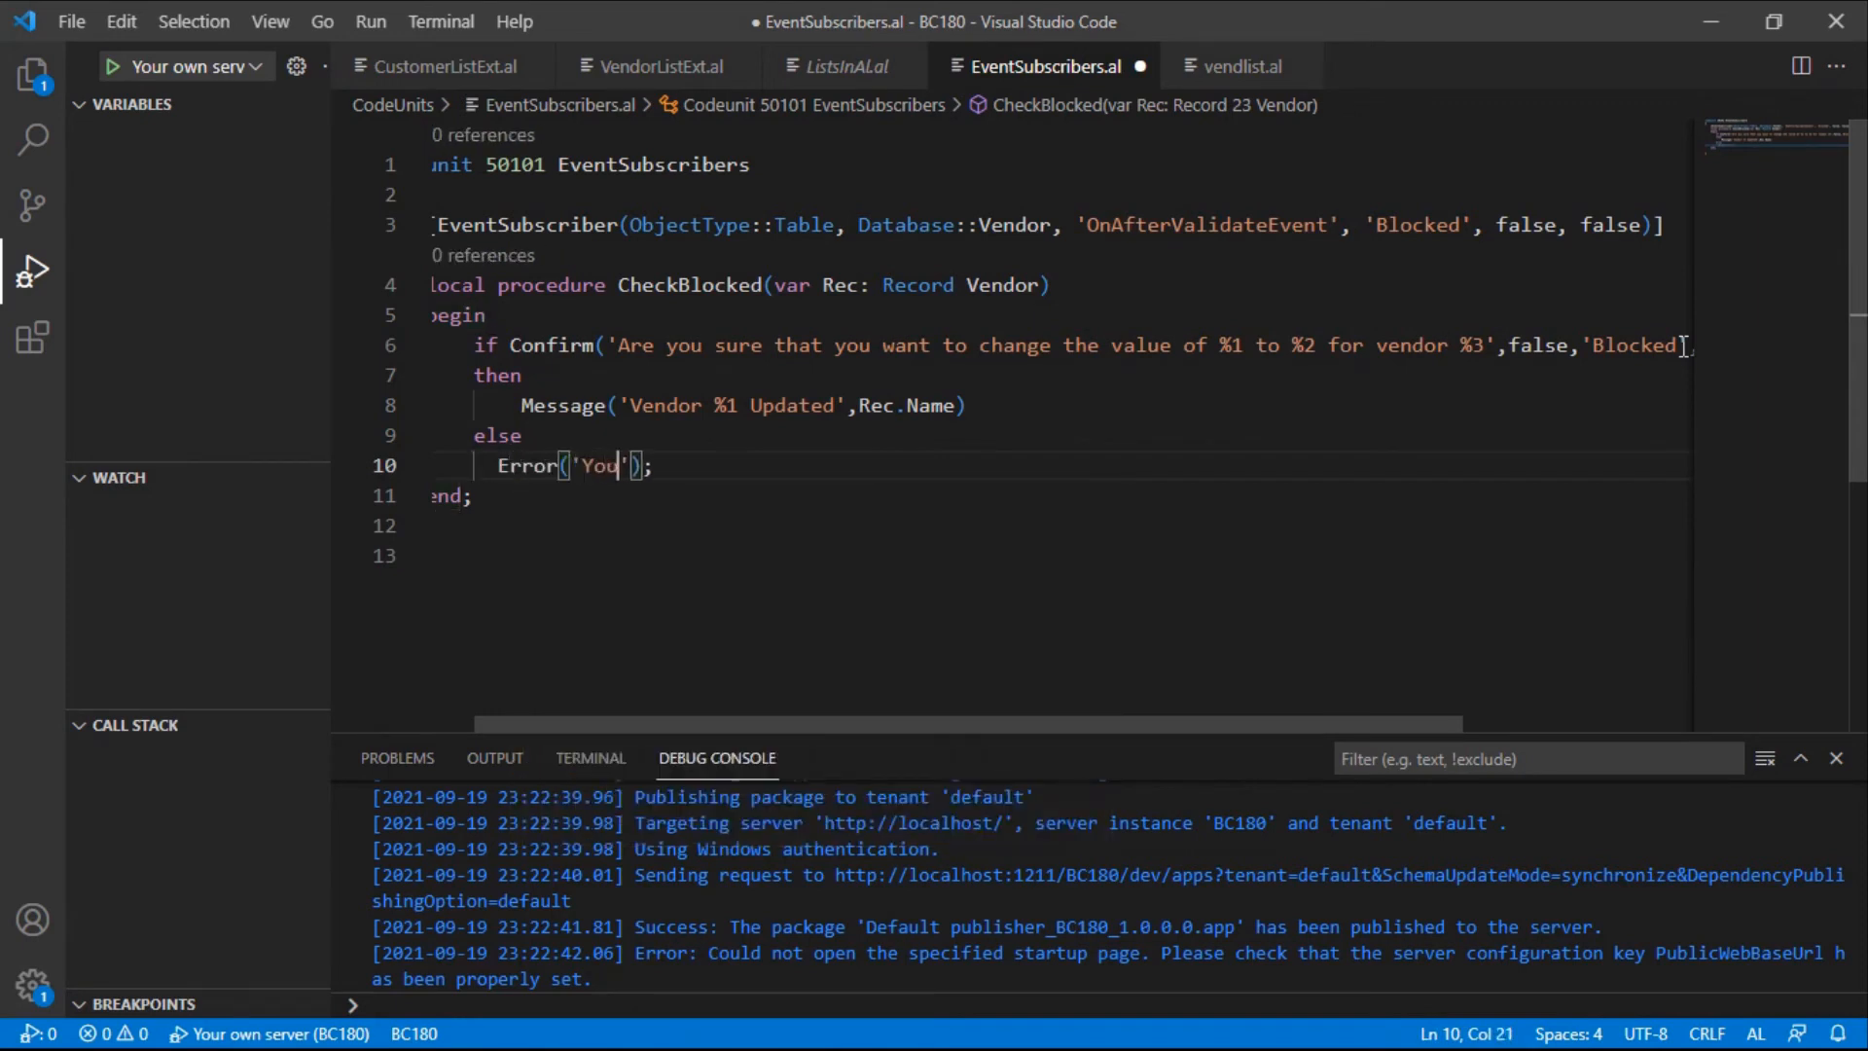
{"action": "type", "text": "have ch"}
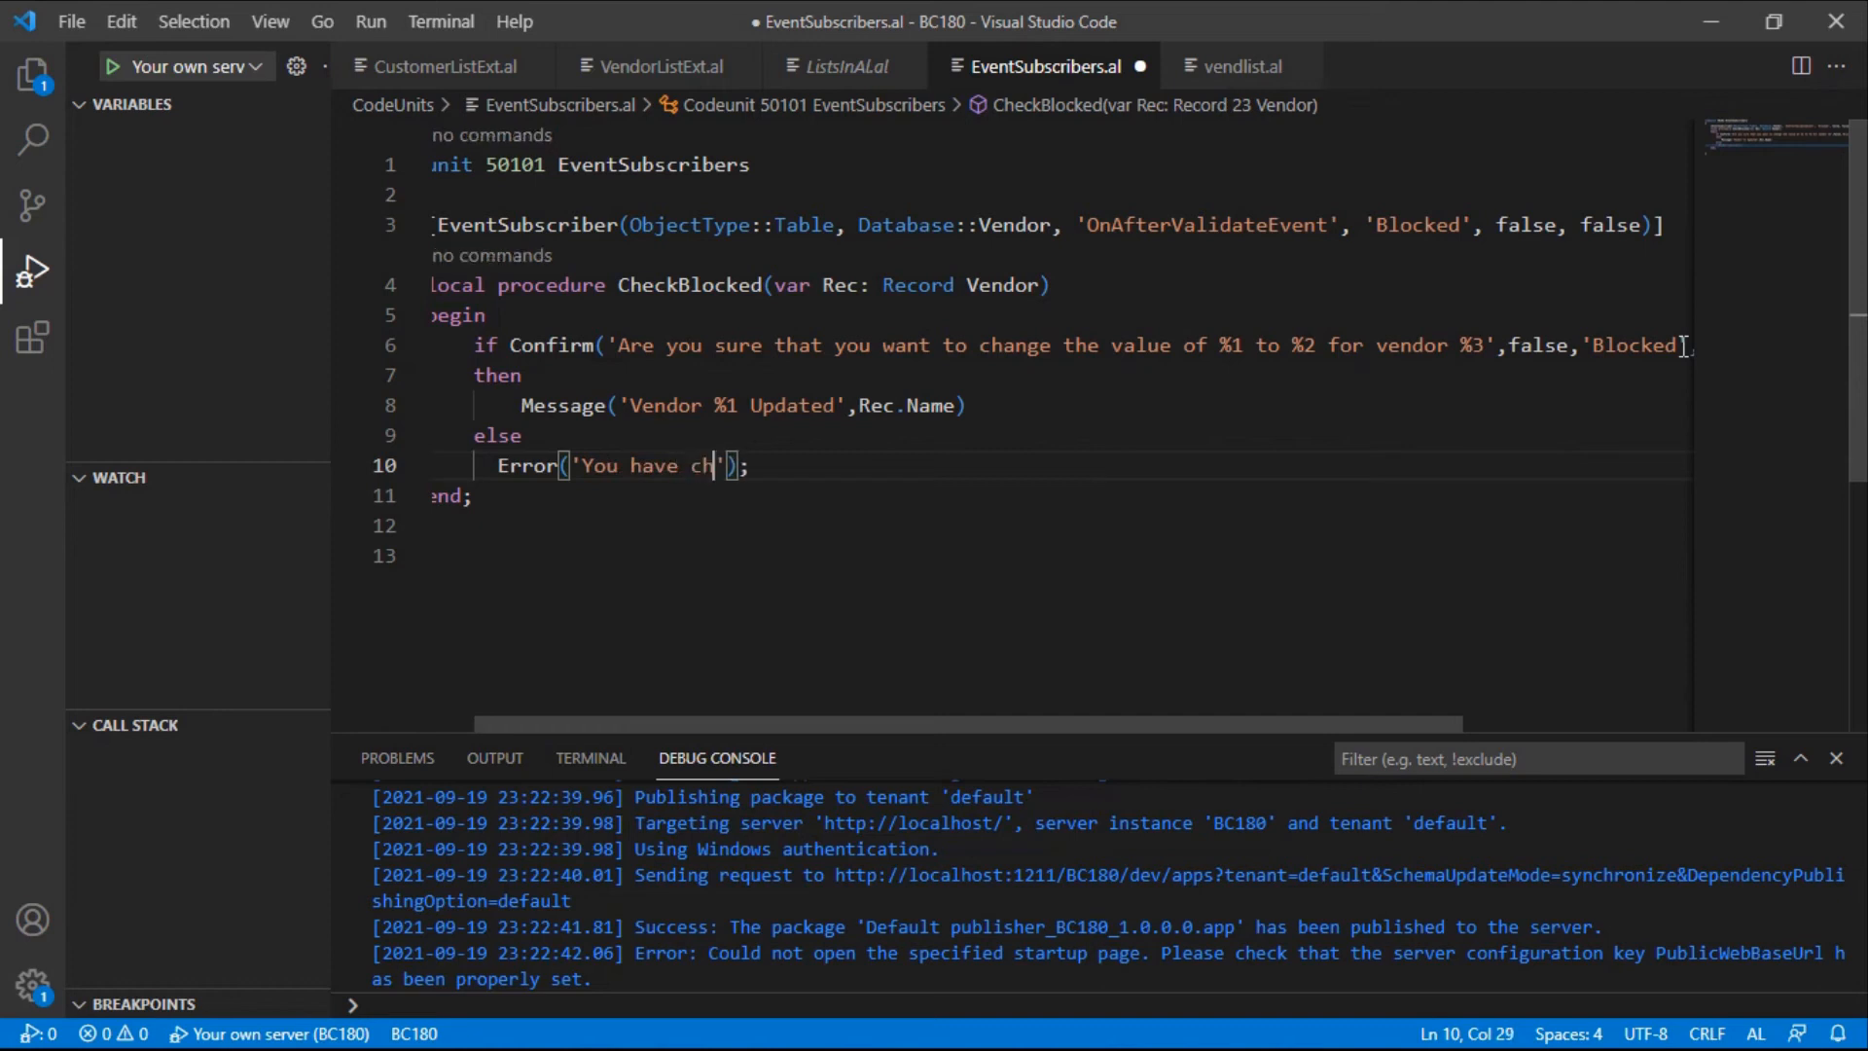
{"action": "type", "text": "osen"}
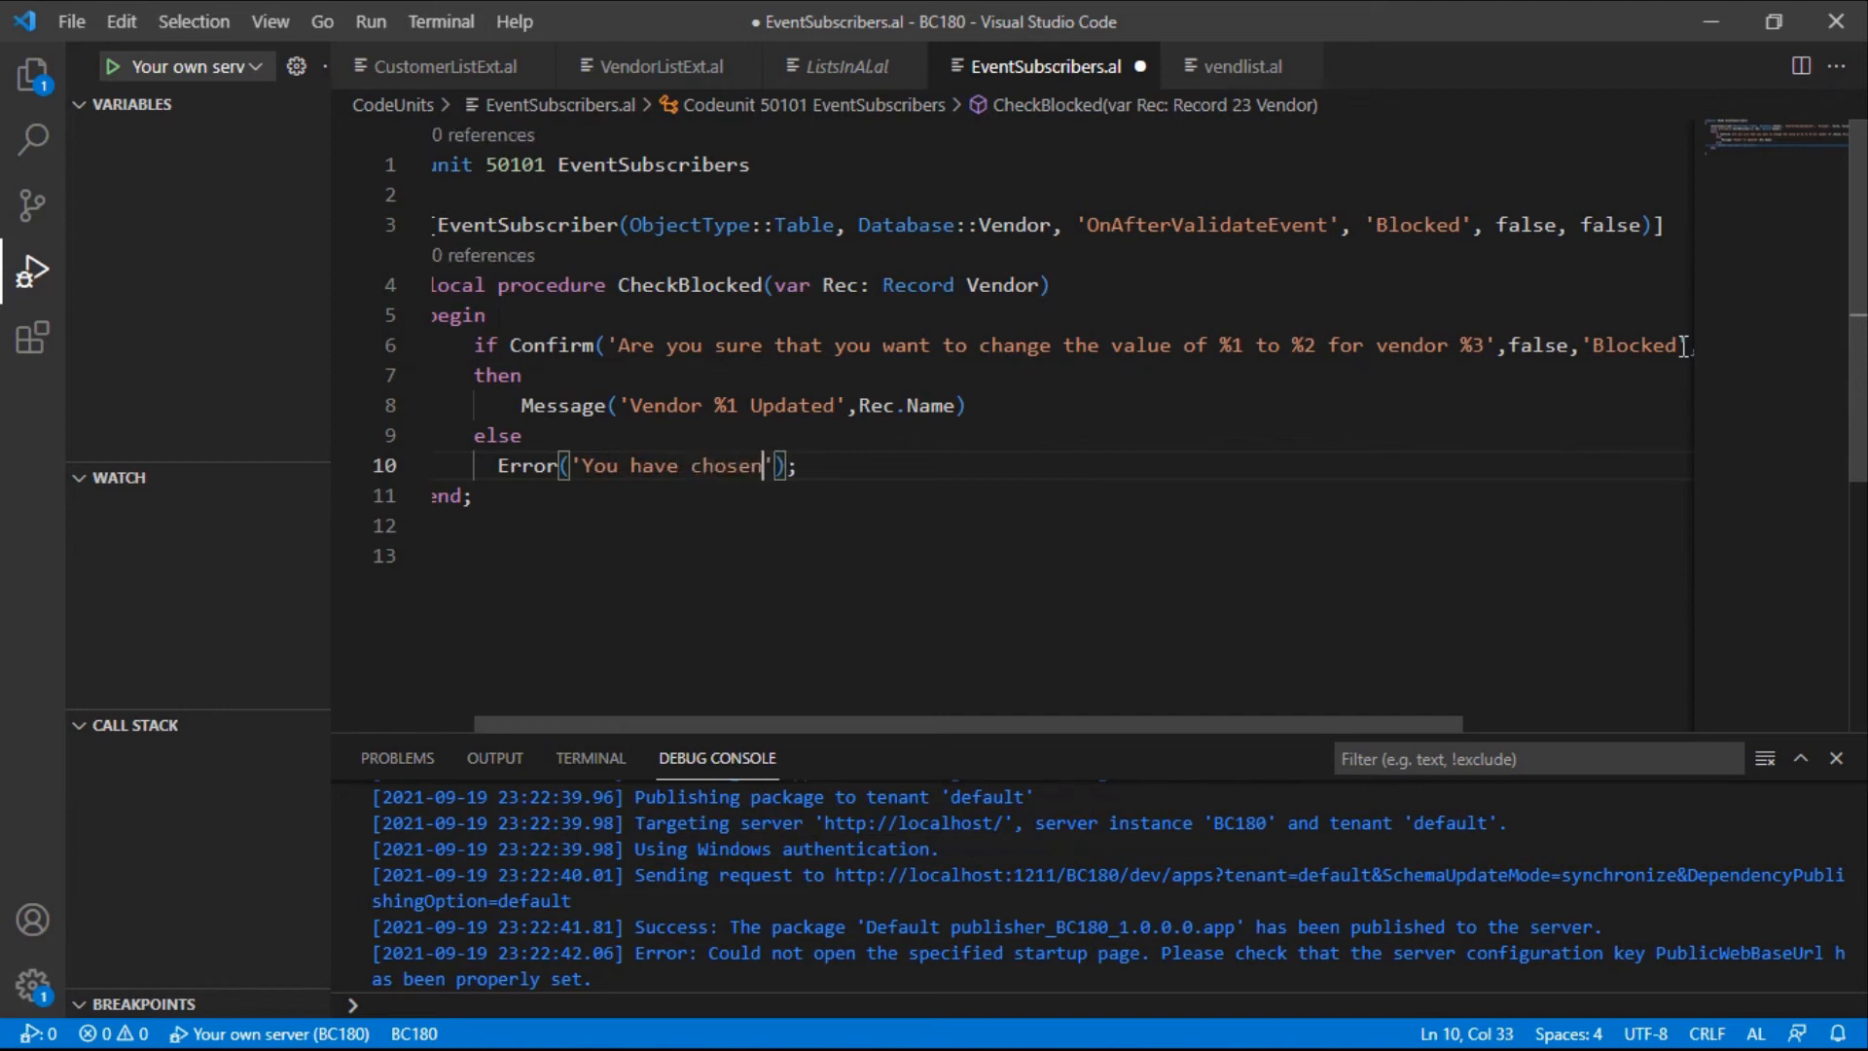
{"action": "type", "text": "not to update the Blocked file"}
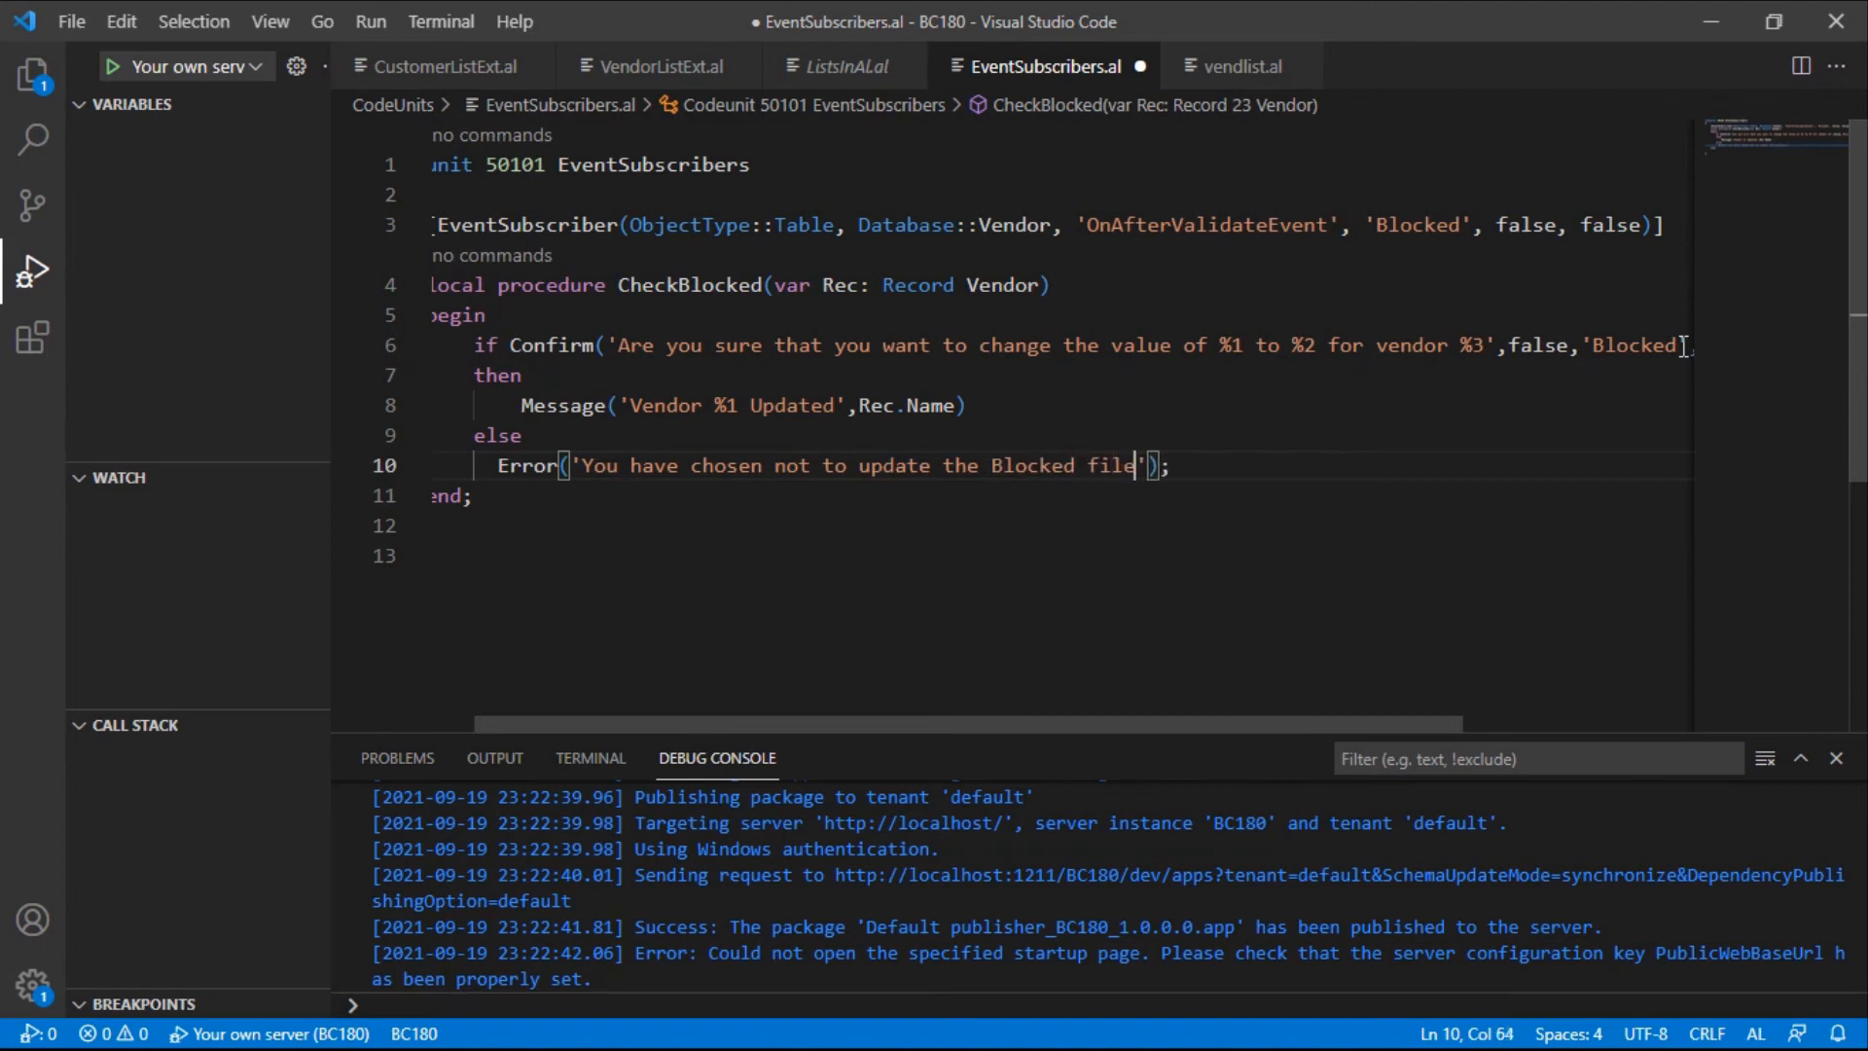
{"action": "type", "text": "field."}
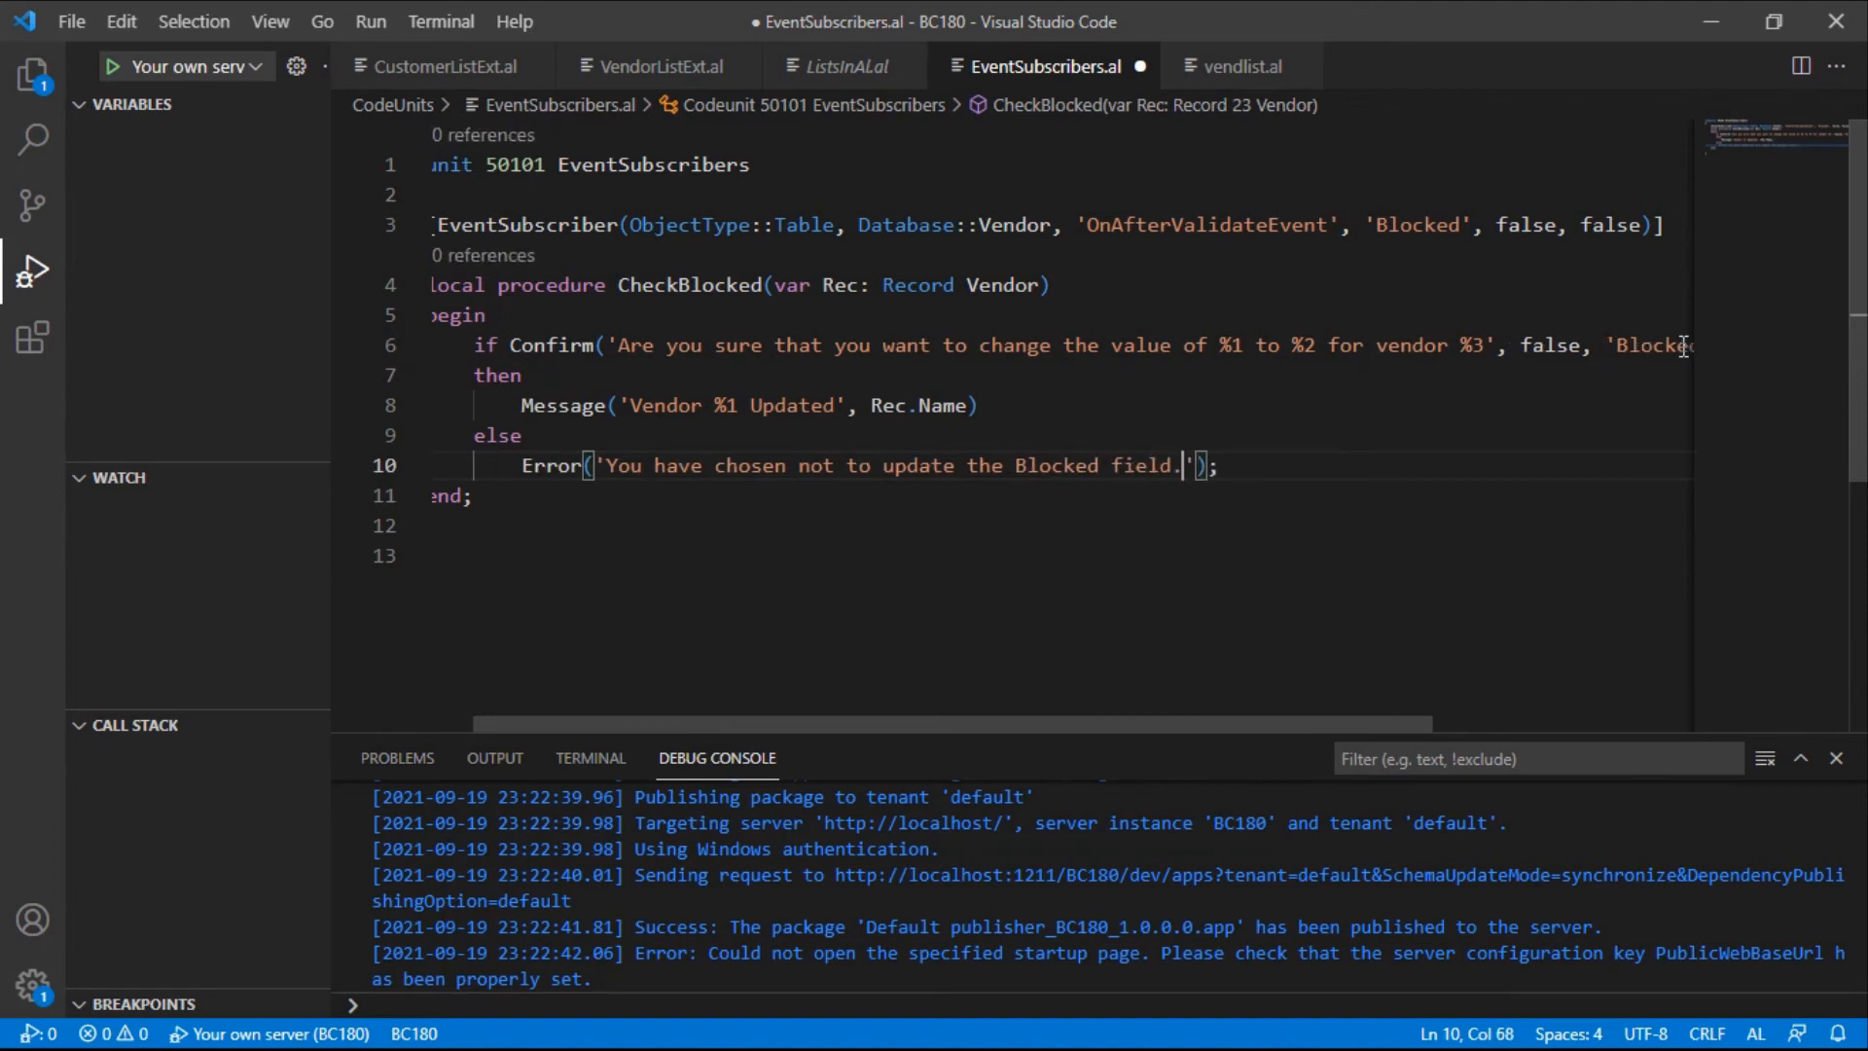
{"action": "key", "text": "ctrl+s"}
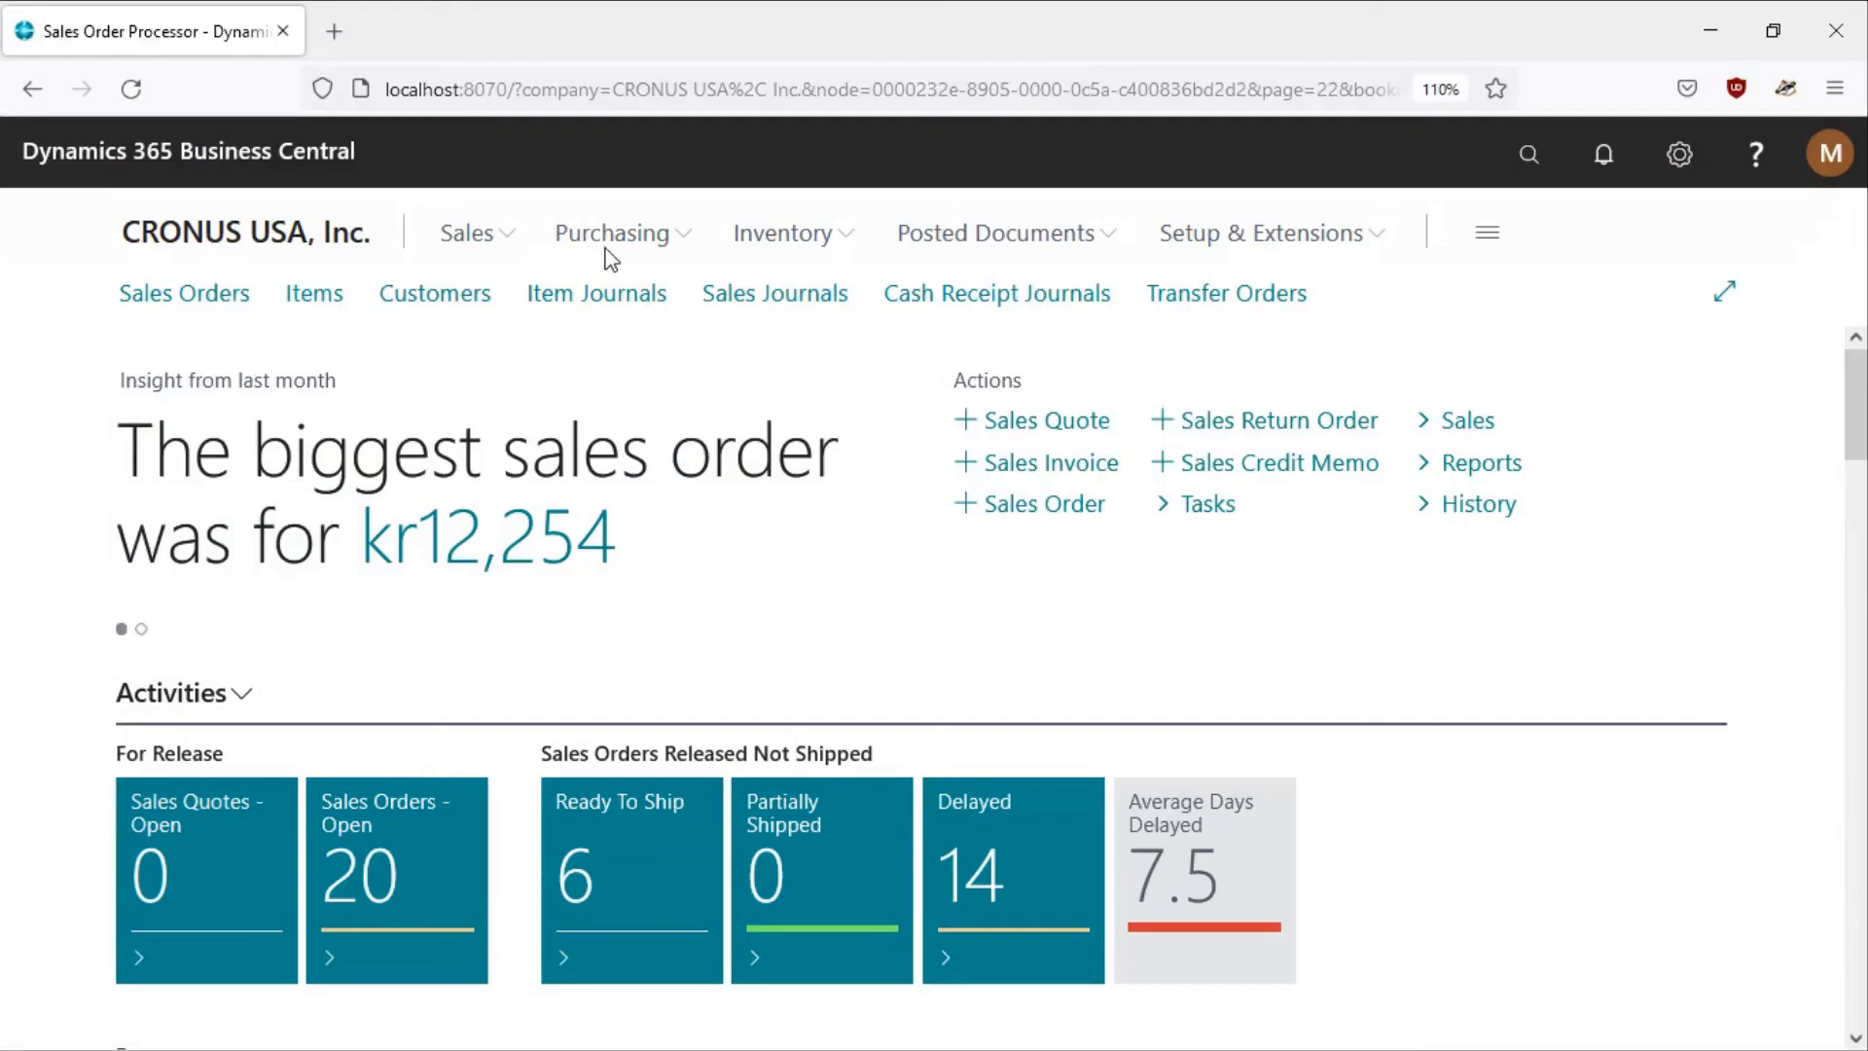
Open the Custom Metals Incorporated card from Purchasing > Vendors
{"action": "left_click", "coordinate": [614, 232]}
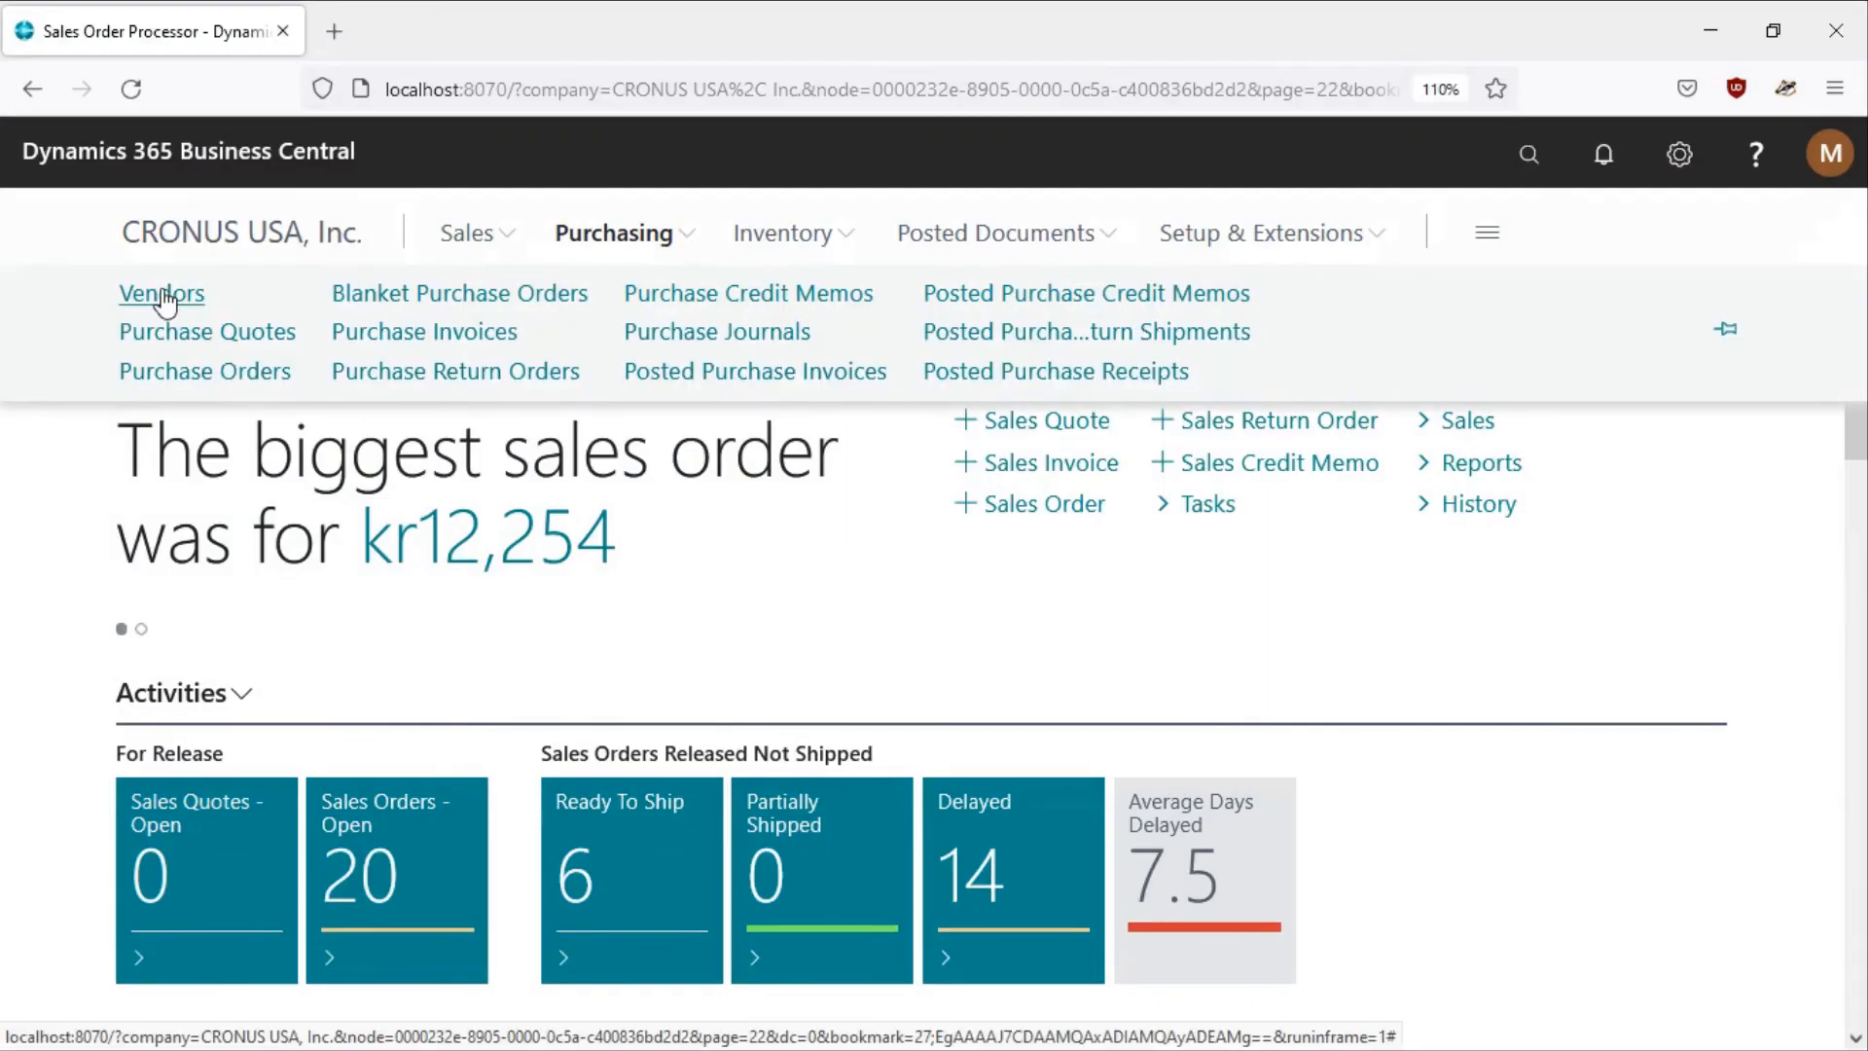
{"action": "left_click", "coordinate": [160, 293]}
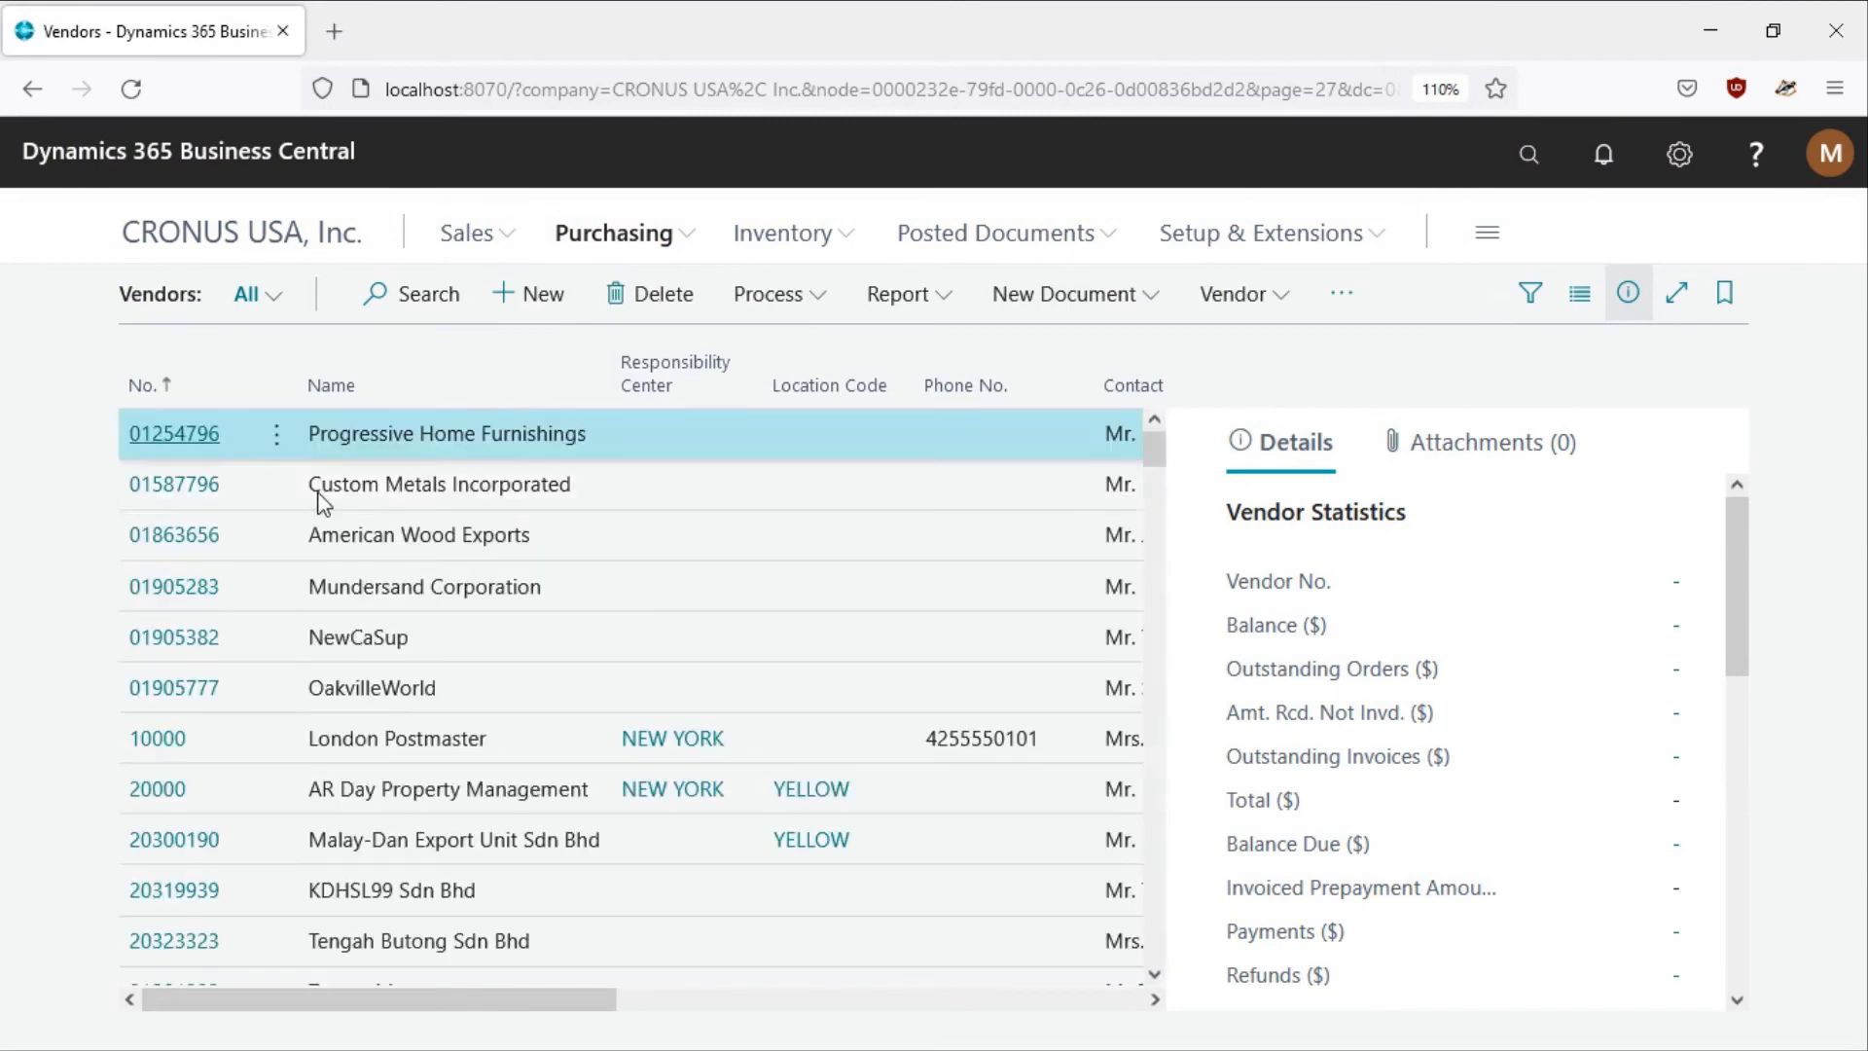
{"action": "left_click", "coordinate": [275, 483]}
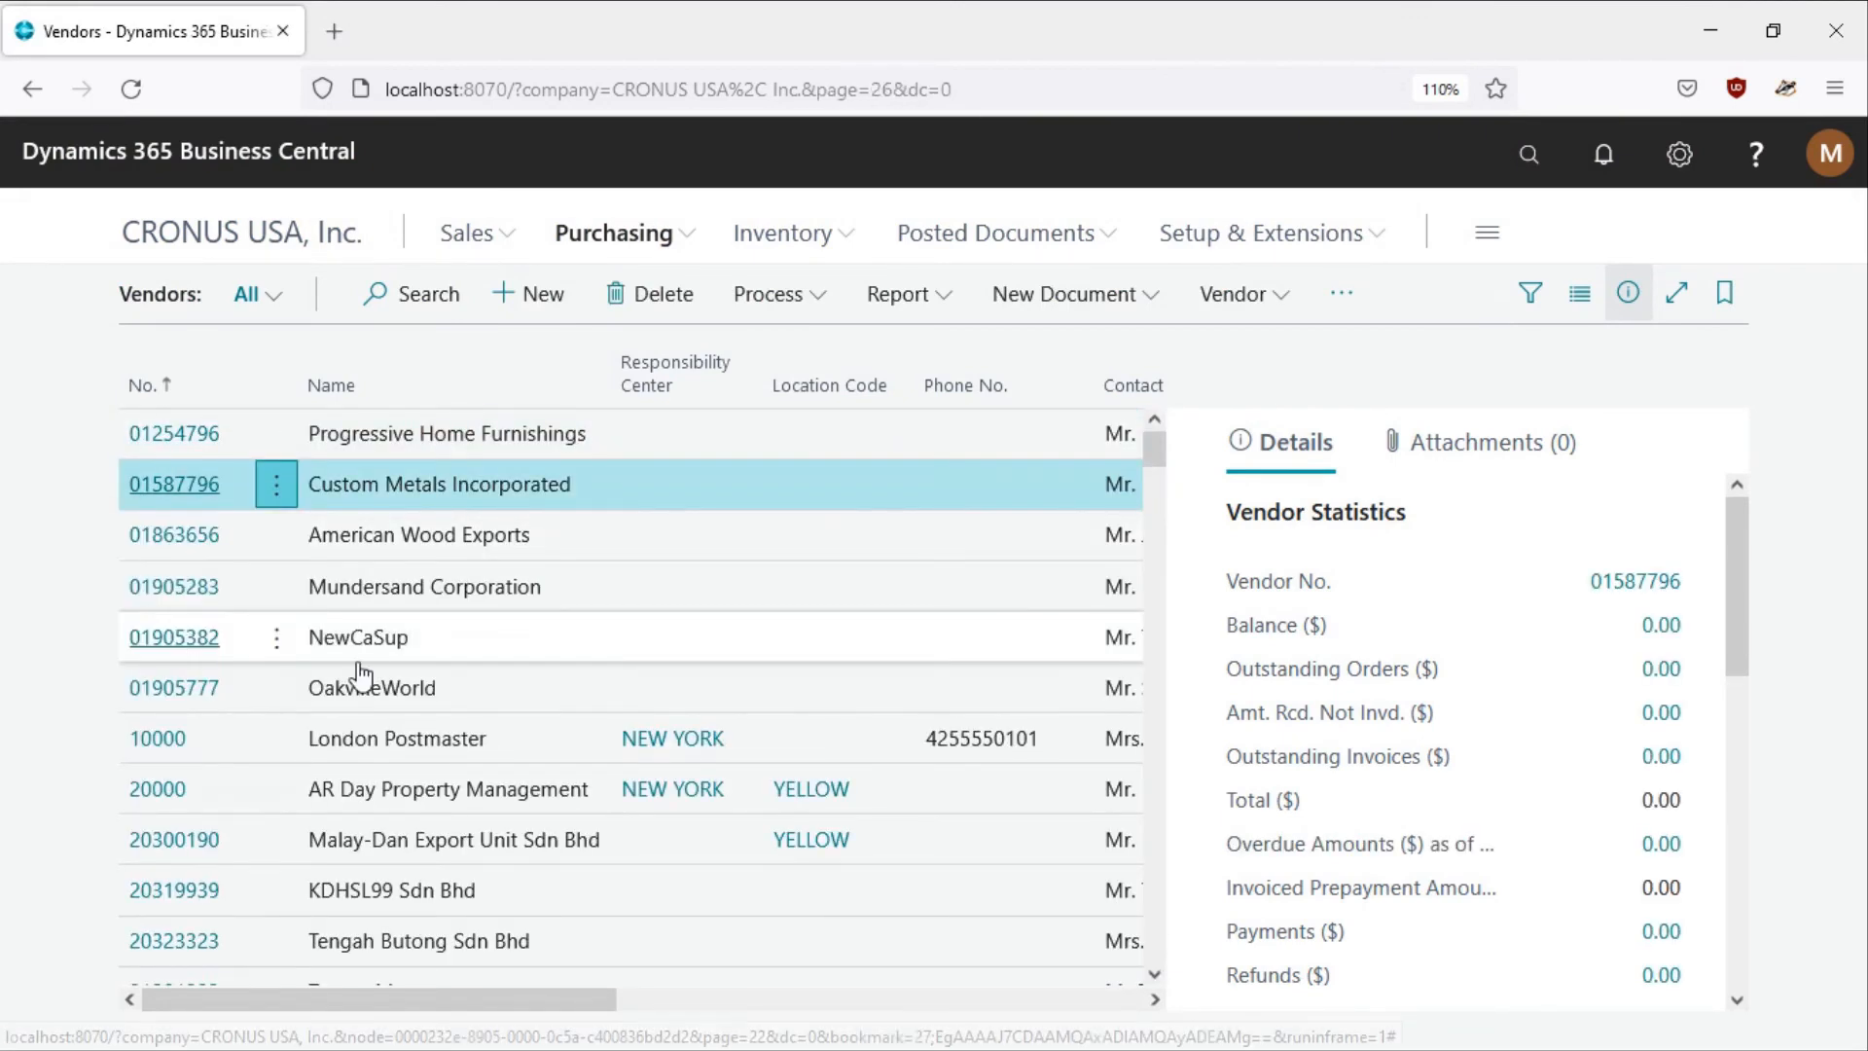
{"action": "left_click", "coordinate": [174, 483]}
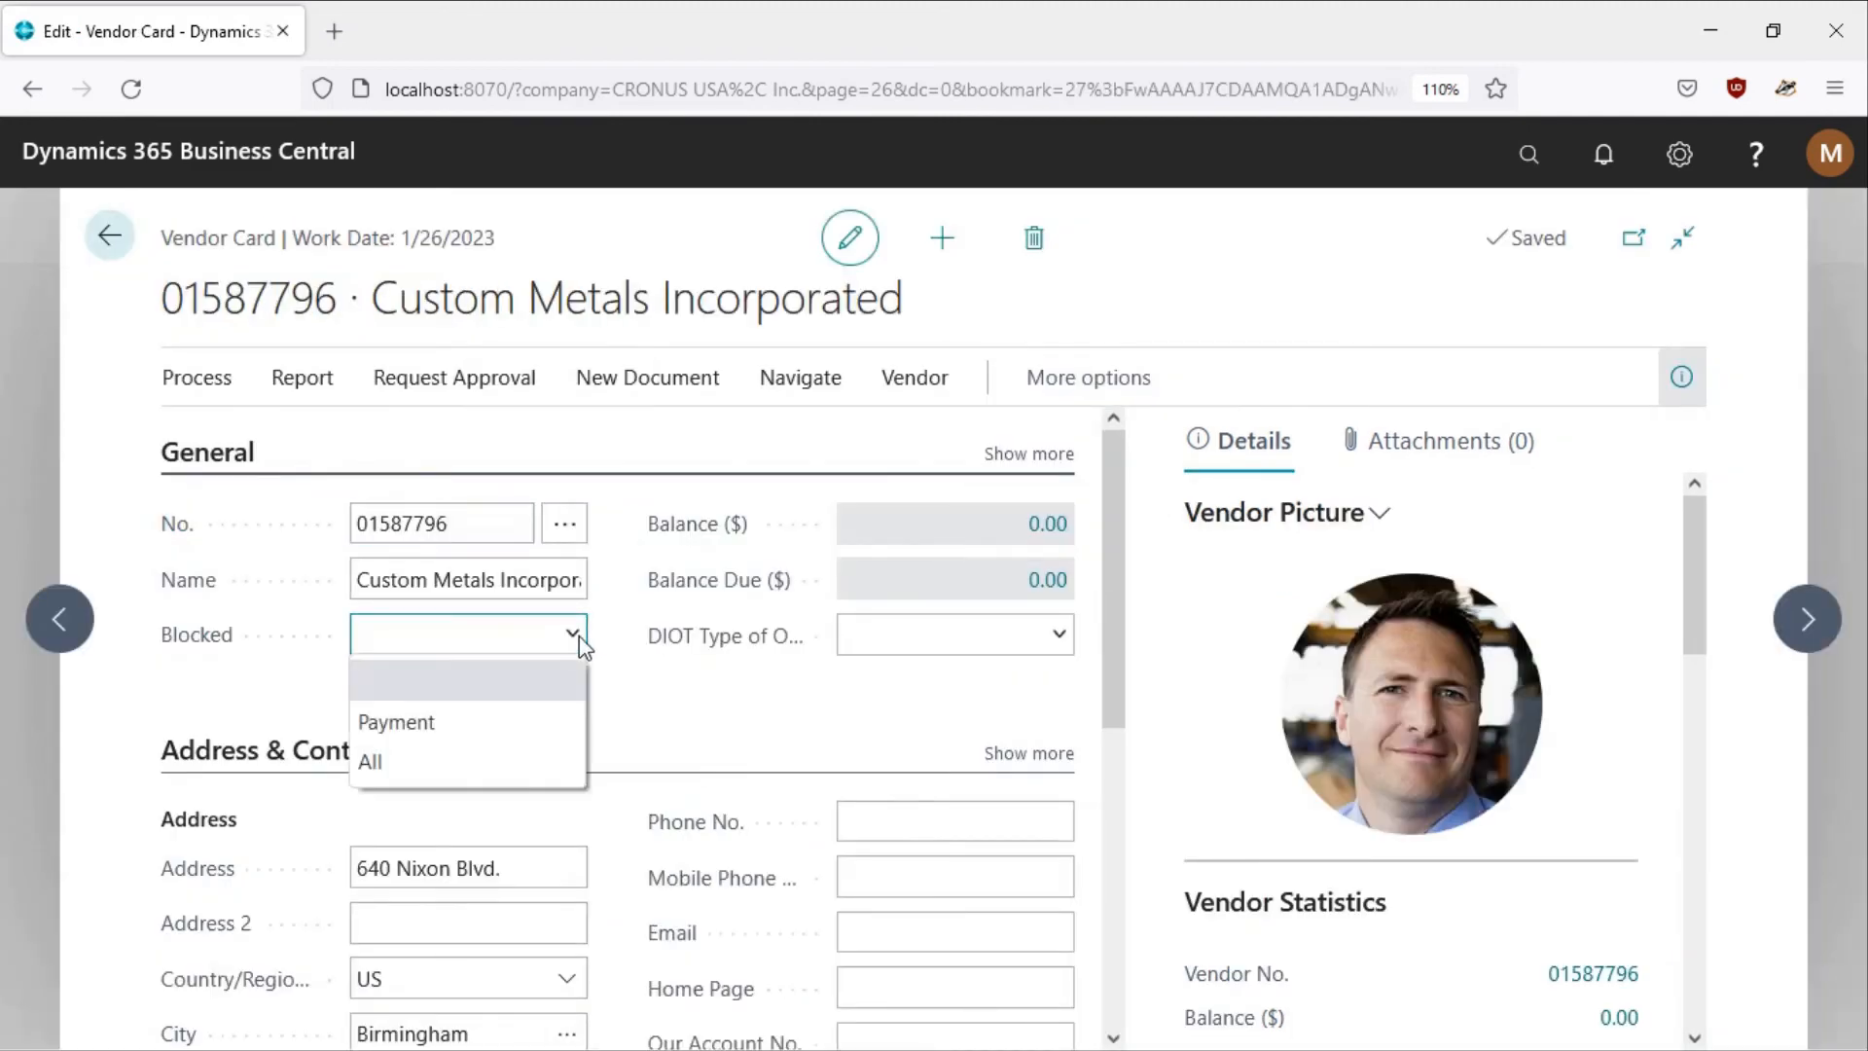
Set Blocked to Payment and accept, then clear it and decline to raise the error
{"action": "left_click", "coordinate": [396, 722]}
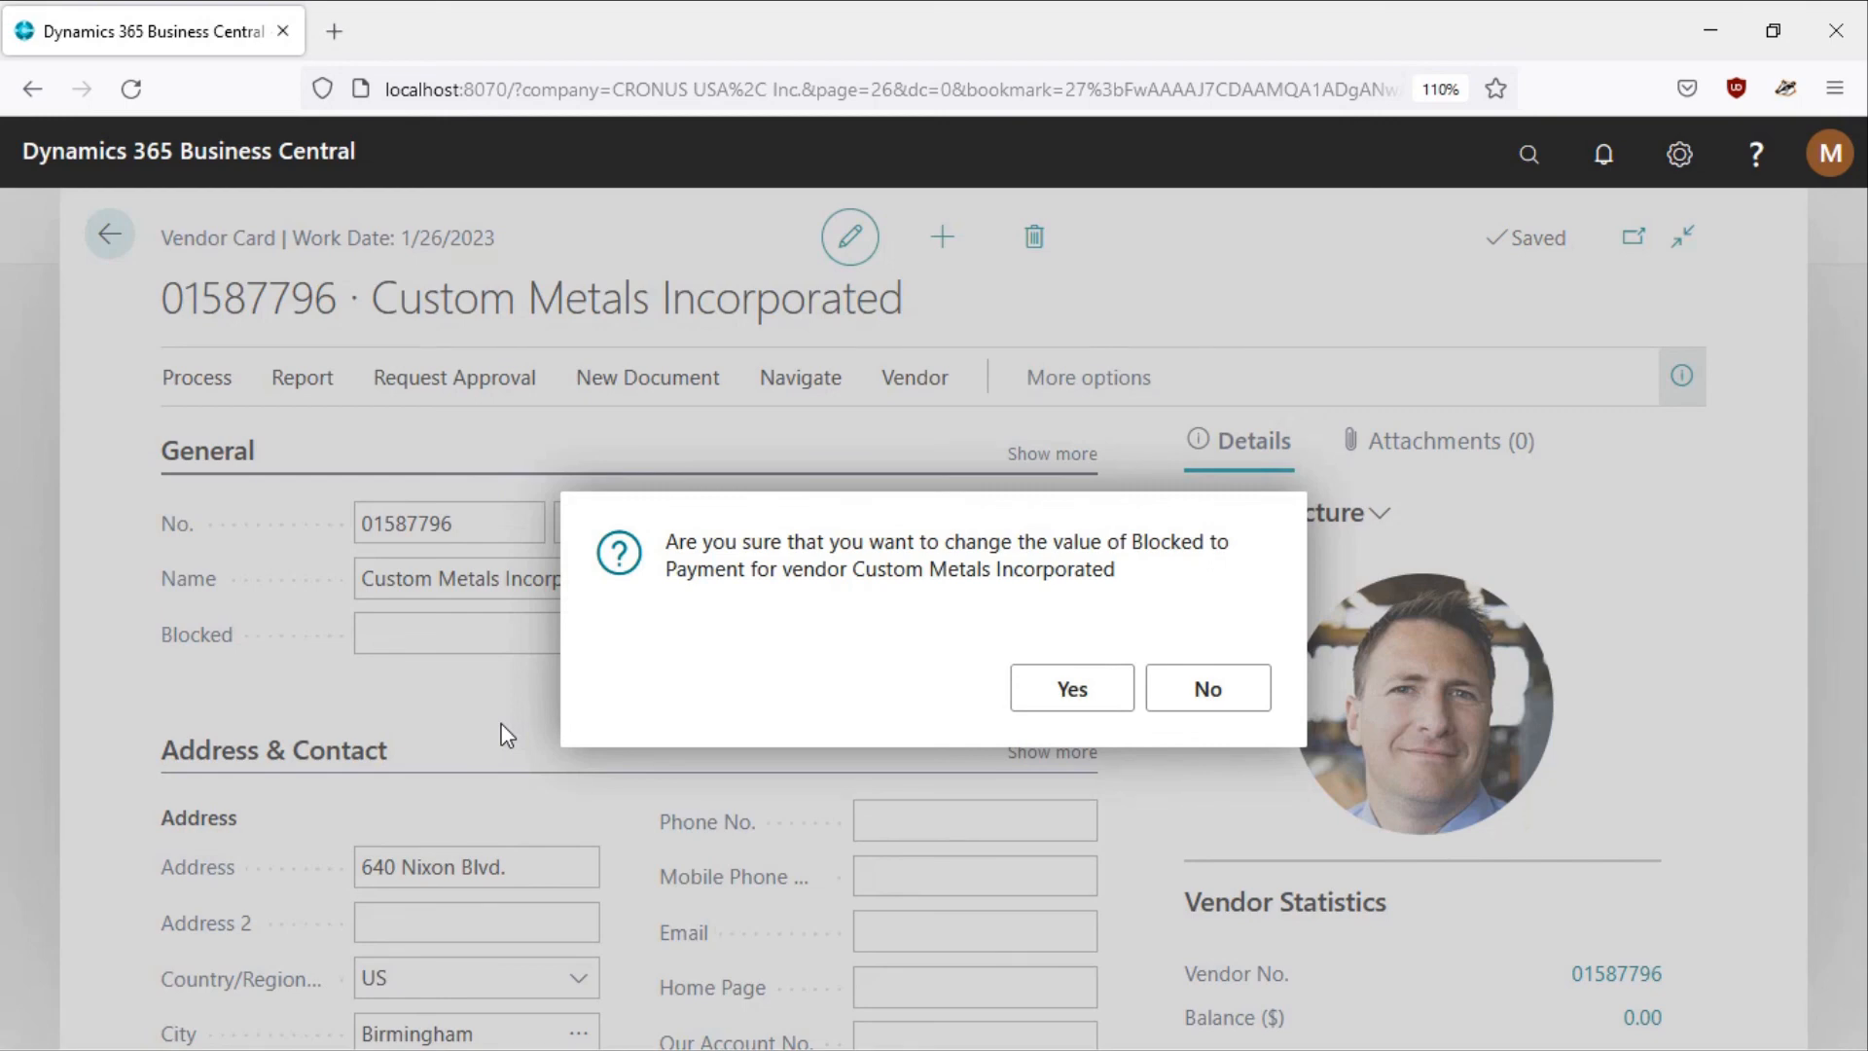
{"action": "mouse_move", "coordinate": [700, 699]}
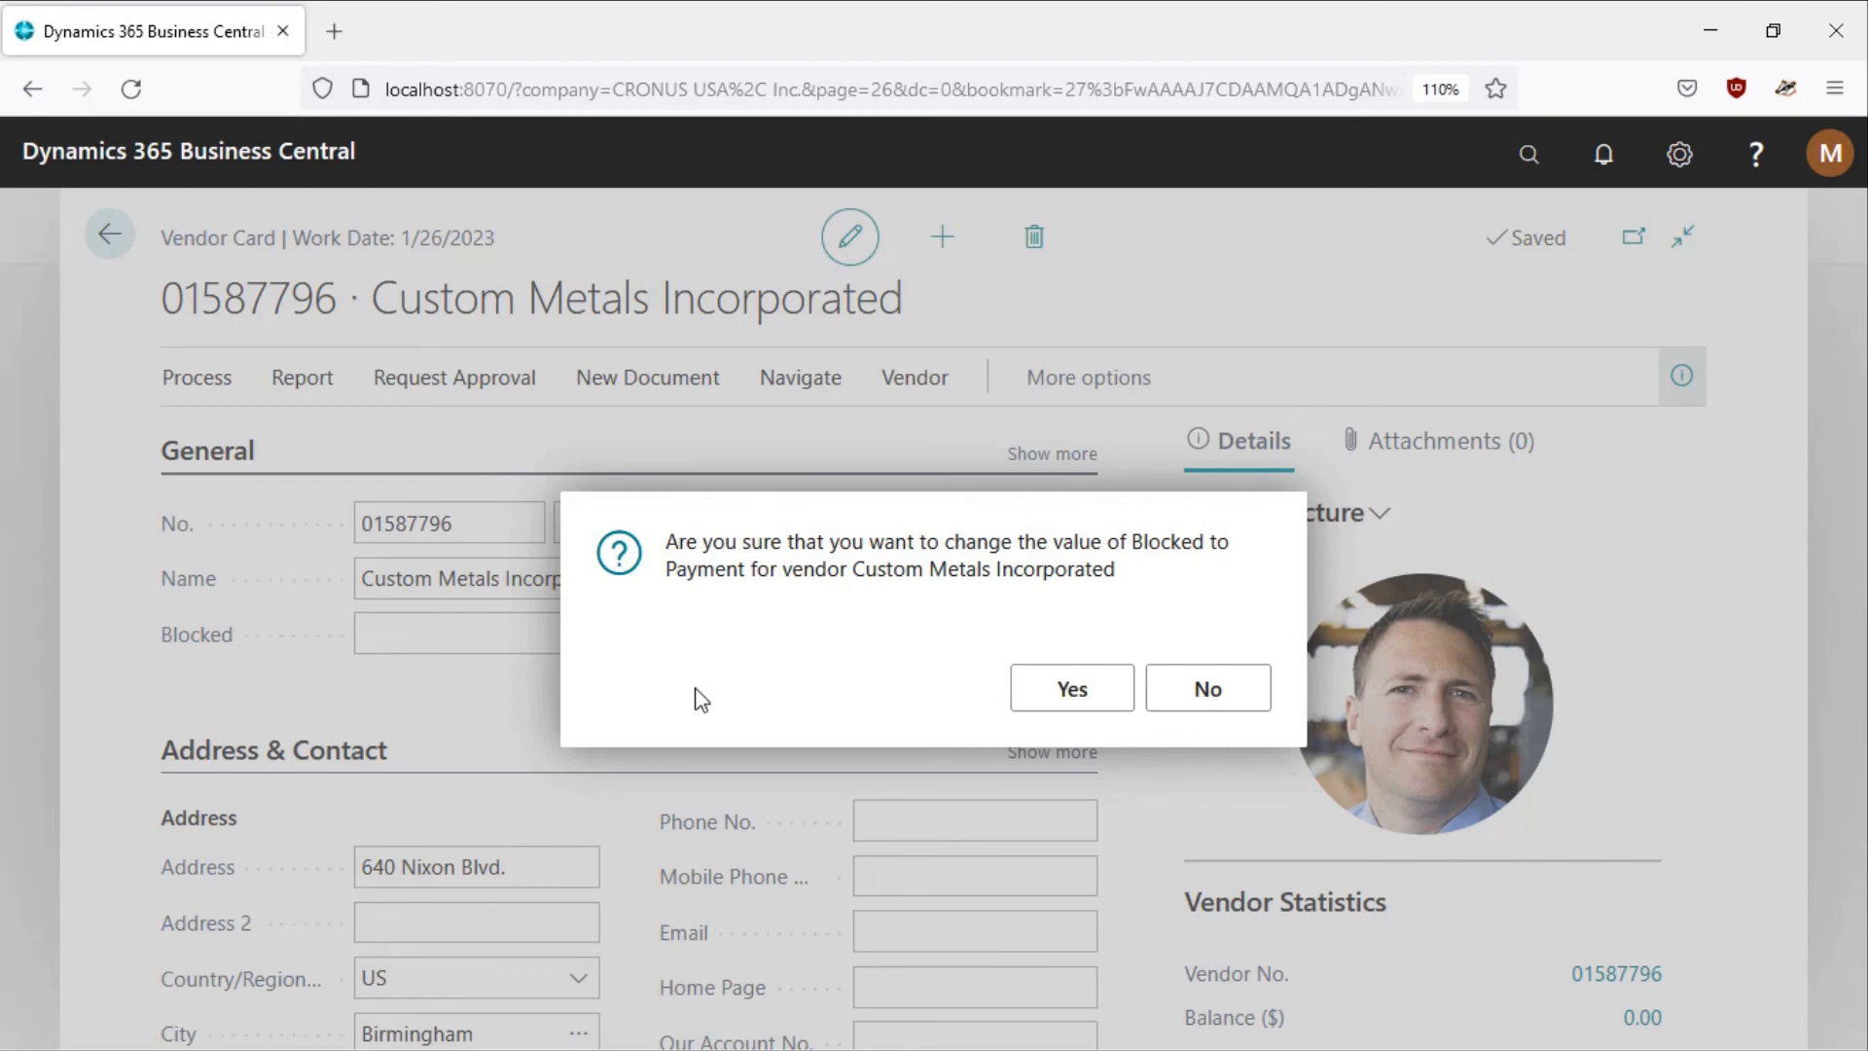
{"action": "left_click", "coordinate": [1068, 688]}
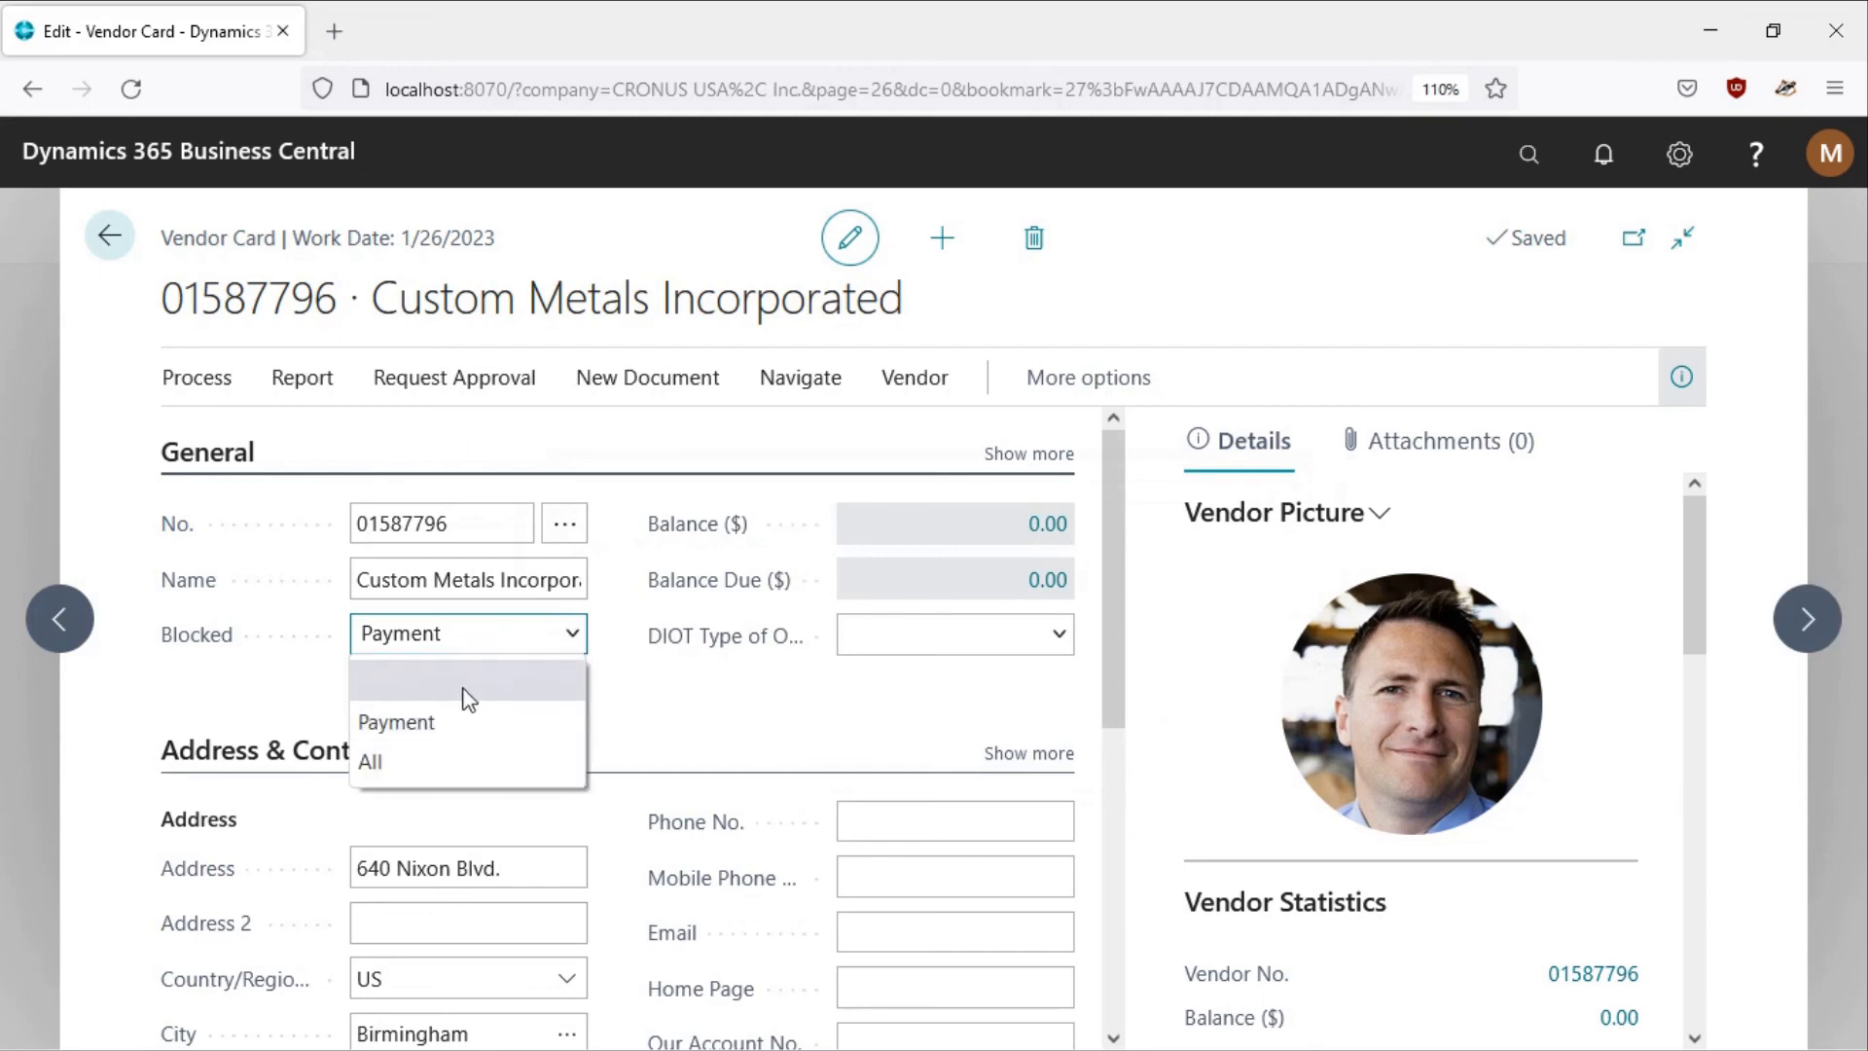
{"action": "left_click", "coordinate": [465, 677]}
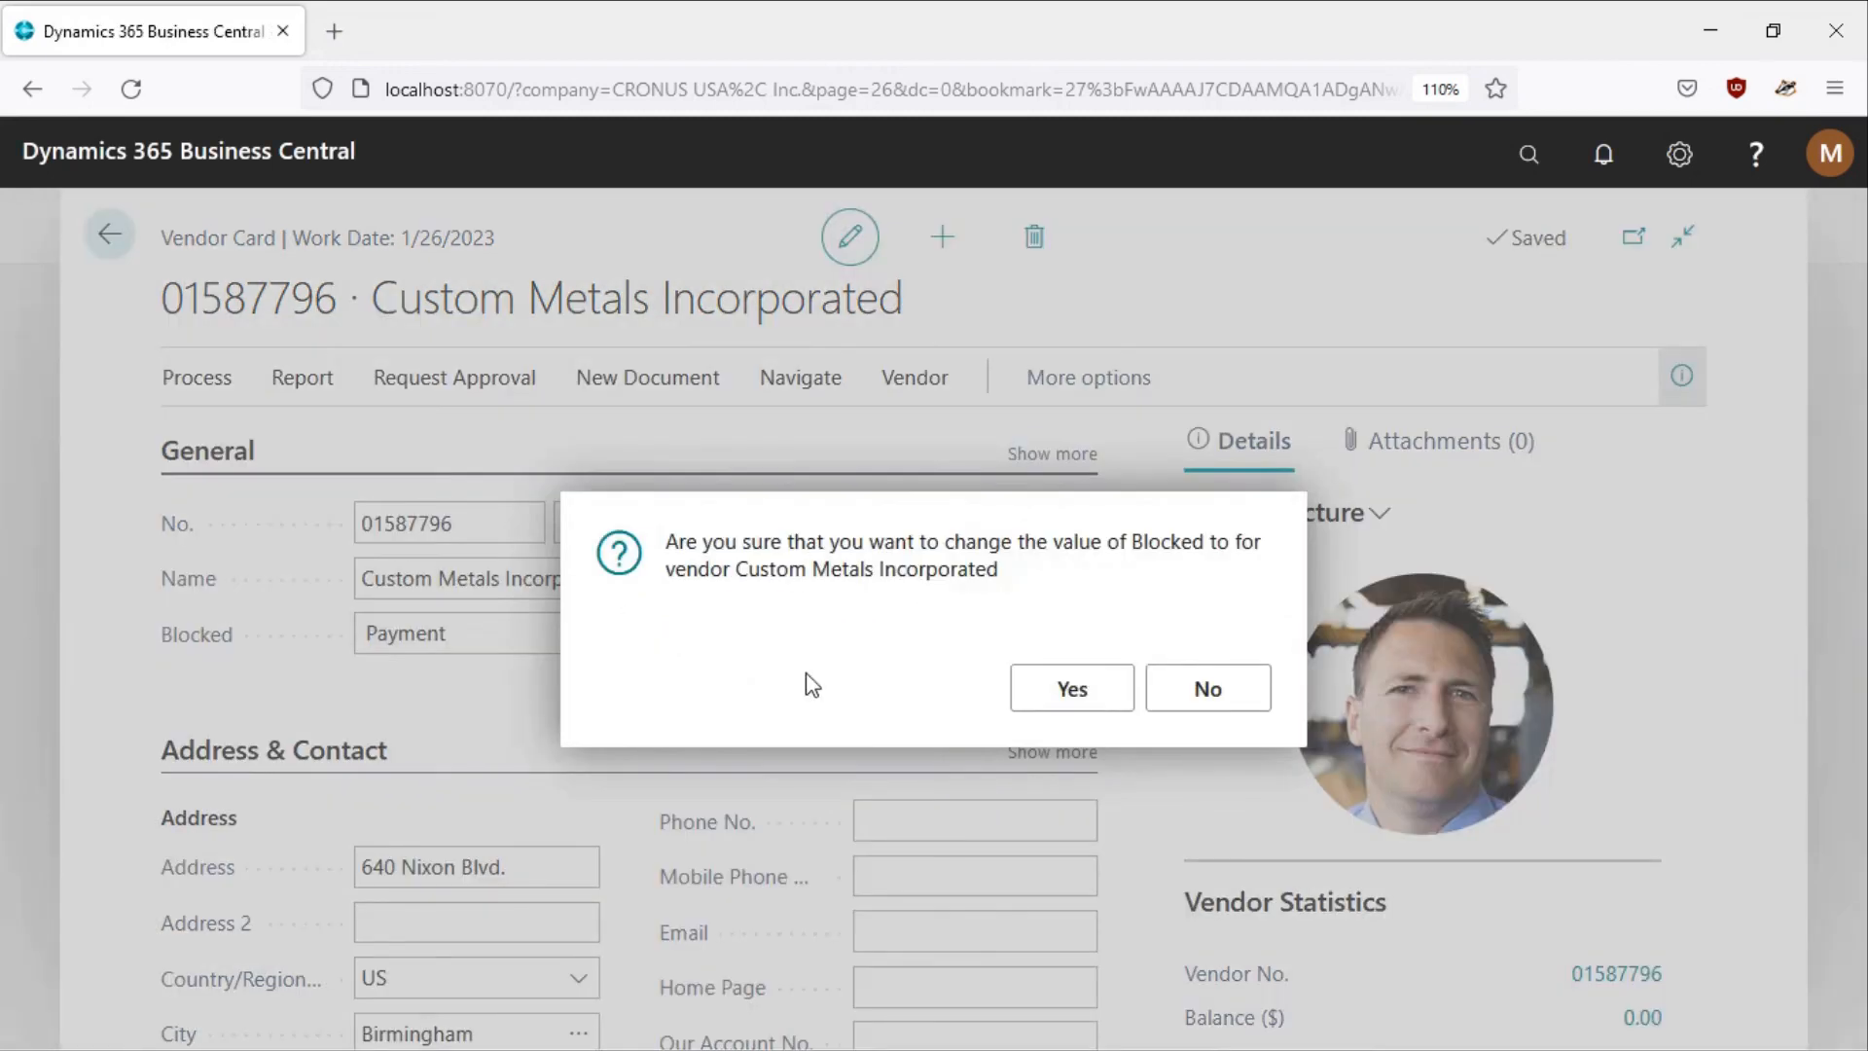
{"action": "left_click", "coordinate": [1068, 688]}
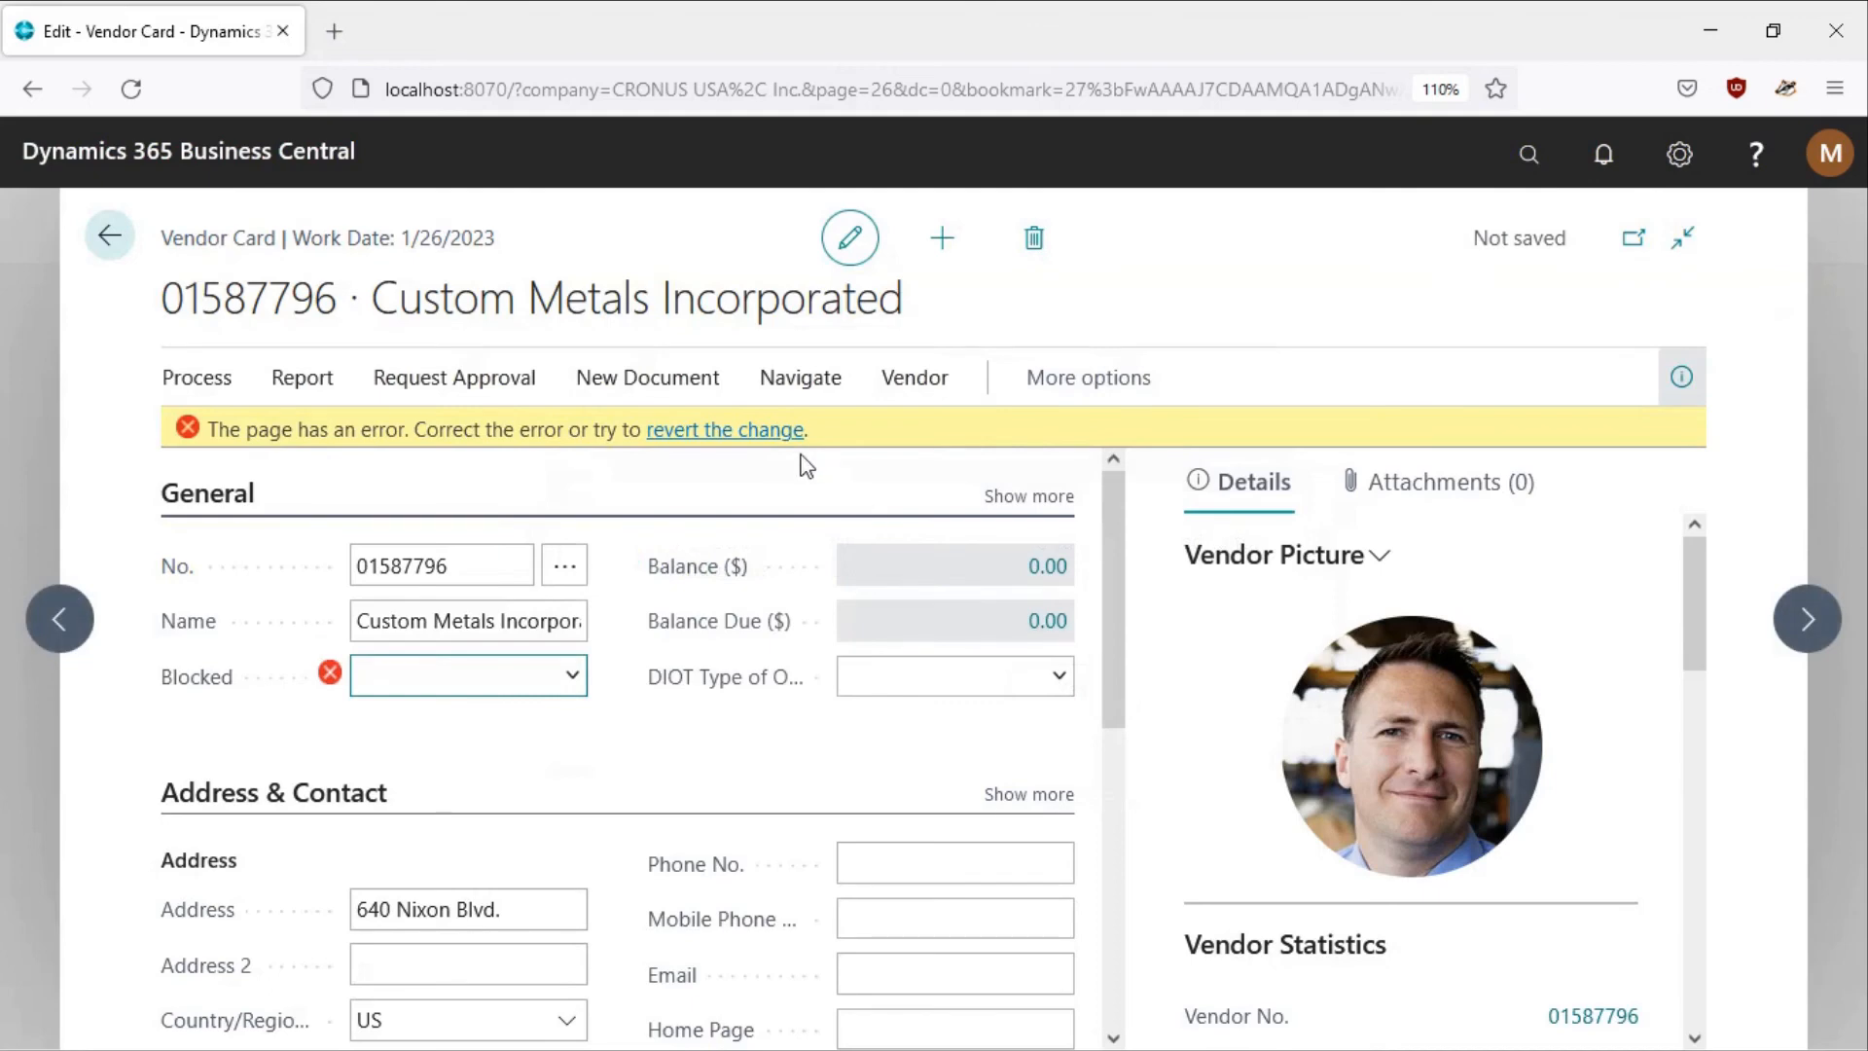